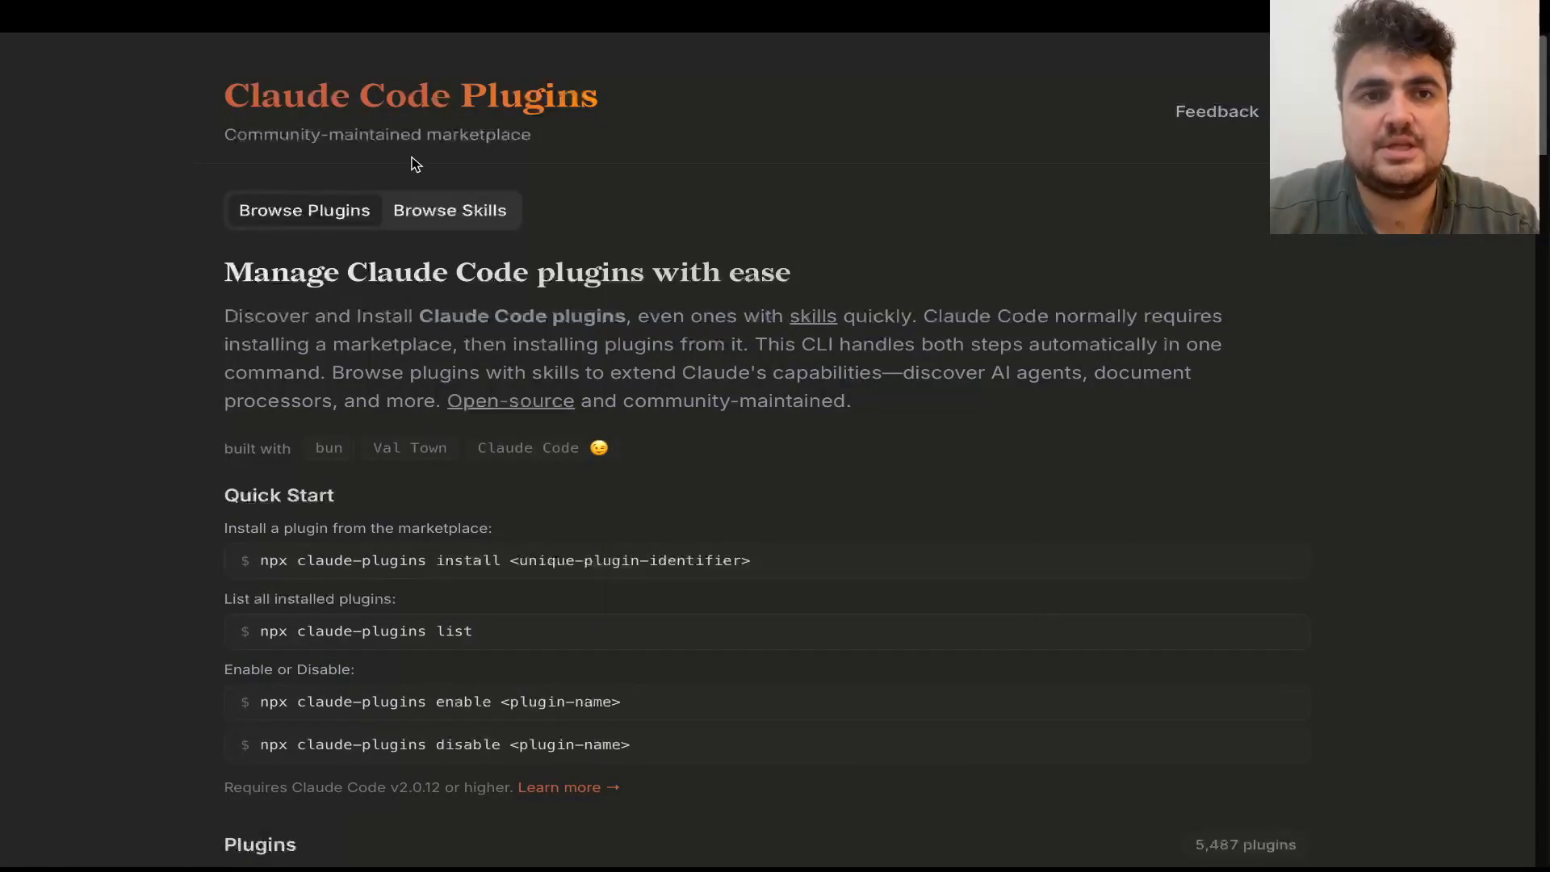
pyautogui.moveTo(801, 206)
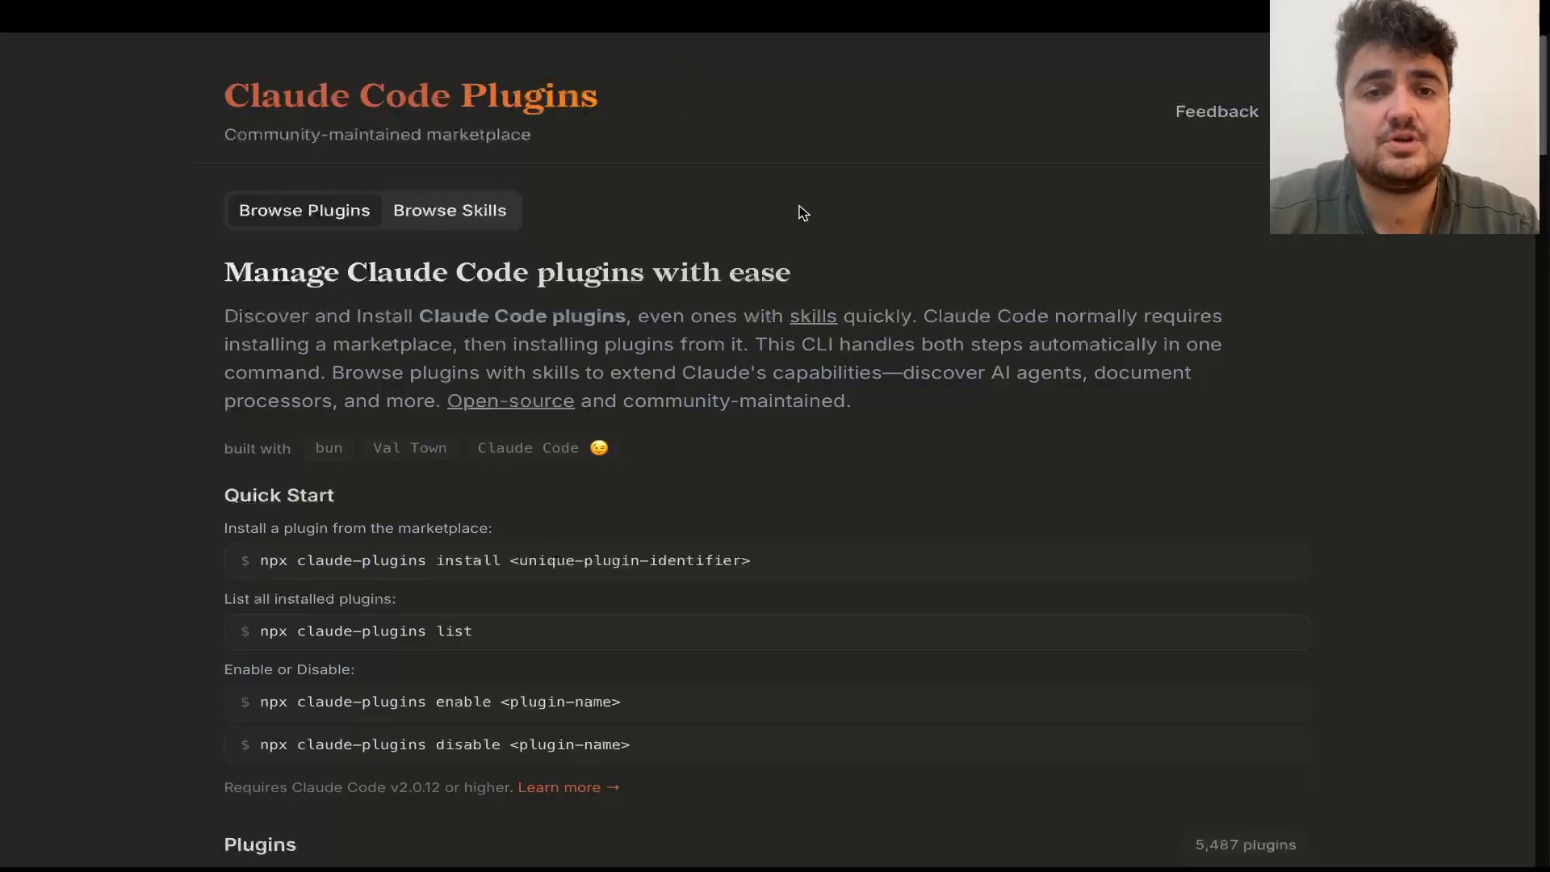
pyautogui.moveTo(777, 248)
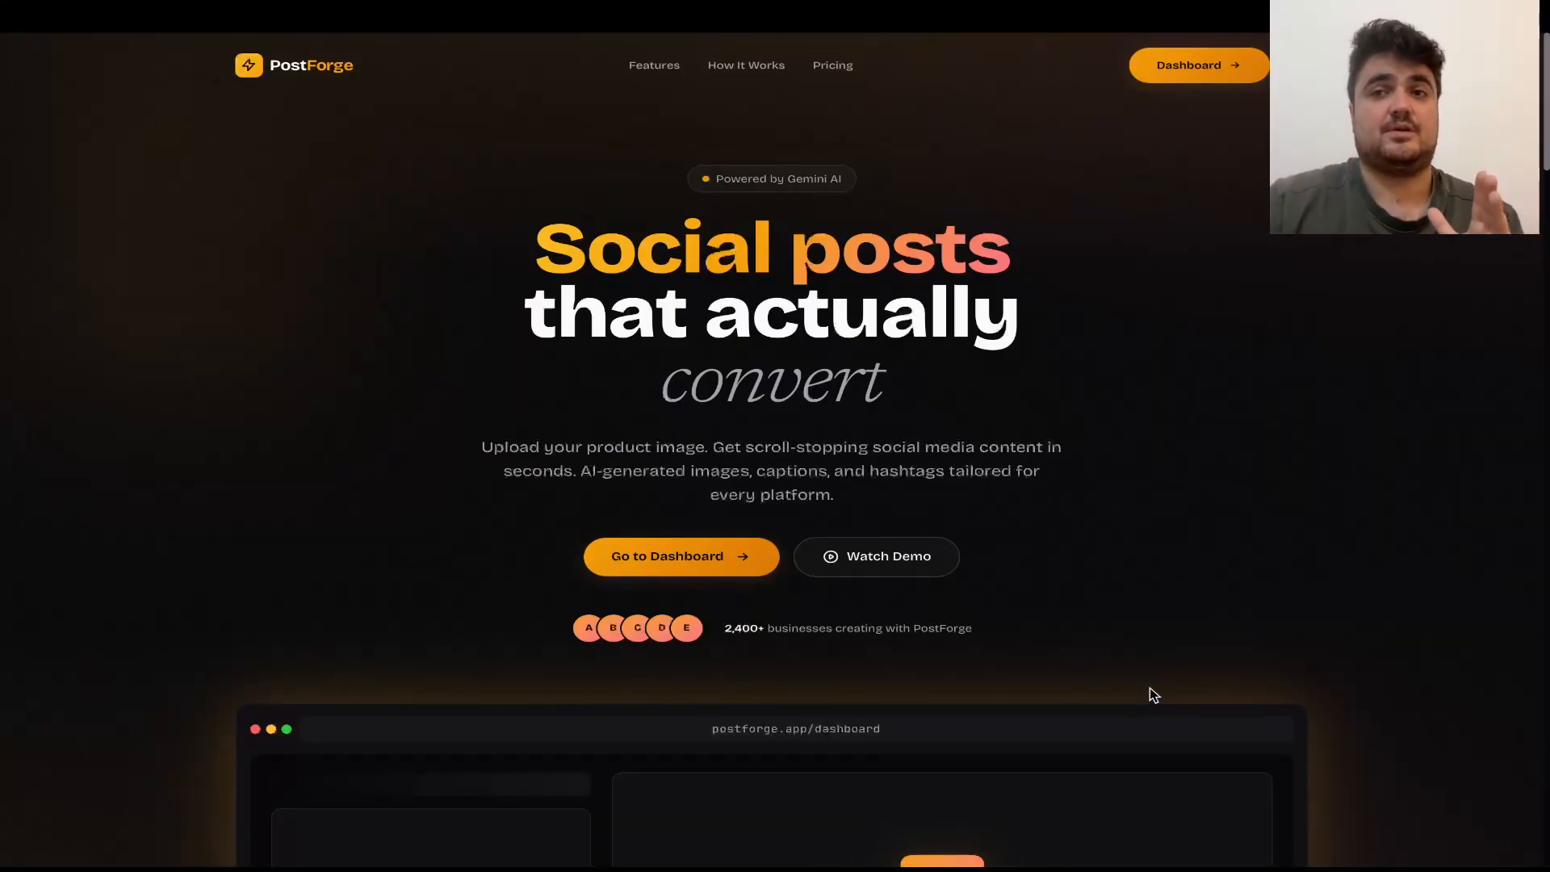
# Browse the post generation dashboard and move on to the claude-plugins.dev page.
pyautogui.click(1189, 64)
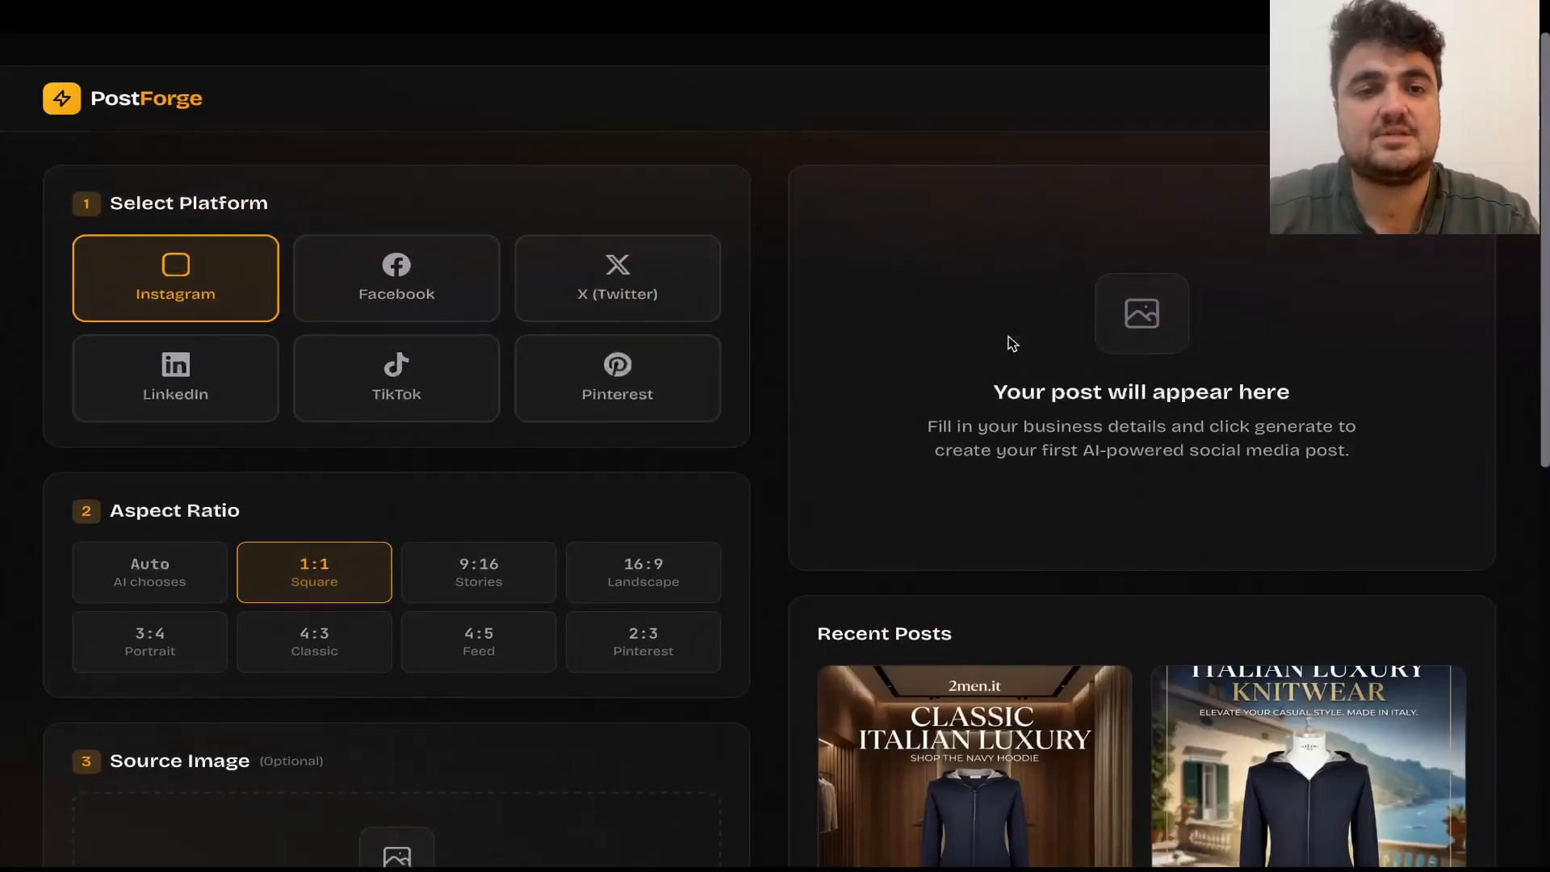
pyautogui.scroll(-3)
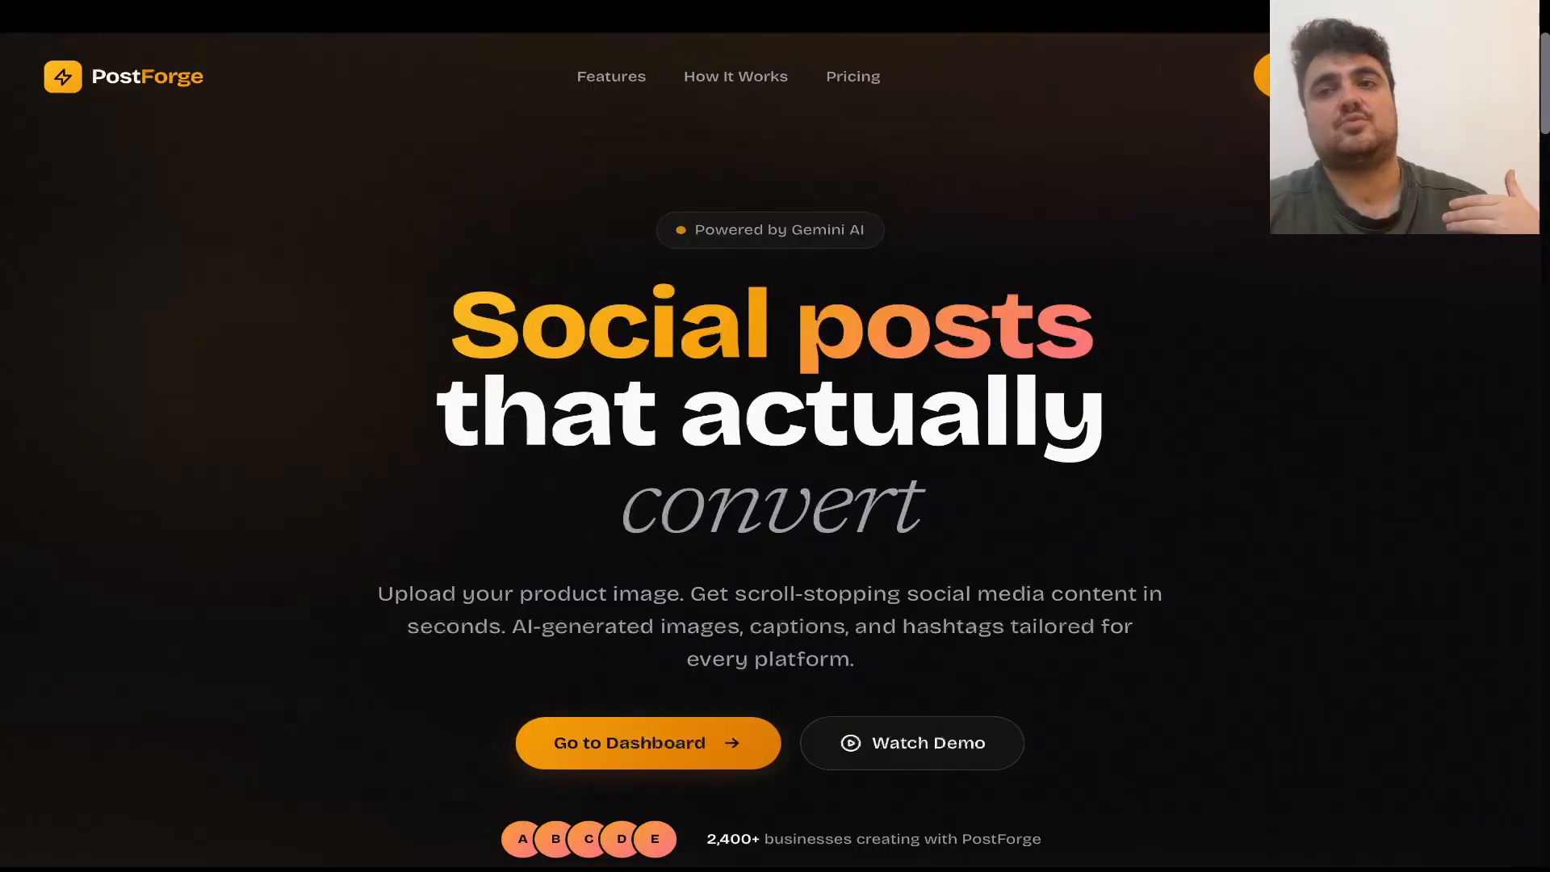
pyautogui.click(628, 743)
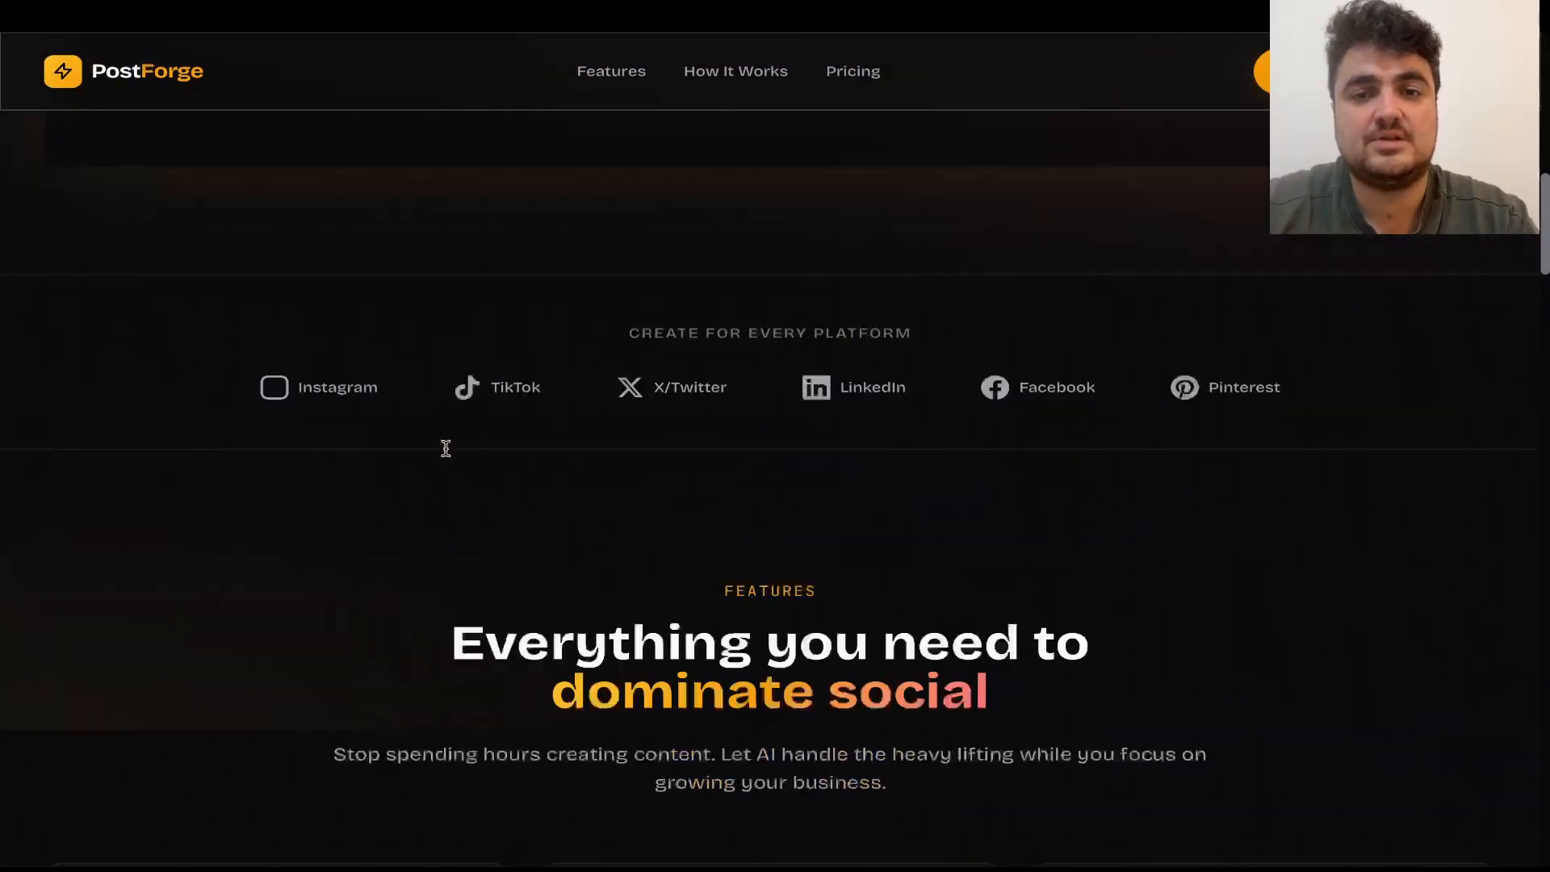
pyautogui.scroll(-3)
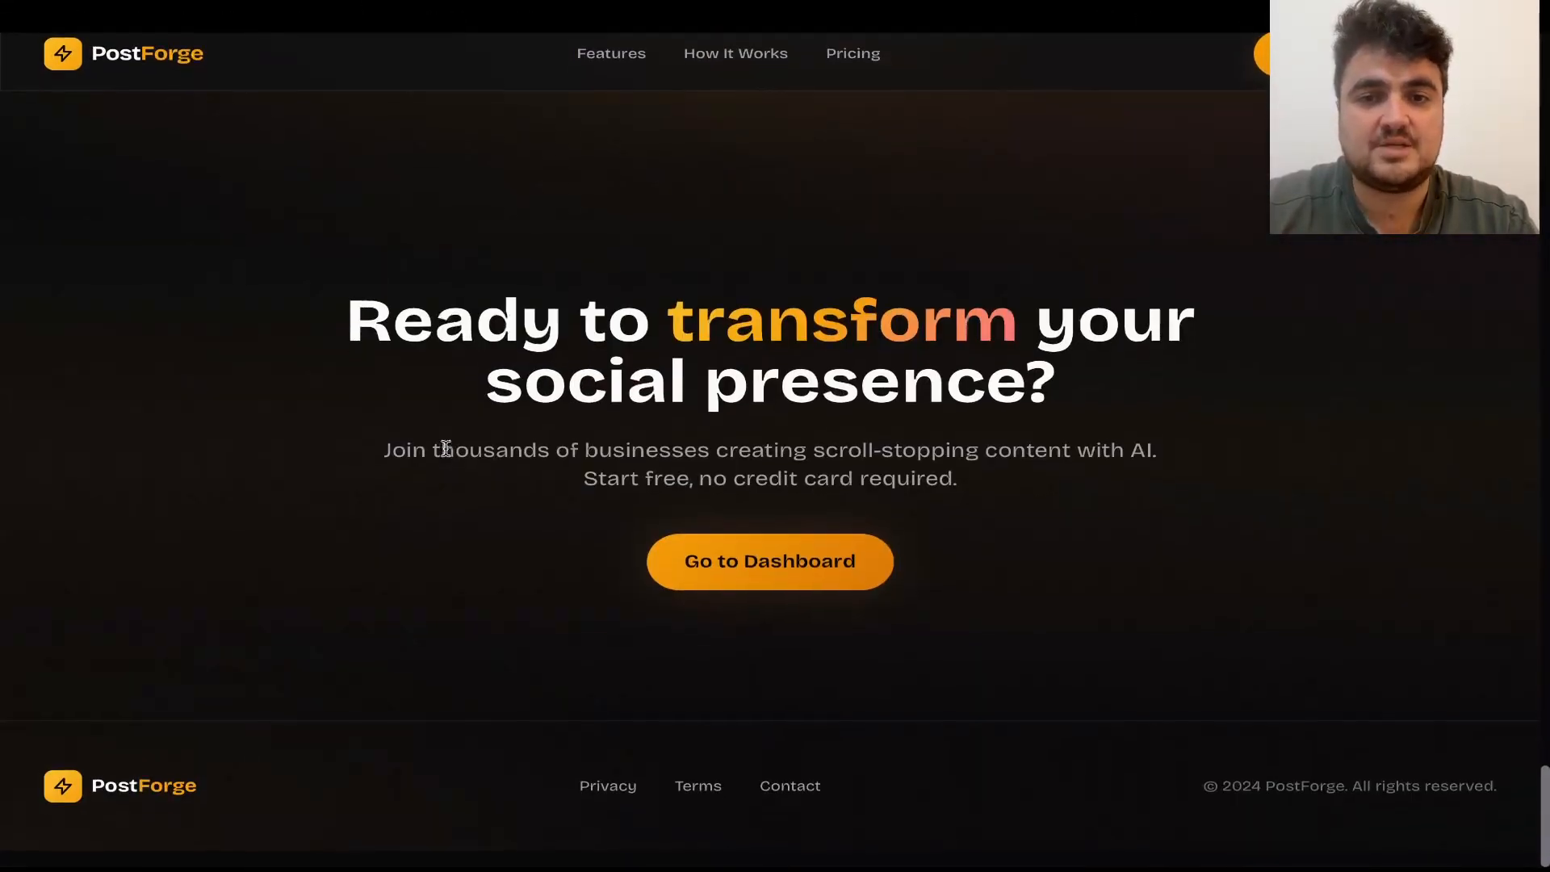
pyautogui.scroll(3)
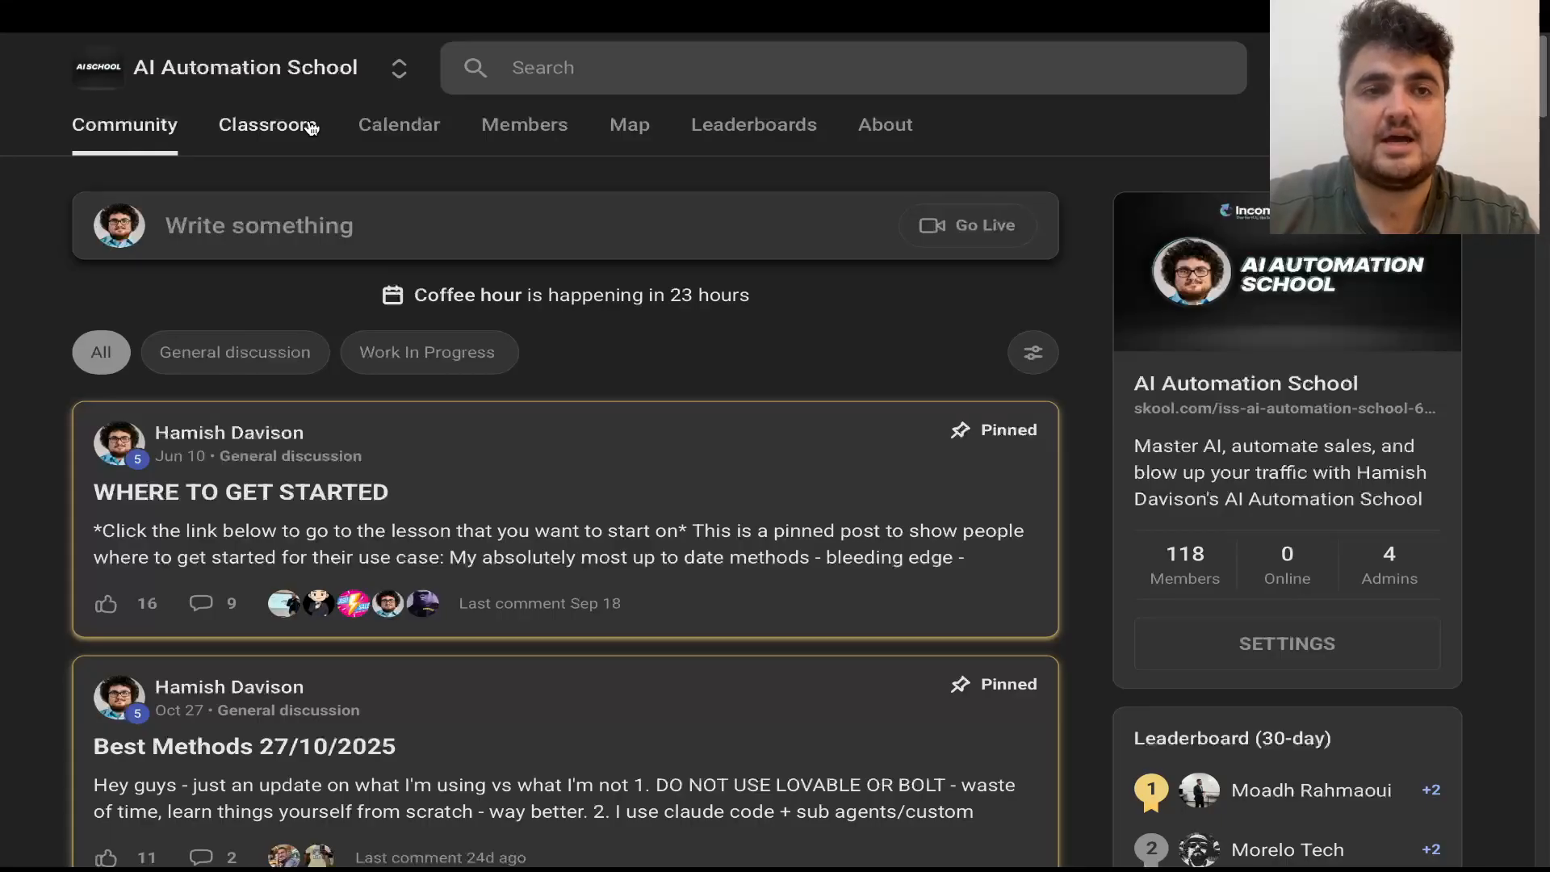
pyautogui.click(263, 124)
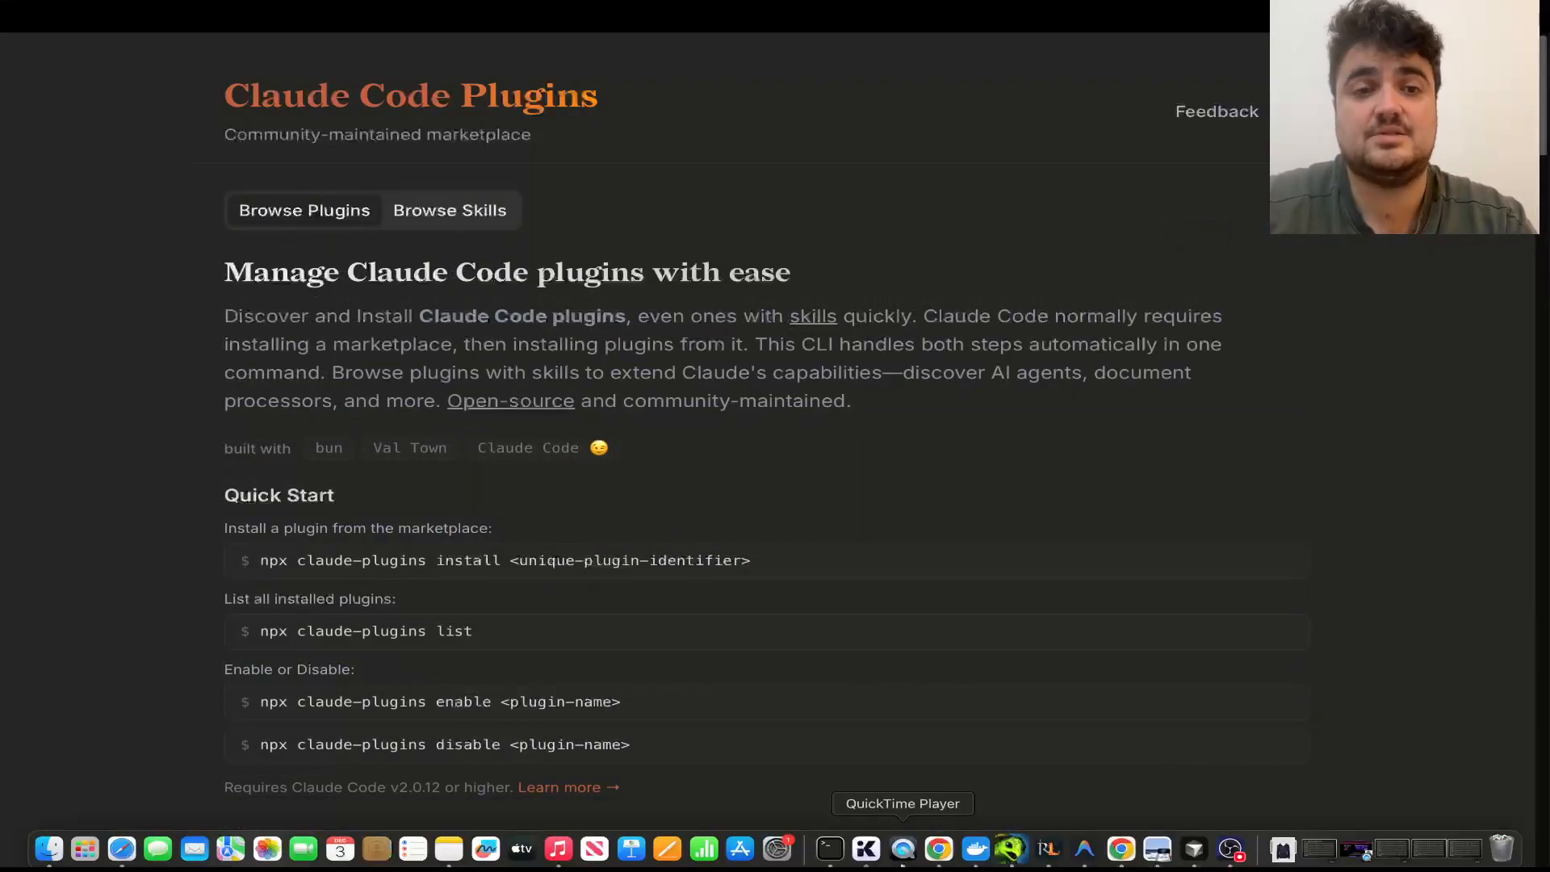
# Locate the frontend-design plugin entry by anthropics with its install command in the Plugins list.
pyautogui.scroll(-3)
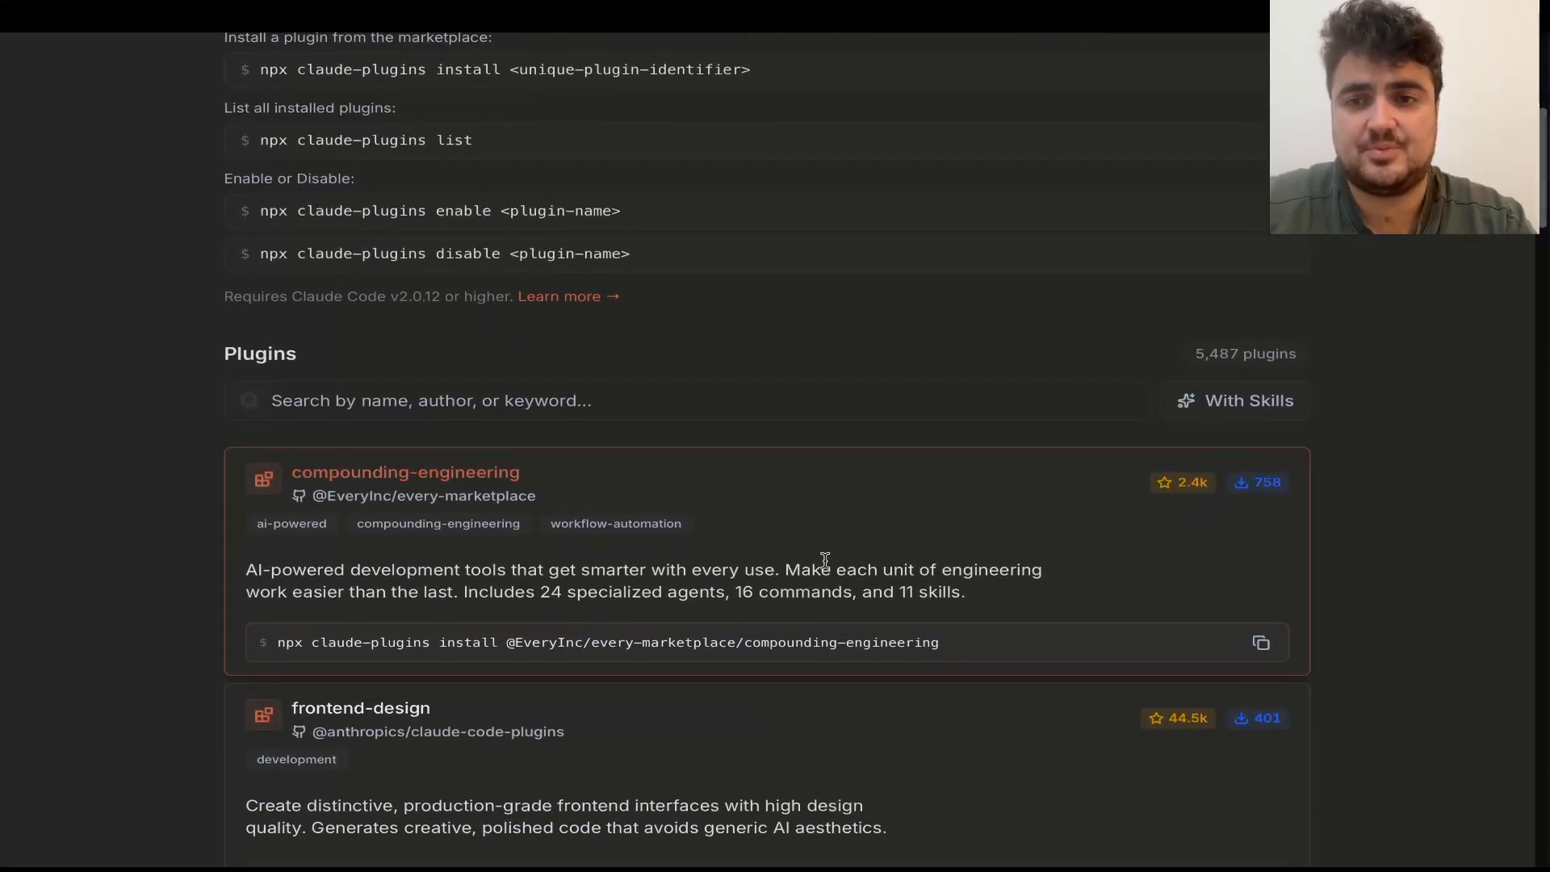
pyautogui.scroll(-3)
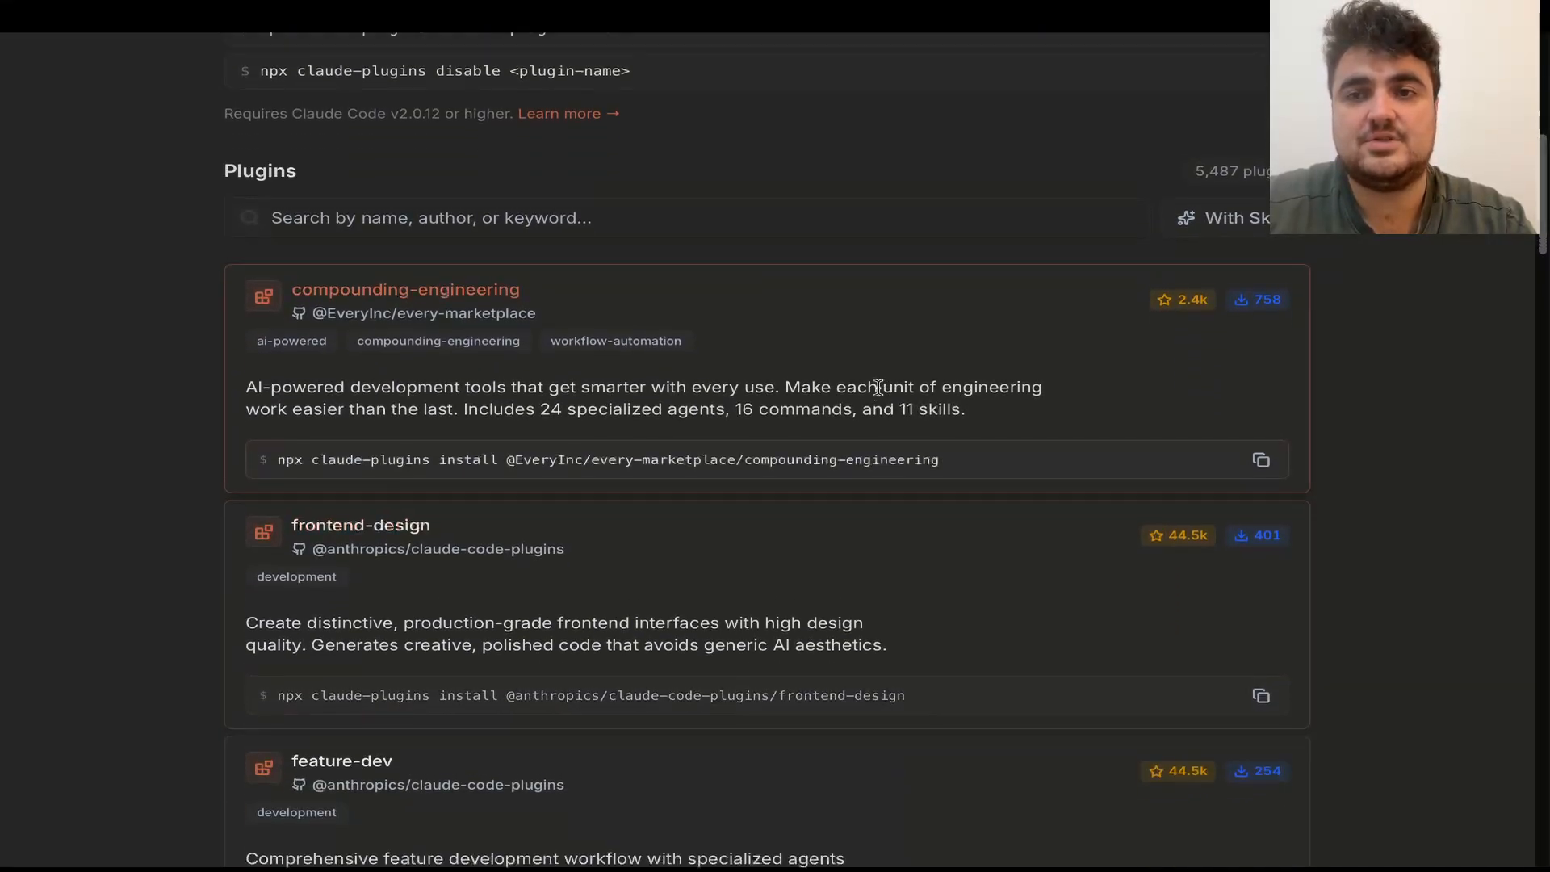
pyautogui.scroll(3)
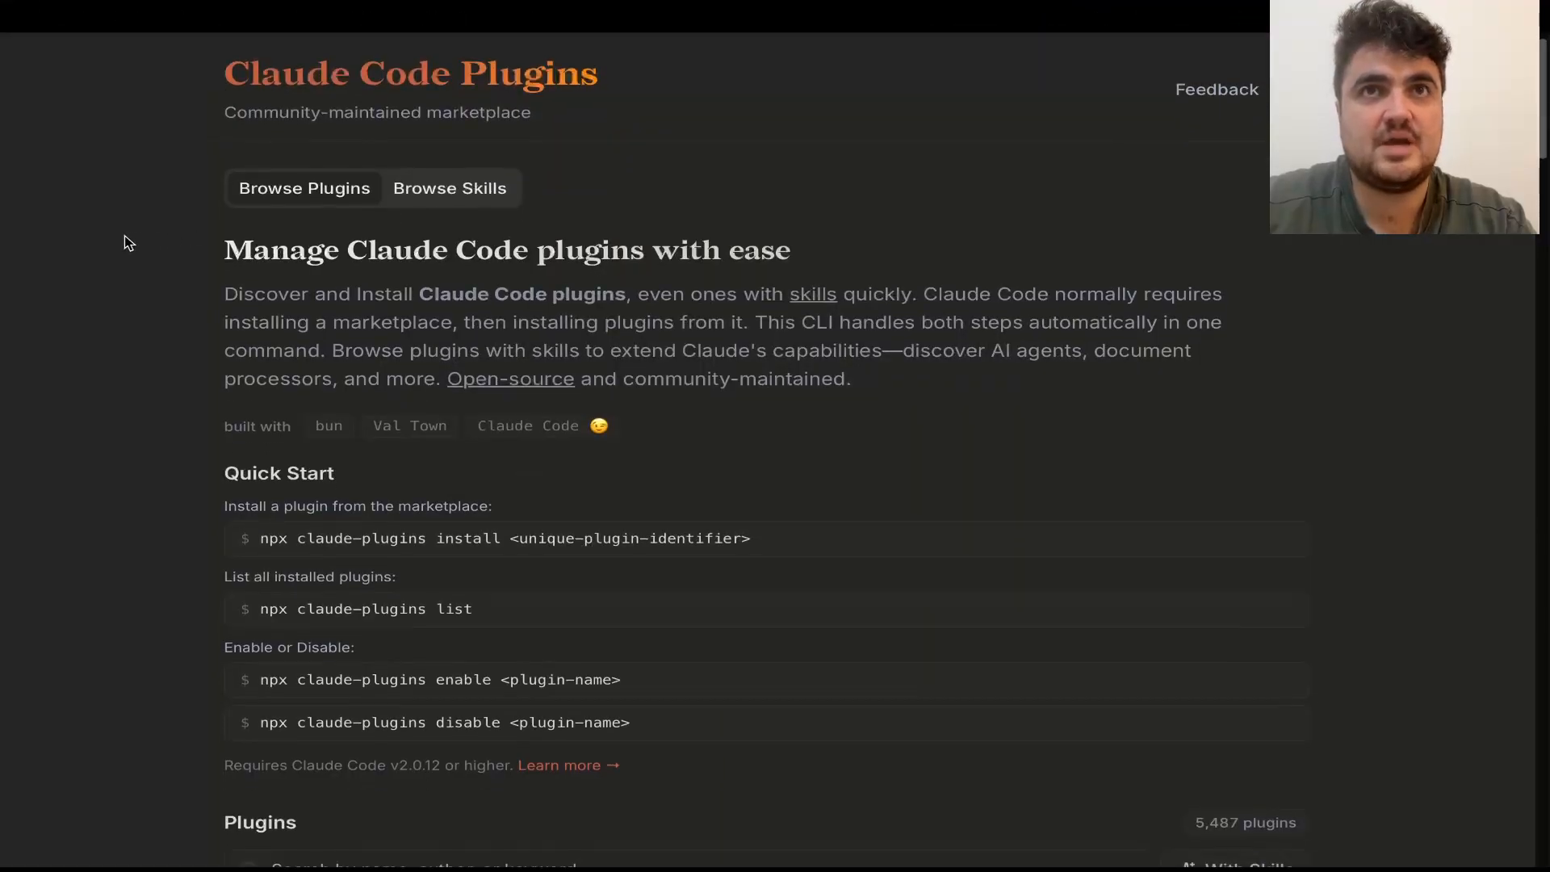
pyautogui.scroll(-3)
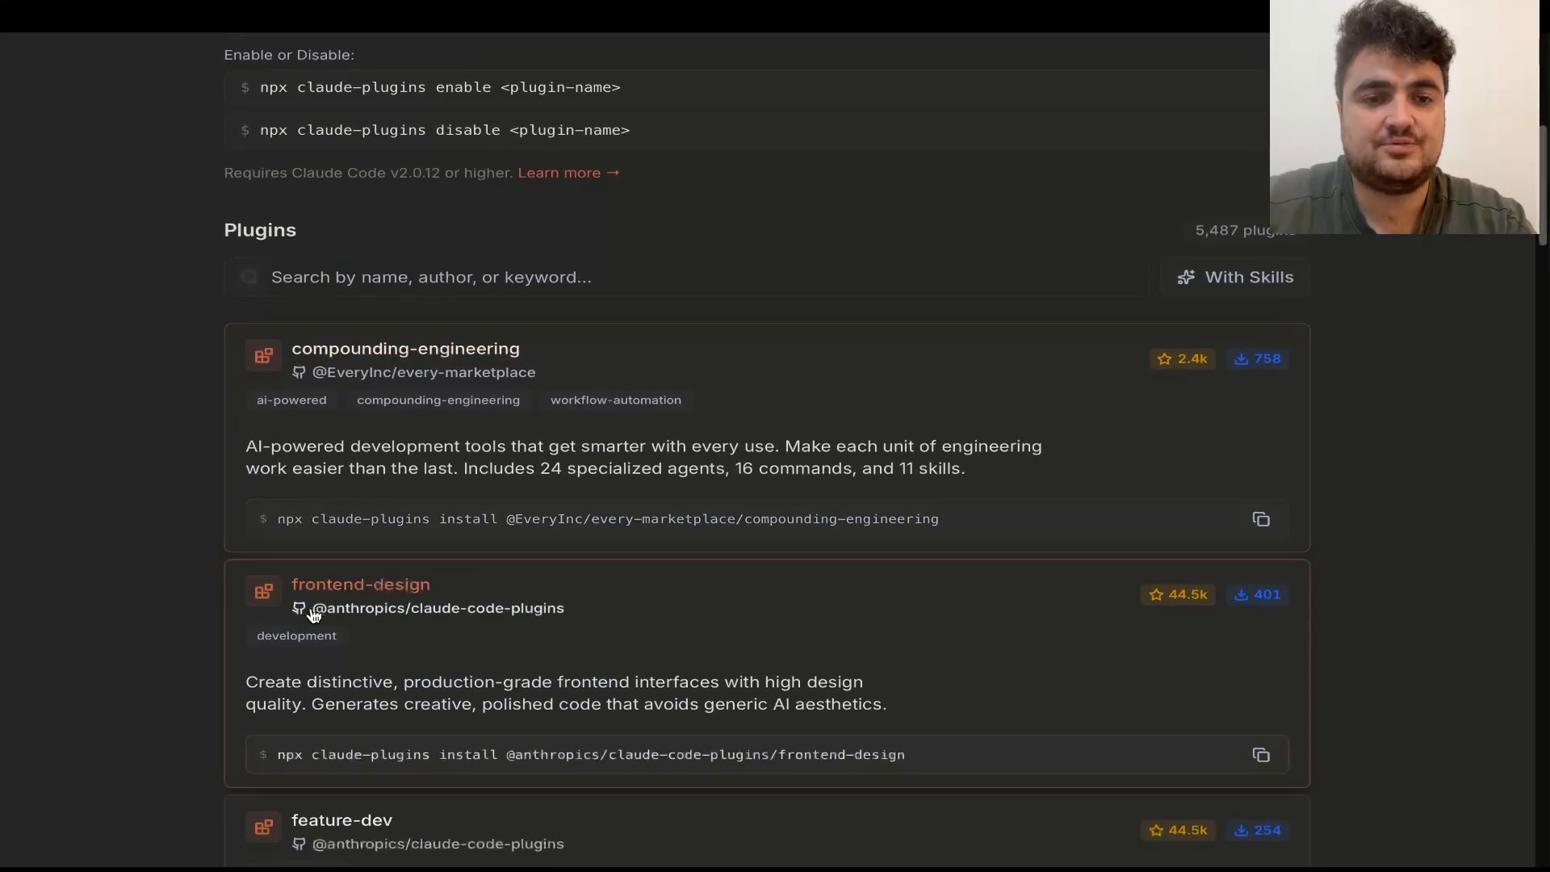
pyautogui.click(1261, 754)
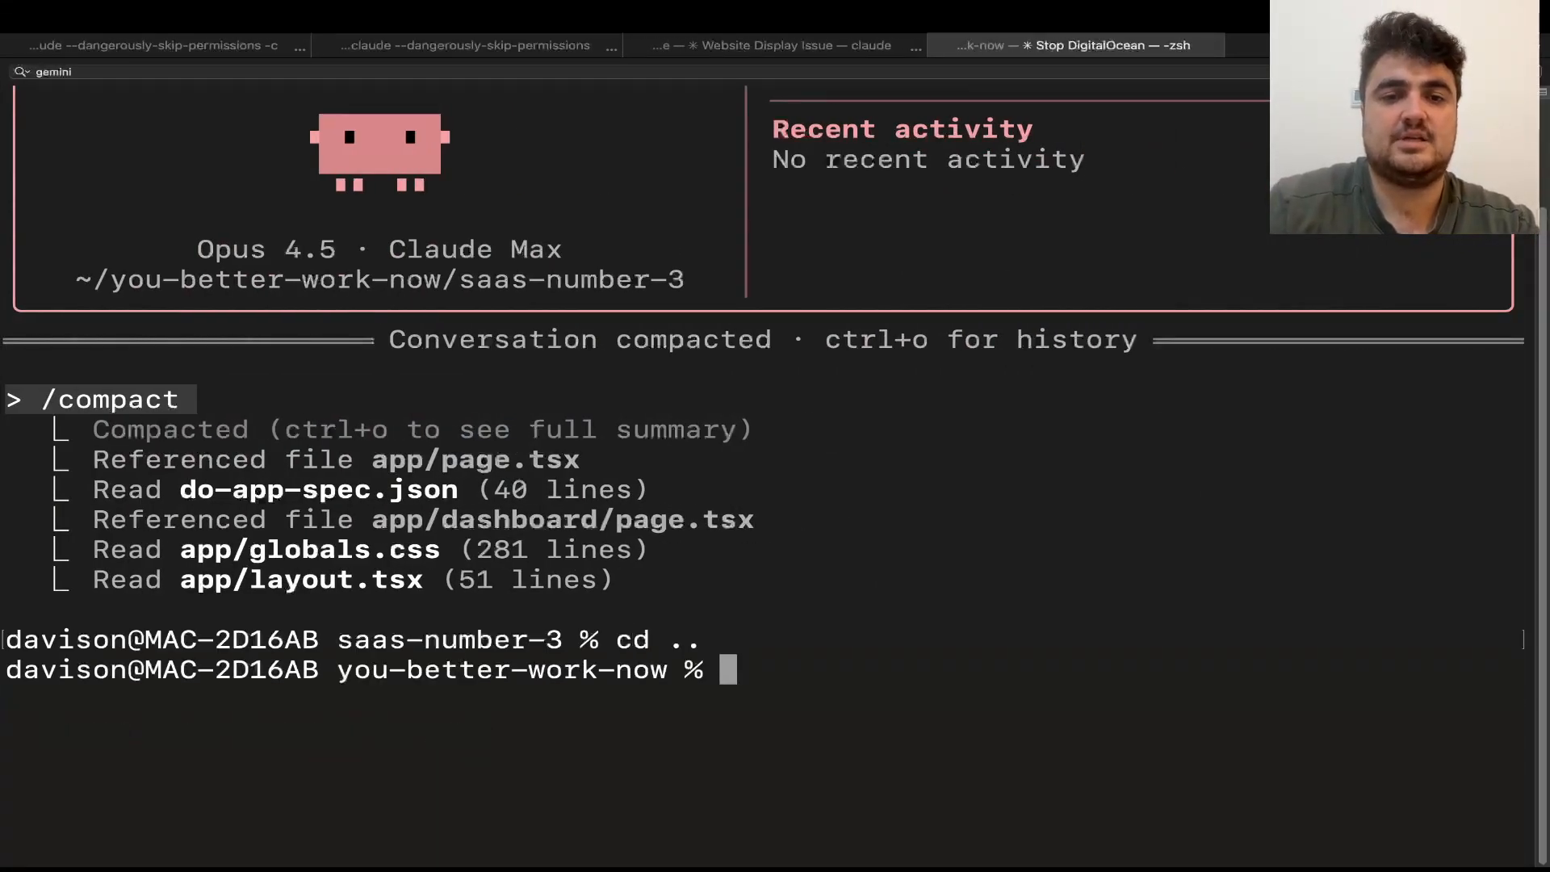
# Move up a directory and create the skills-plugin-test folder for installing frontend-design.
pyautogui.write('cd ..')
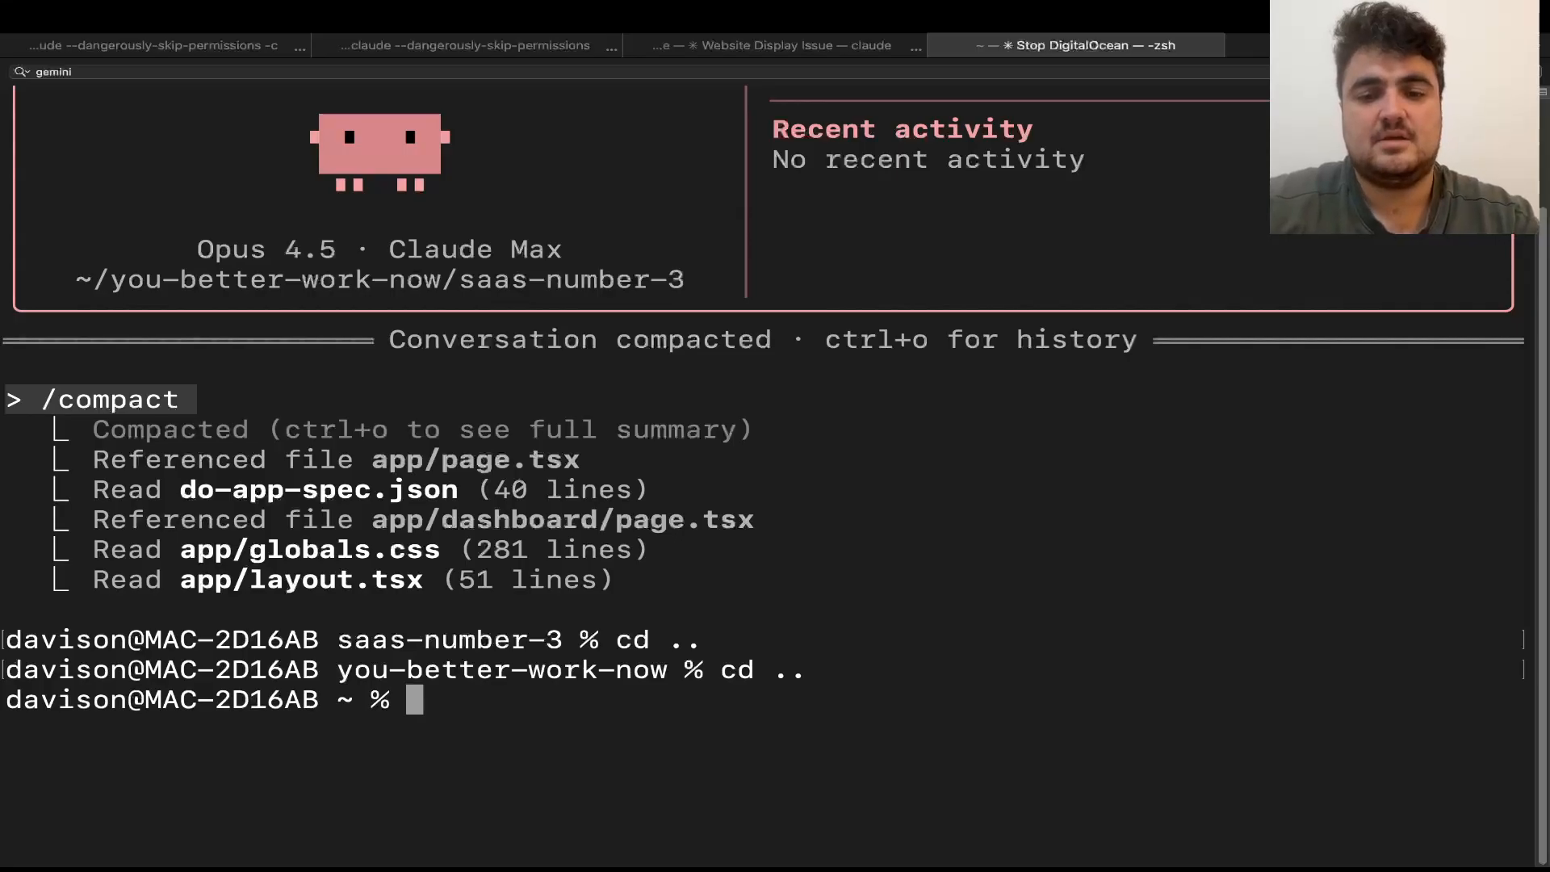
pyautogui.write('mkdir skills-plugin-test')
pyautogui.write('cd skills-plugin-test')
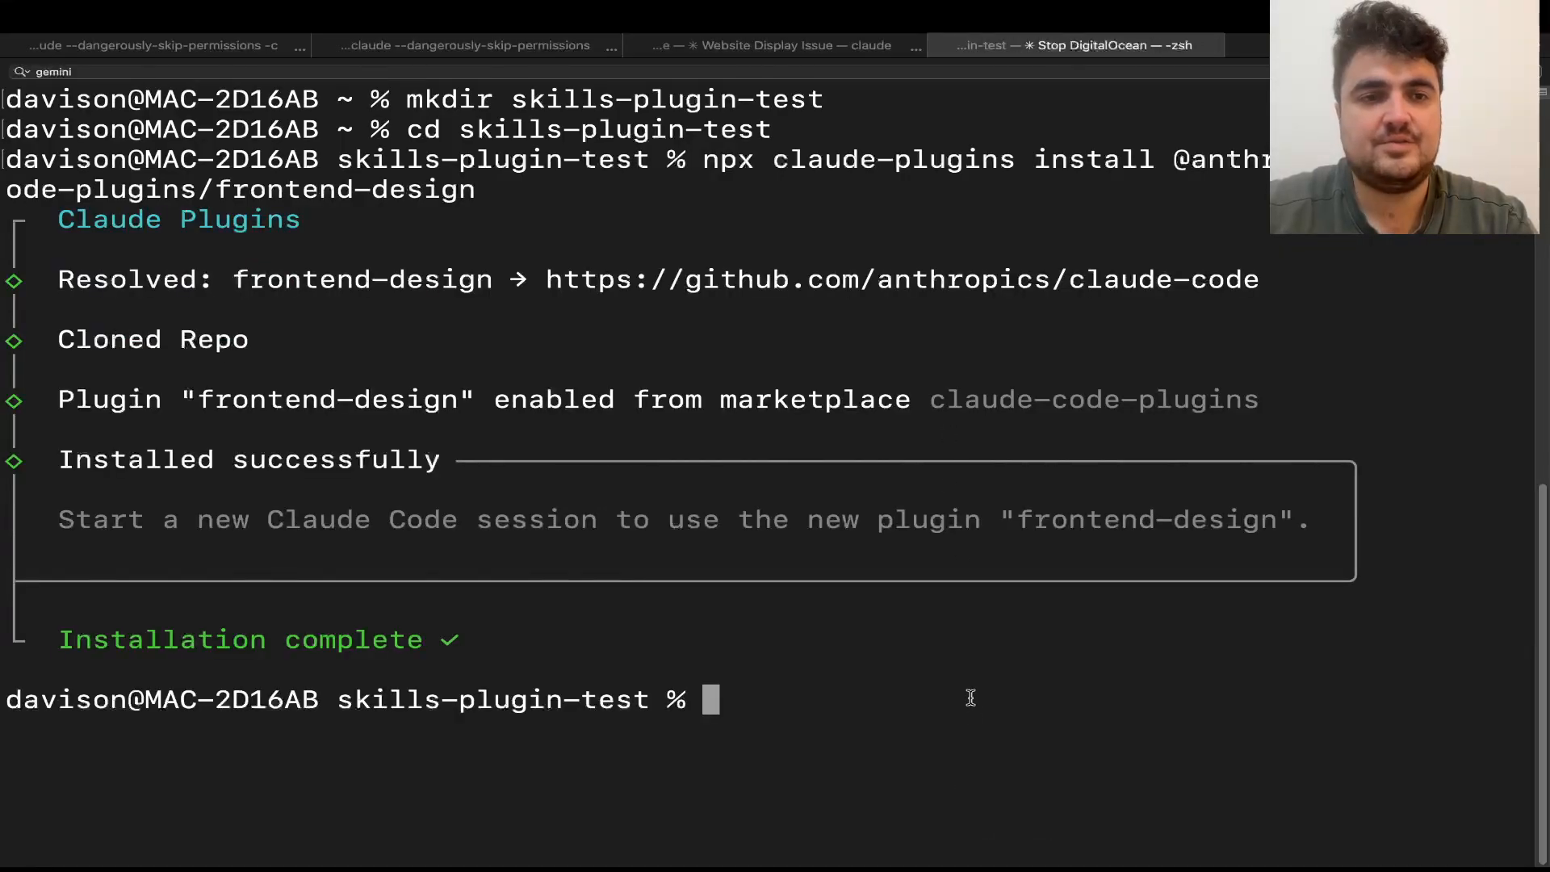
pyautogui.moveTo(836, 683)
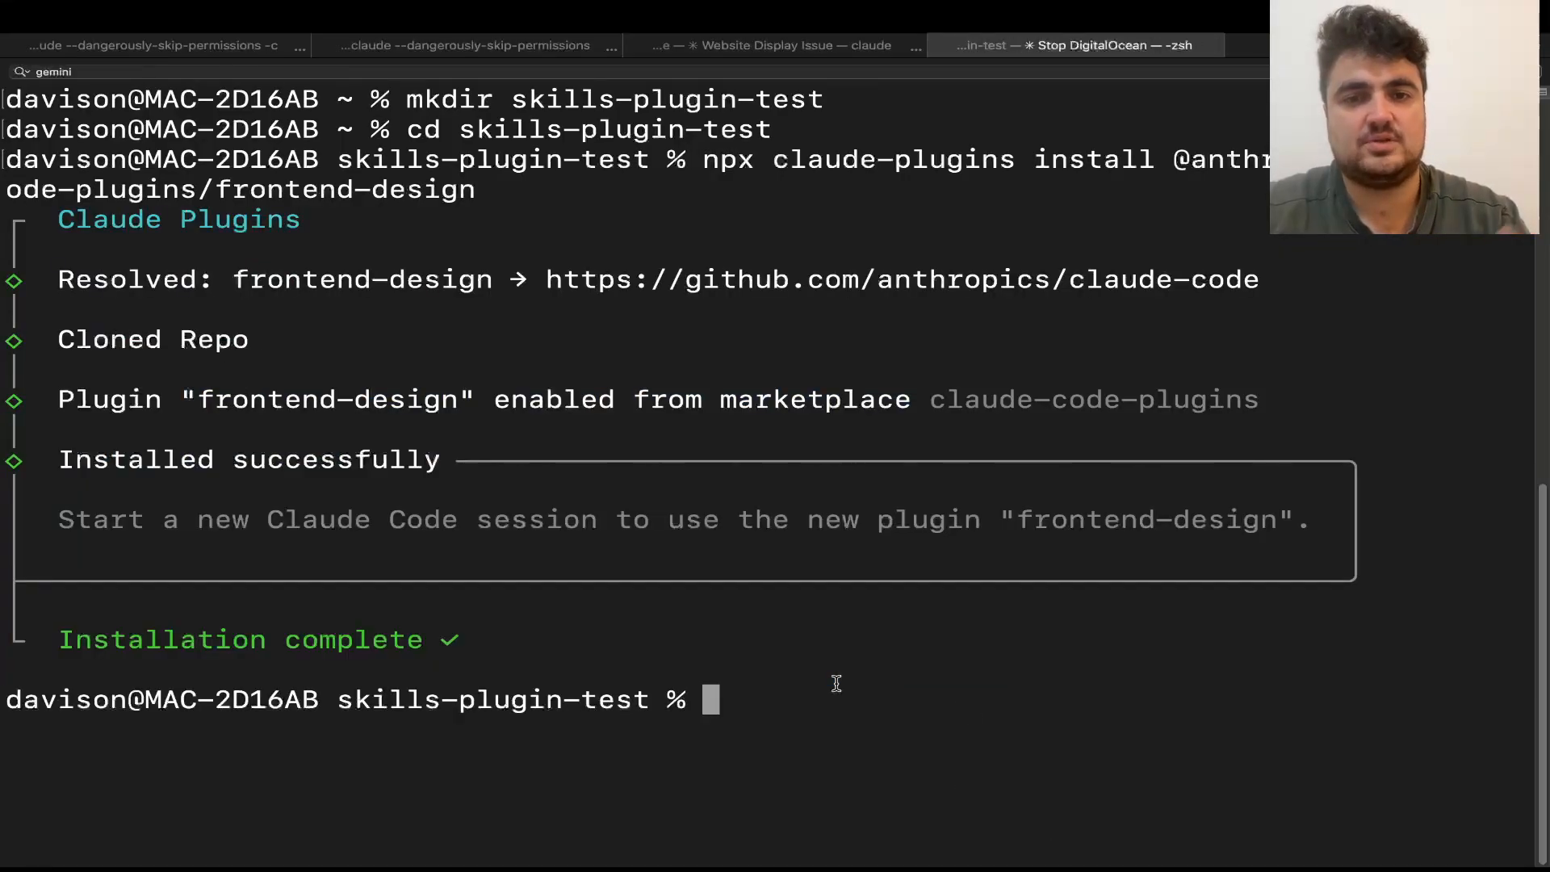
# Launch Claude Code in skills-plugin-test and ask it to start the frontend skills plugin.
pyautogui.write('claude')
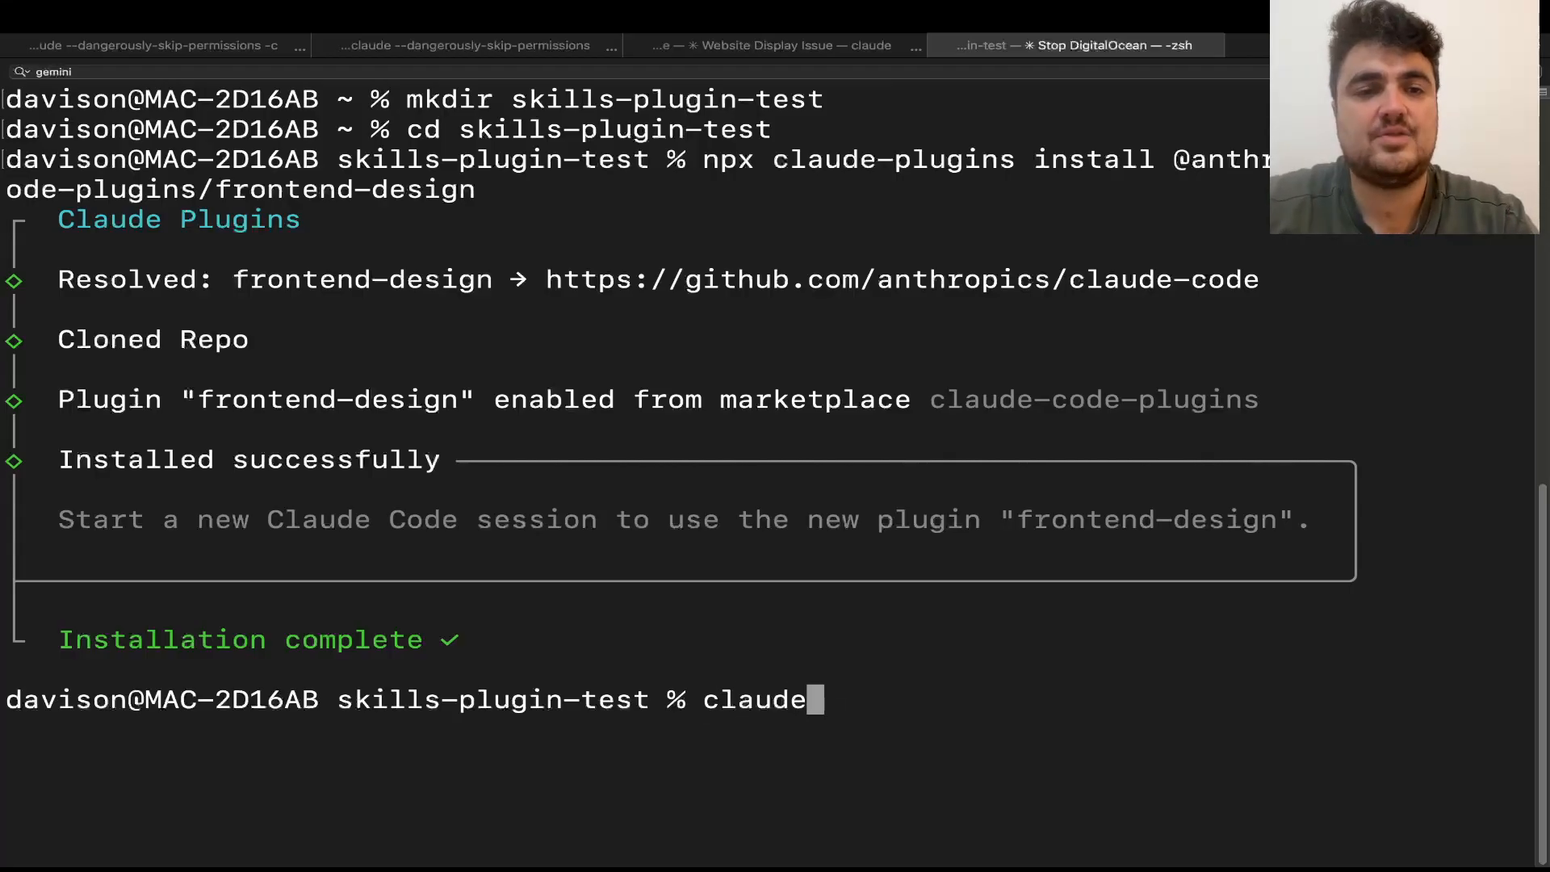
pyautogui.press('enter')
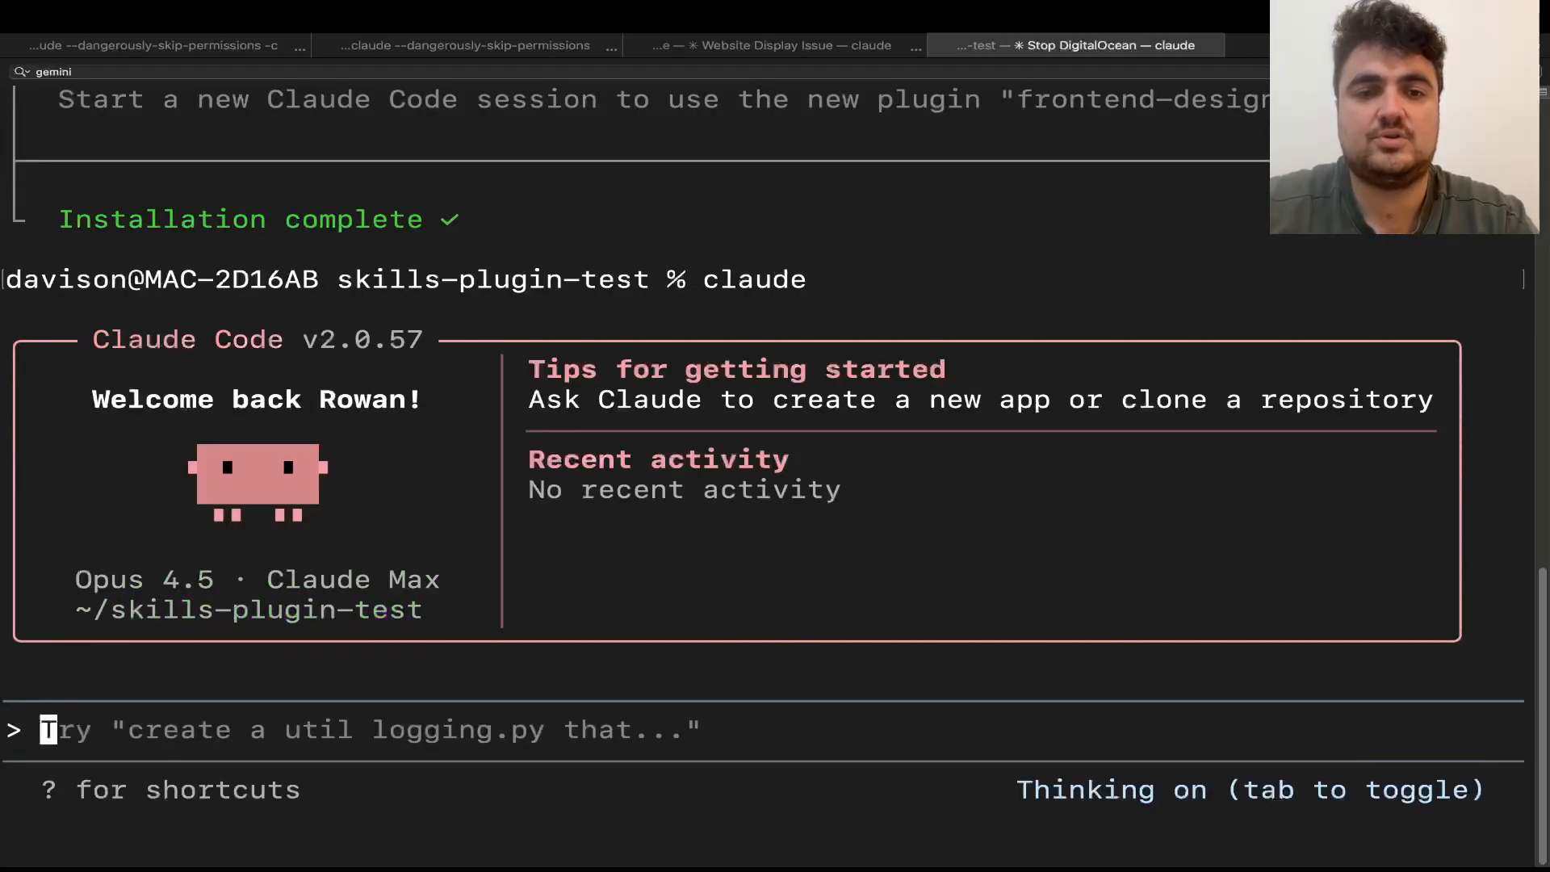
pyautogui.write('please sta')
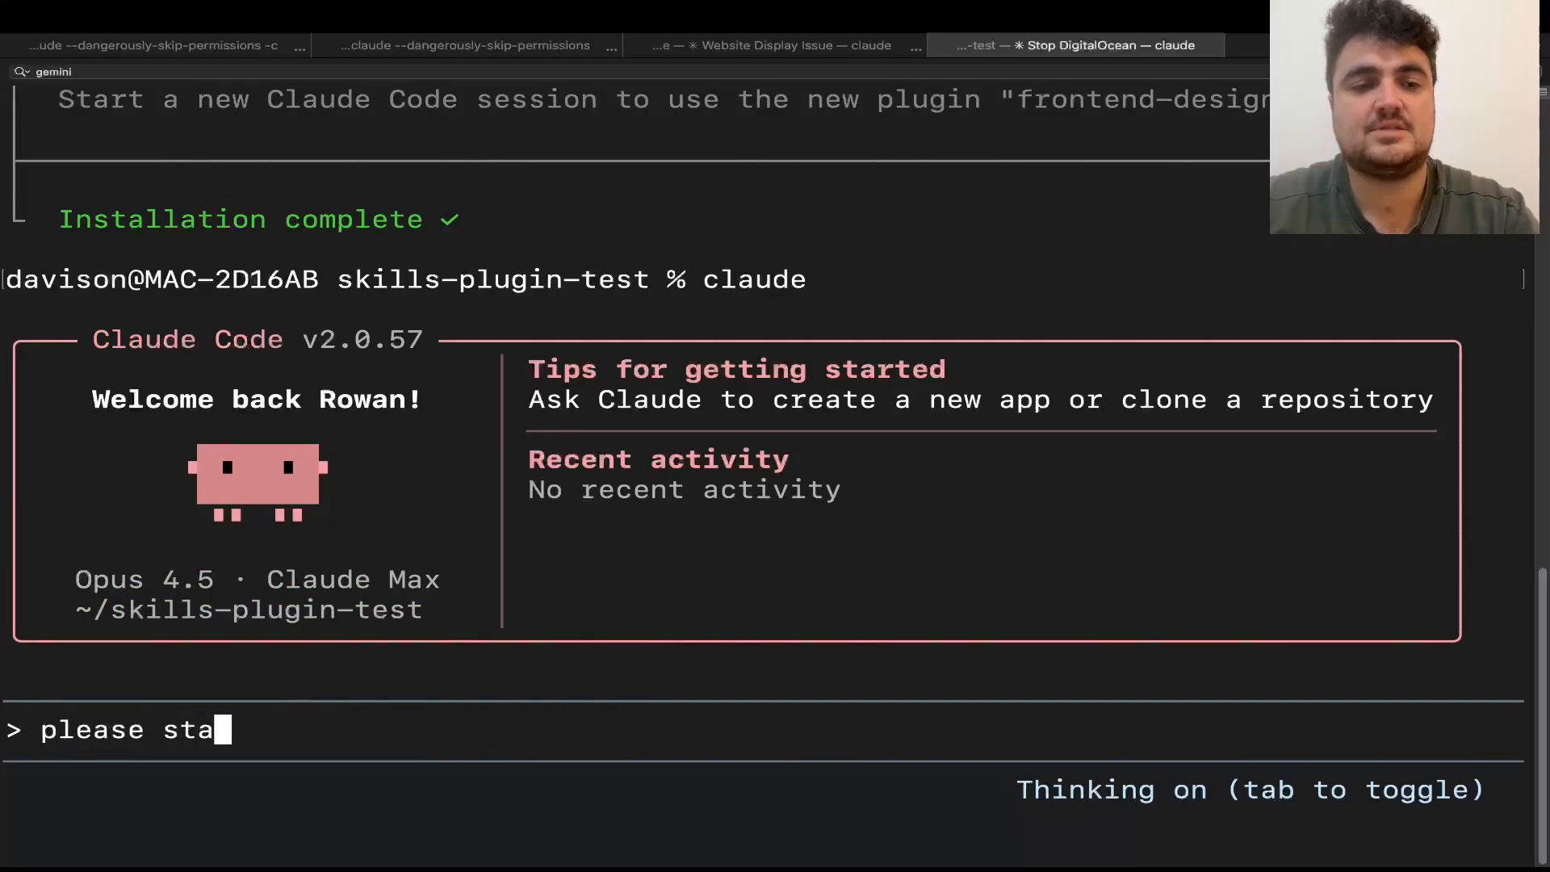
pyautogui.write('rt the frontend skills plugin')
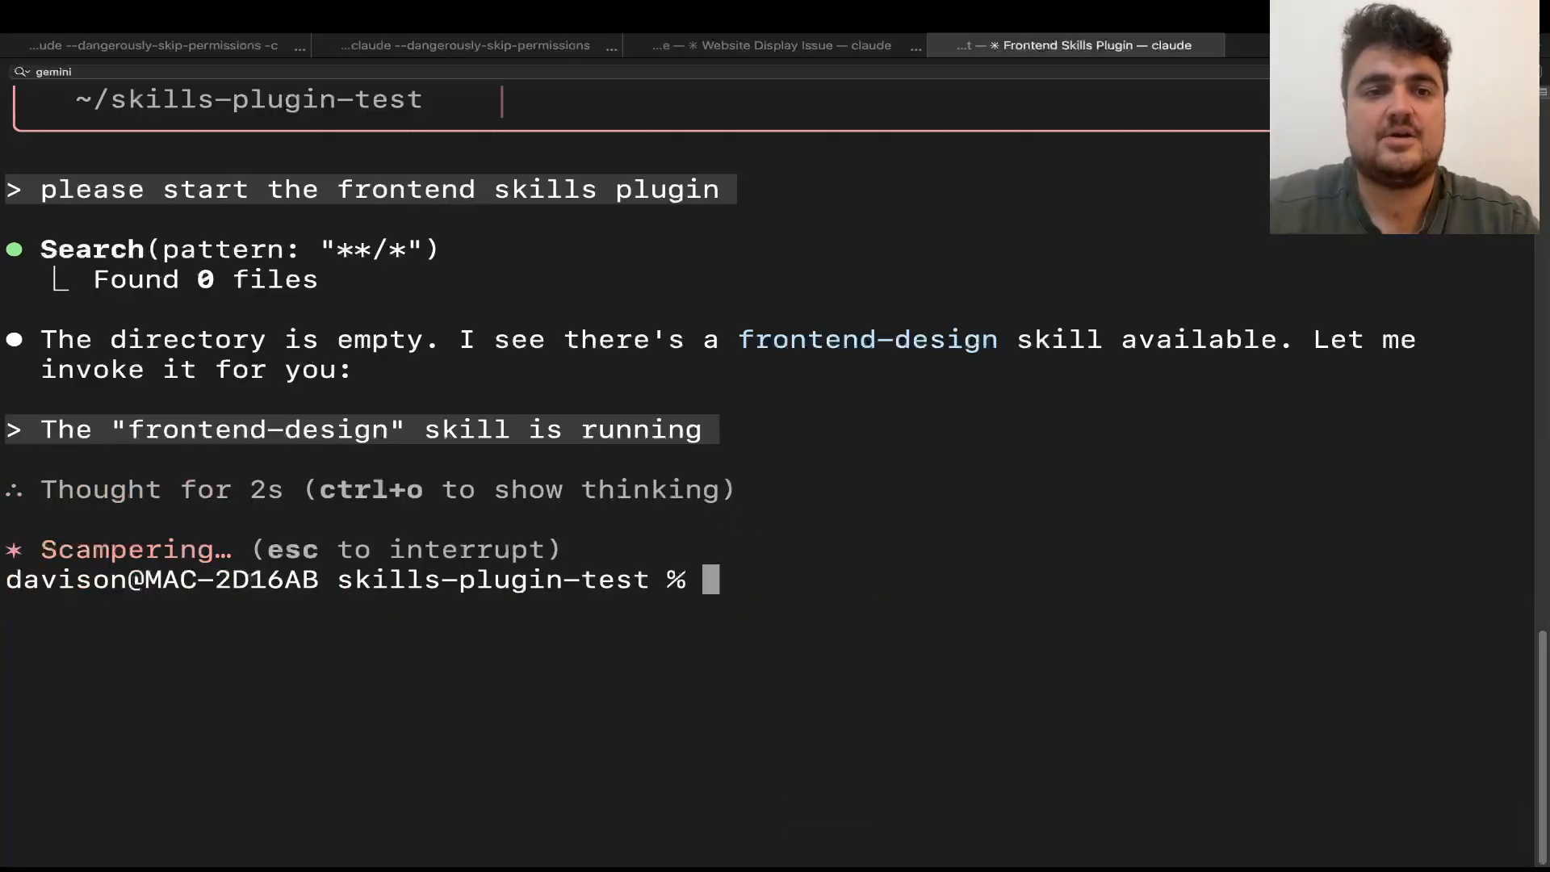
# Relaunch Claude Code so the frontend-design skill is active and confirm it in the plugins list.
pyautogui.write('claude')
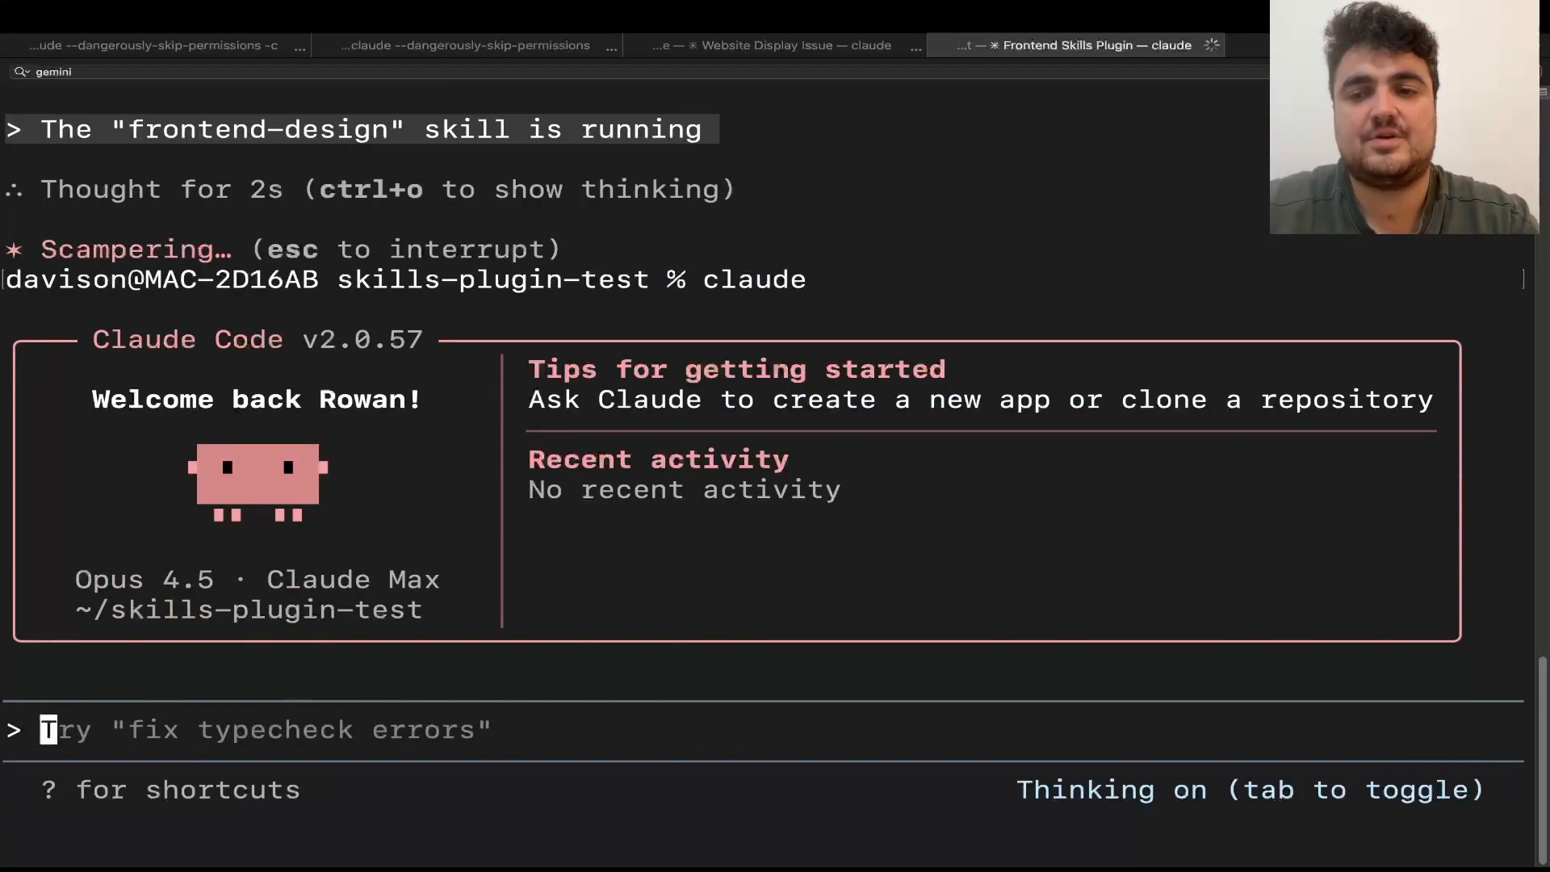
pyautogui.write('plugins list')
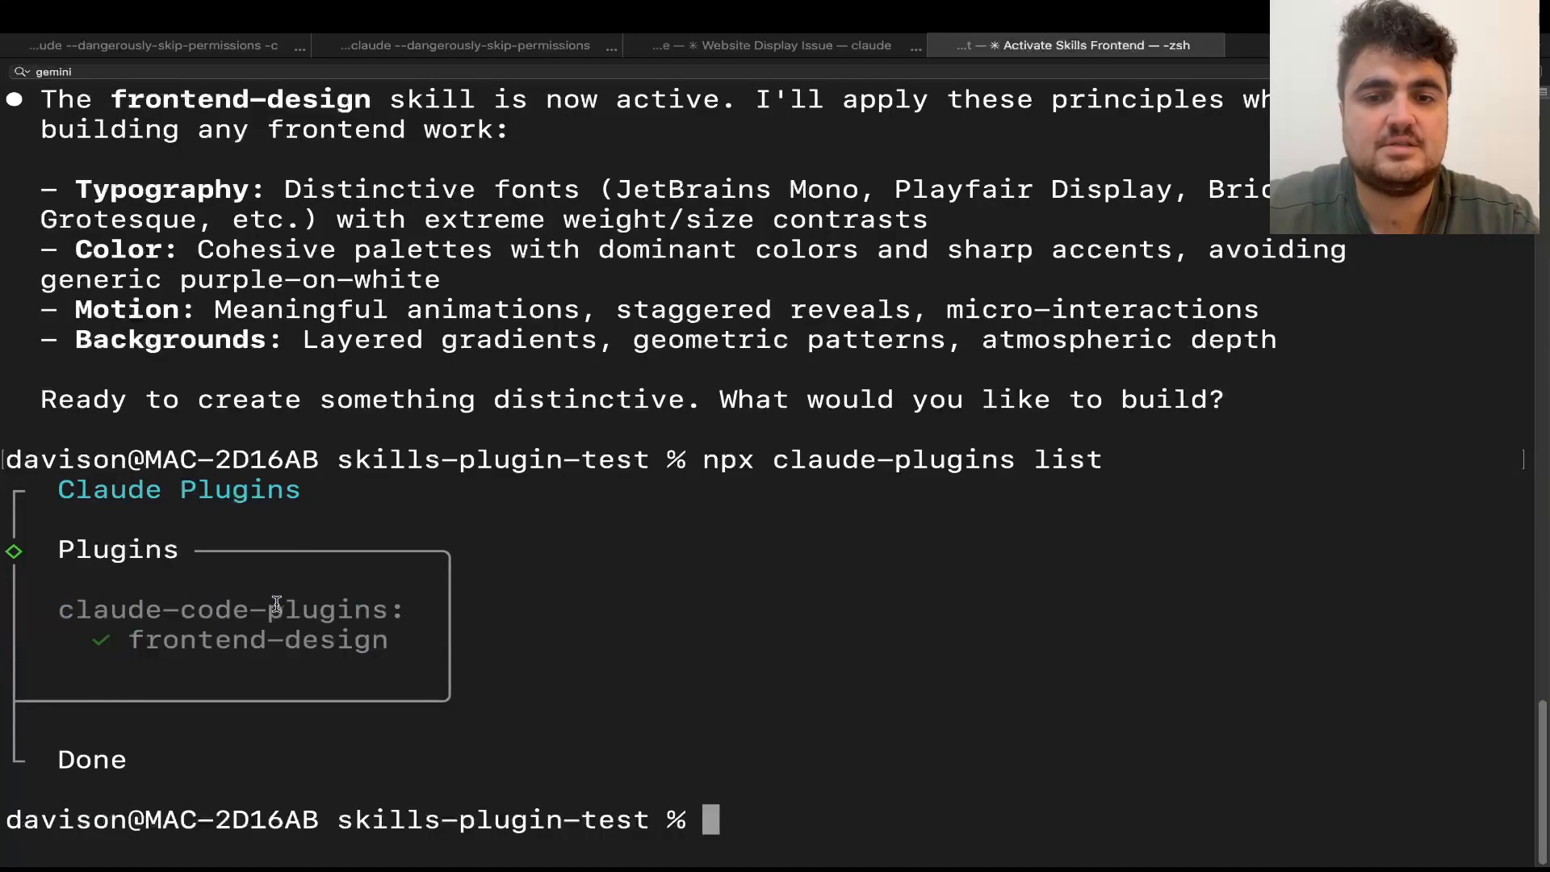
# Resume the most recent Claude Code conversation with claude -c, frontend-design still active.
pyautogui.write('claude -c')
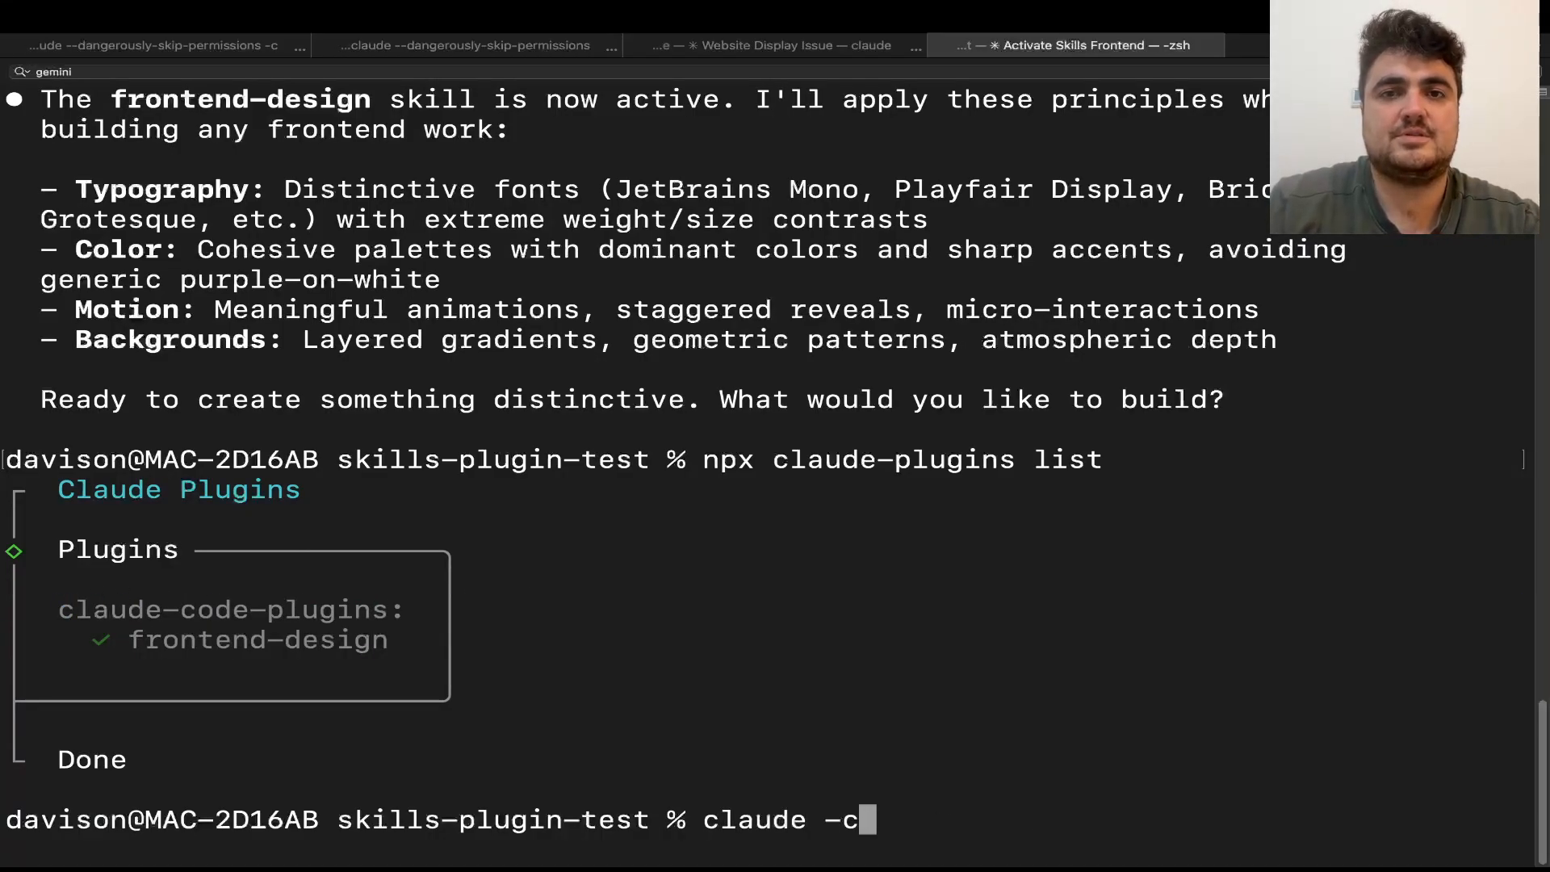
pyautogui.press('enter')
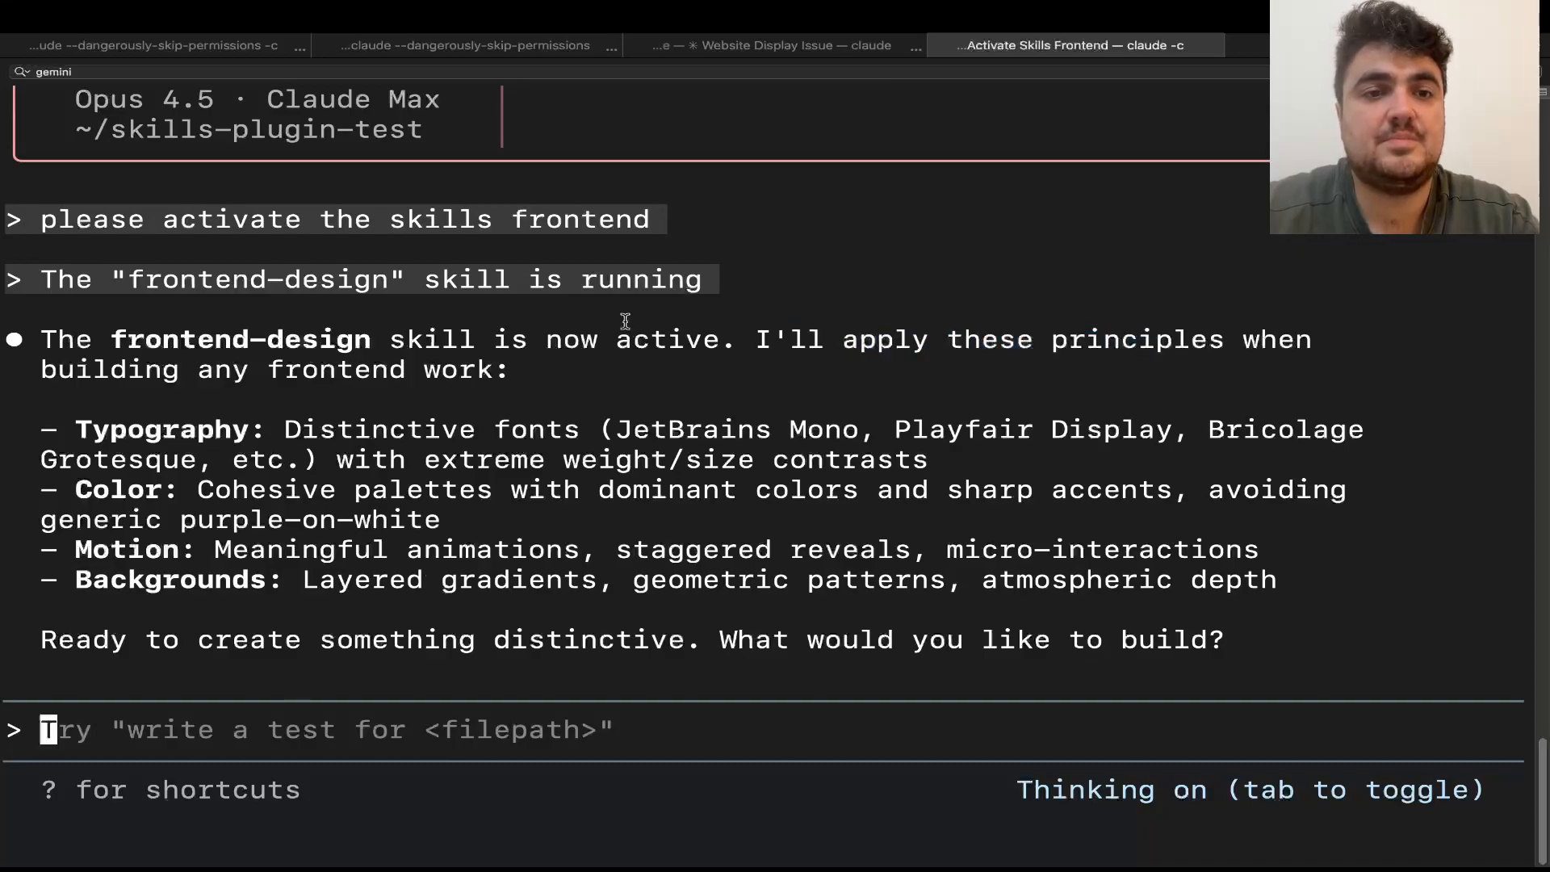
pyautogui.moveTo(38, 430); pyautogui.dragTo(360, 430)
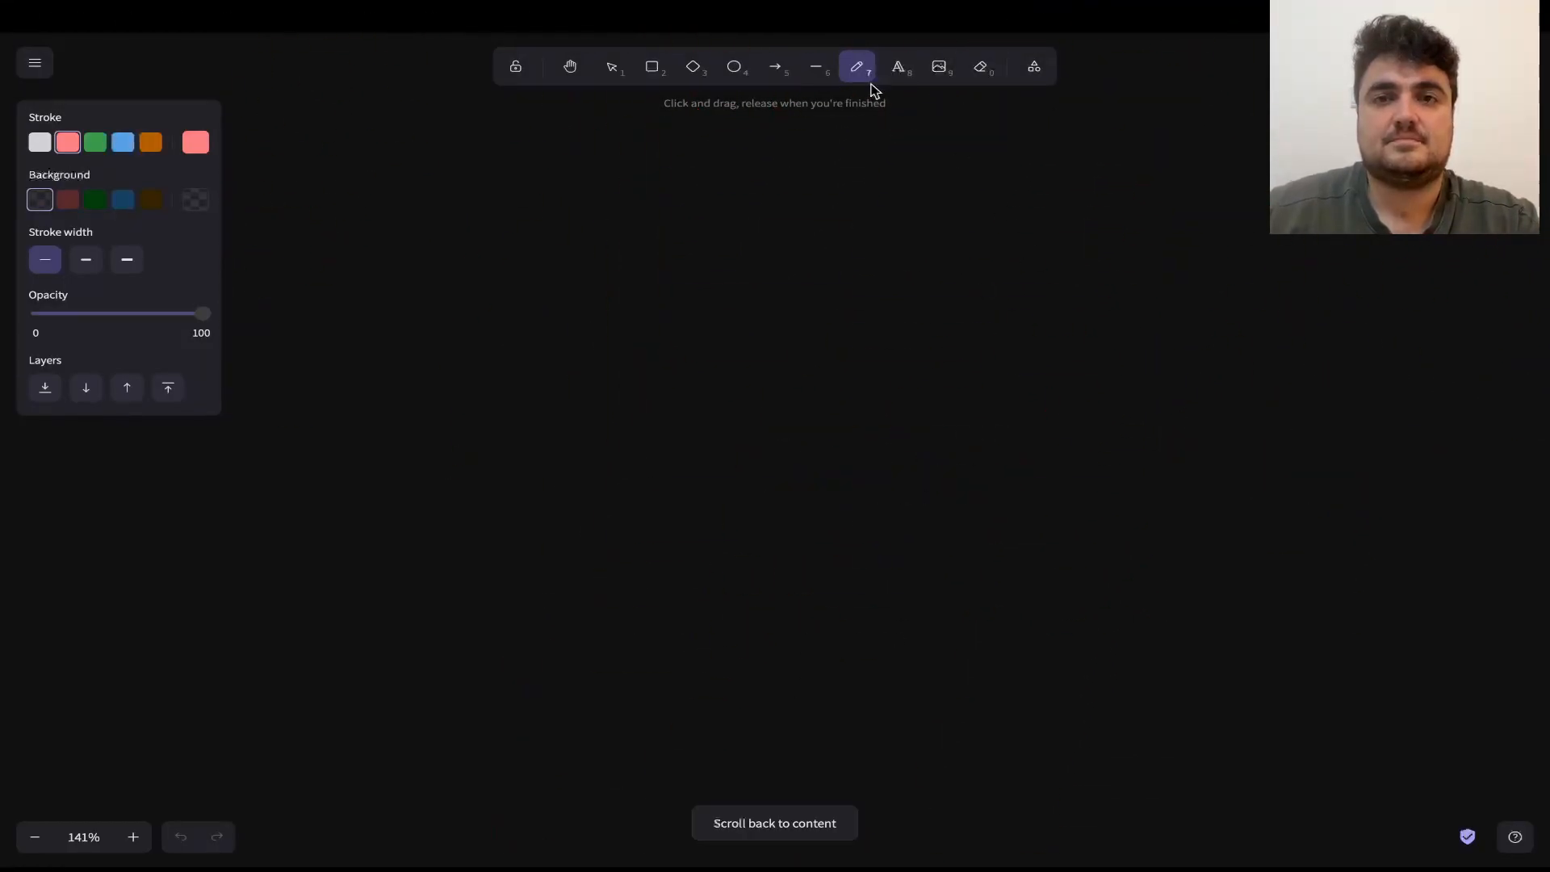
# Write the first two plan lines: start a new convex project, get code from AI studio.
pyautogui.click(898, 67)
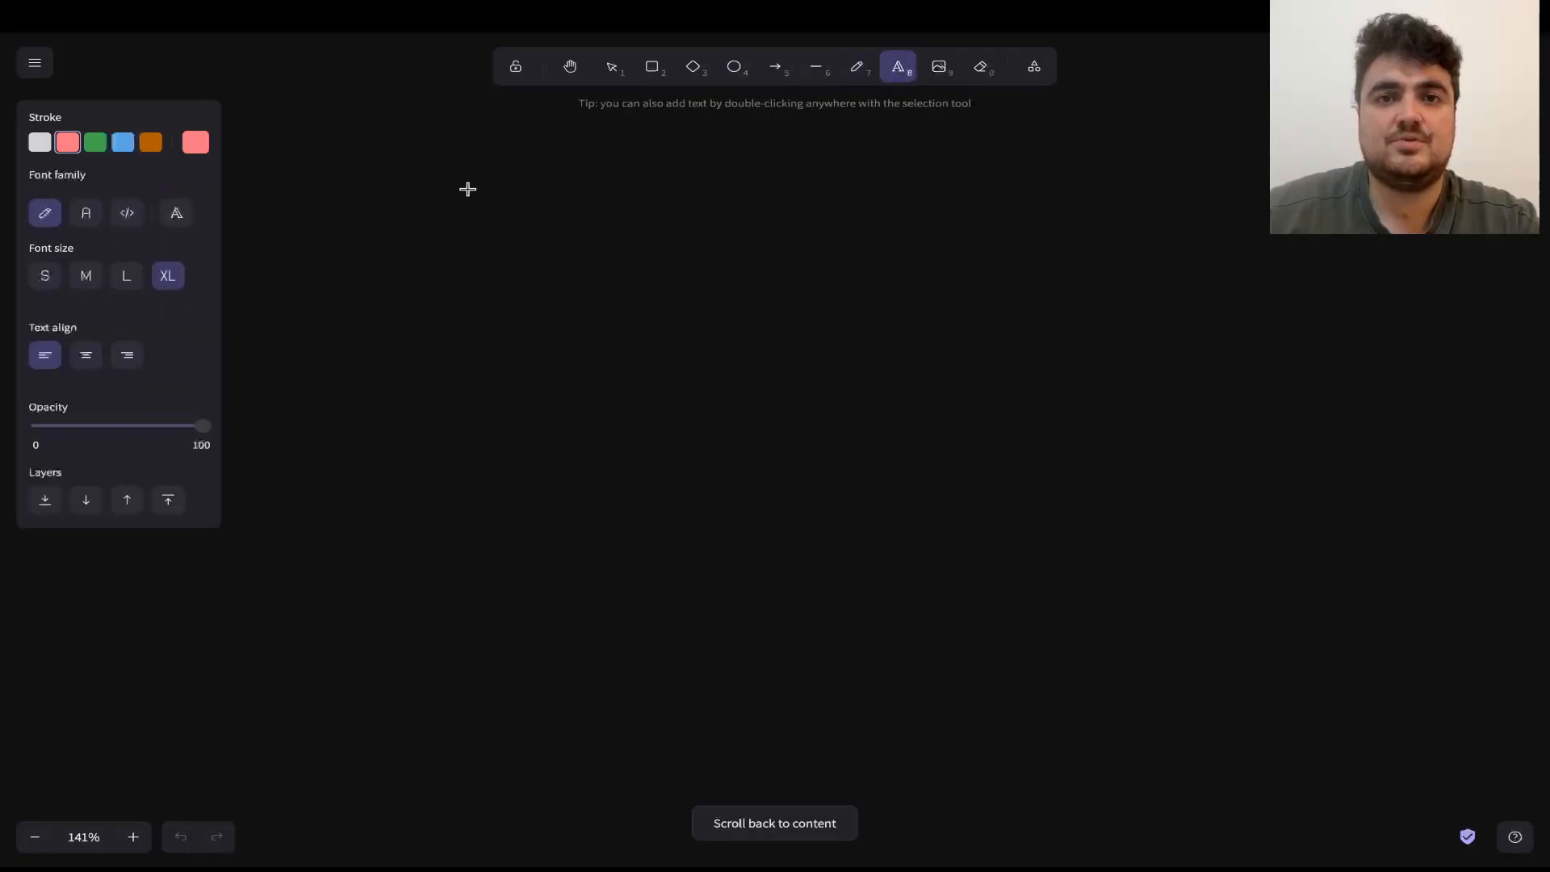
pyautogui.write('start a')
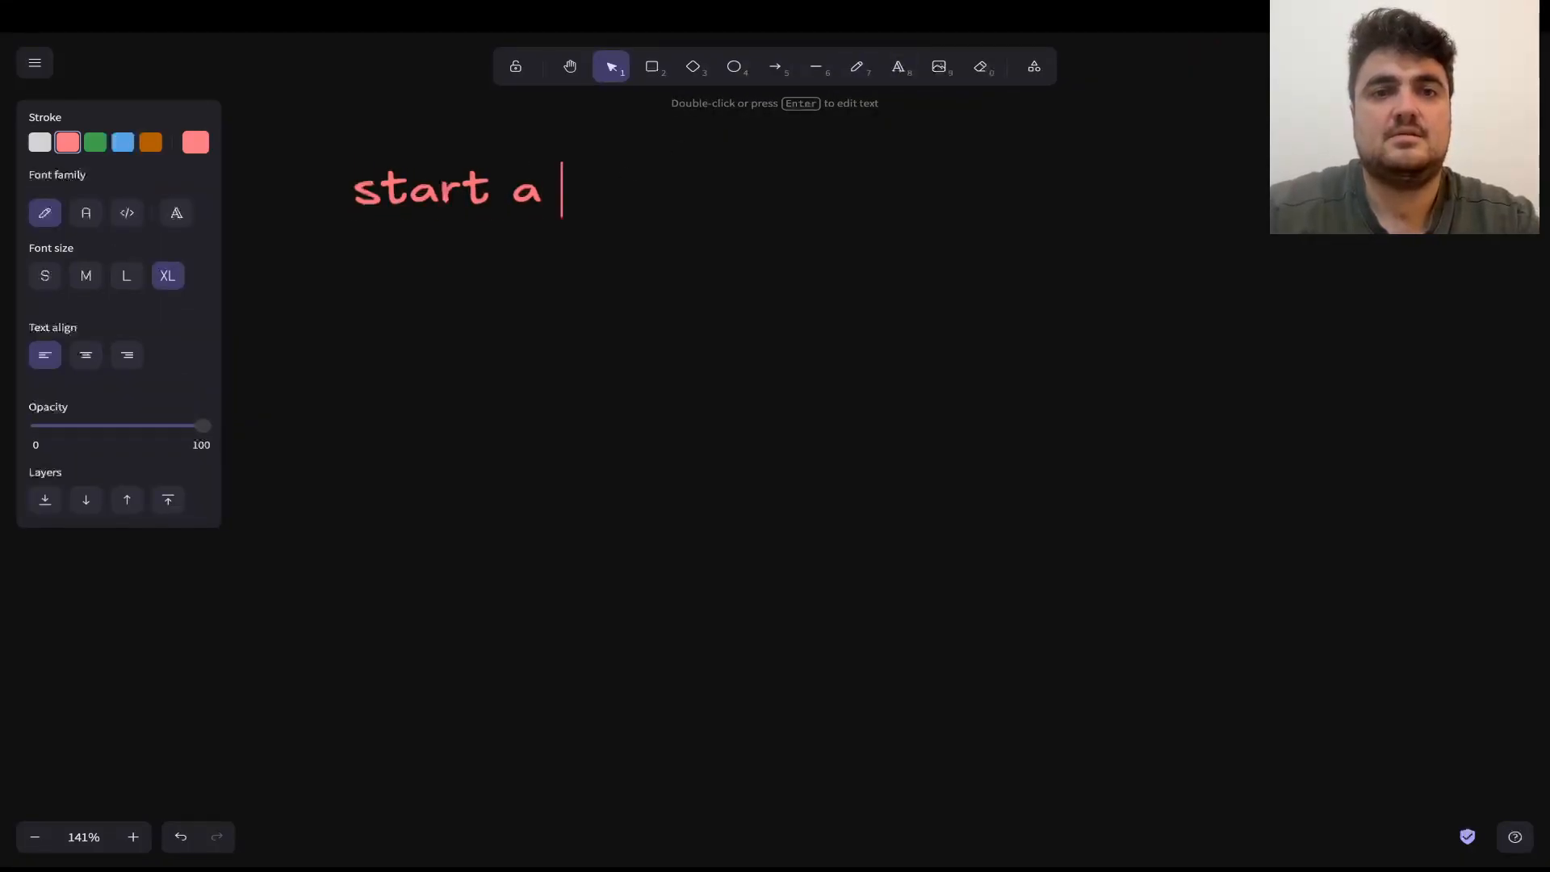
pyautogui.write('new convex project')
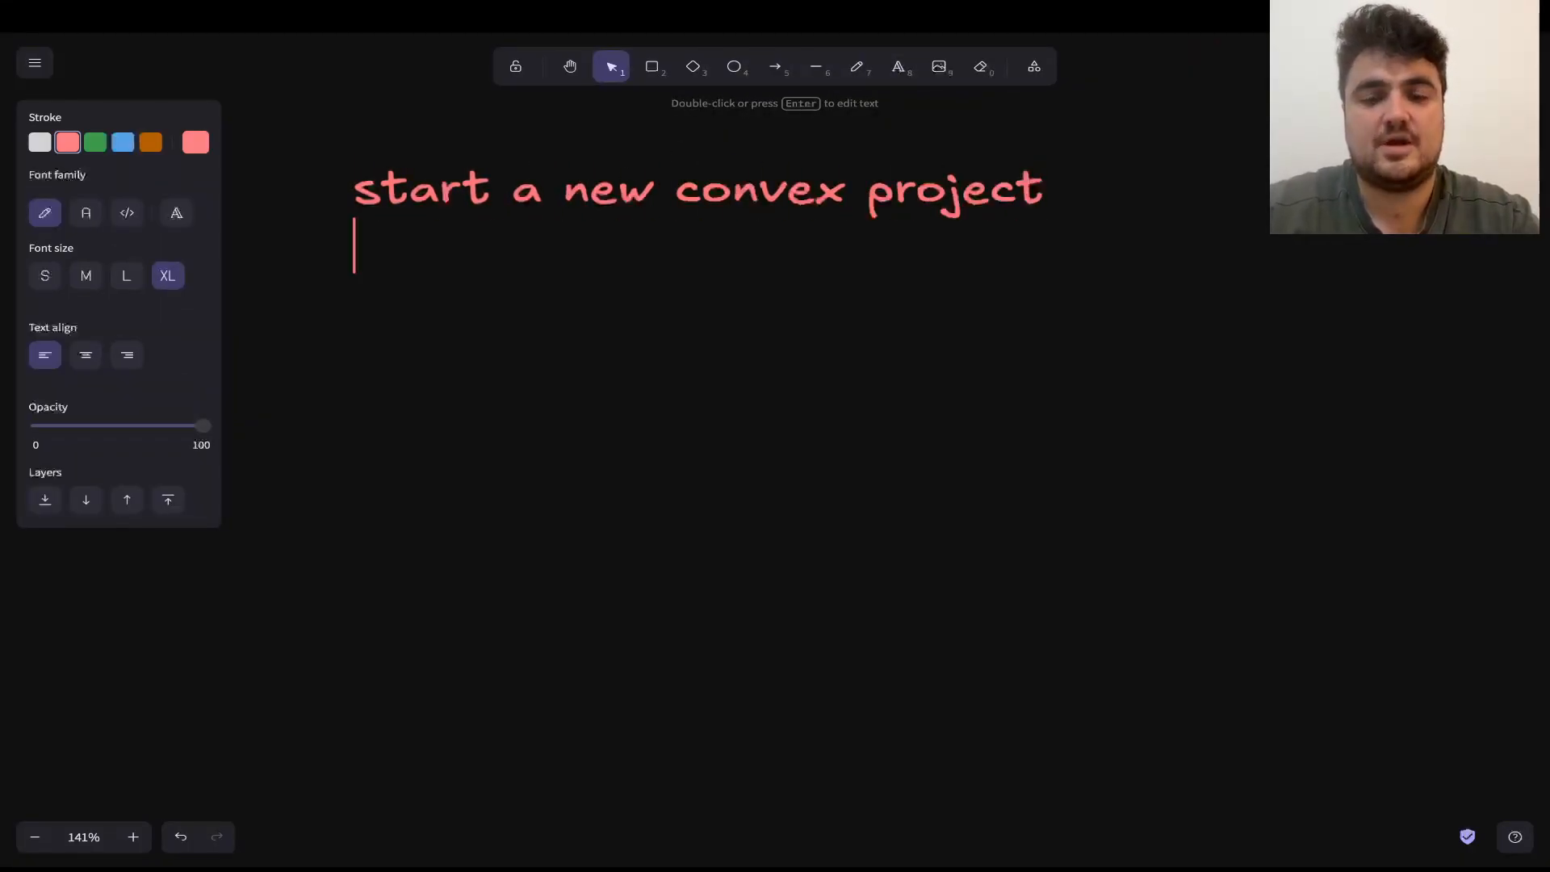
pyautogui.write('get code from AI S')
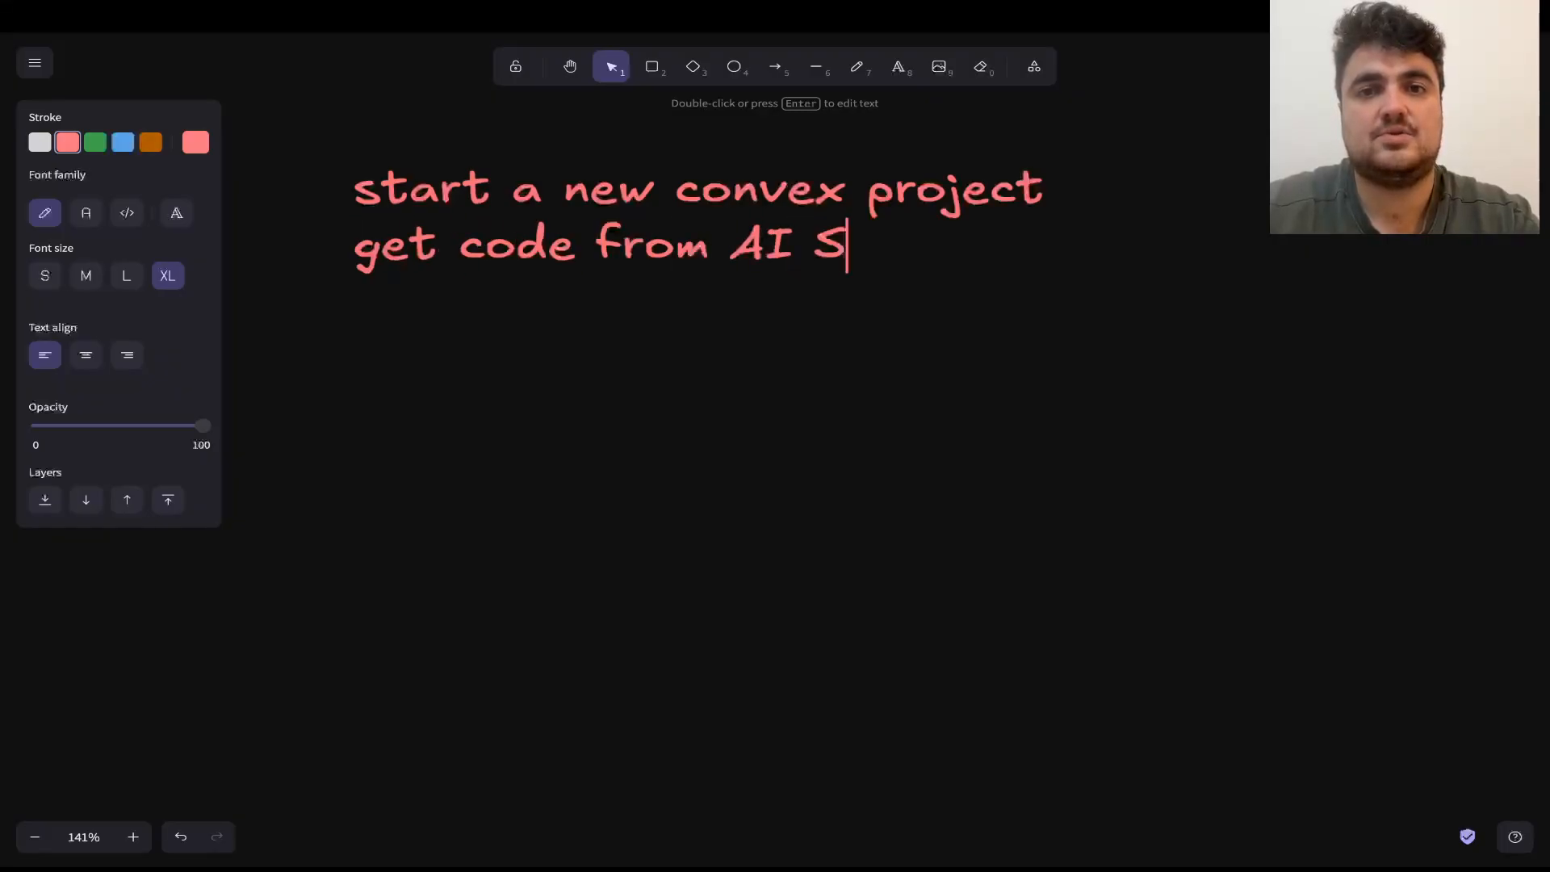
pyautogui.write('tudio')
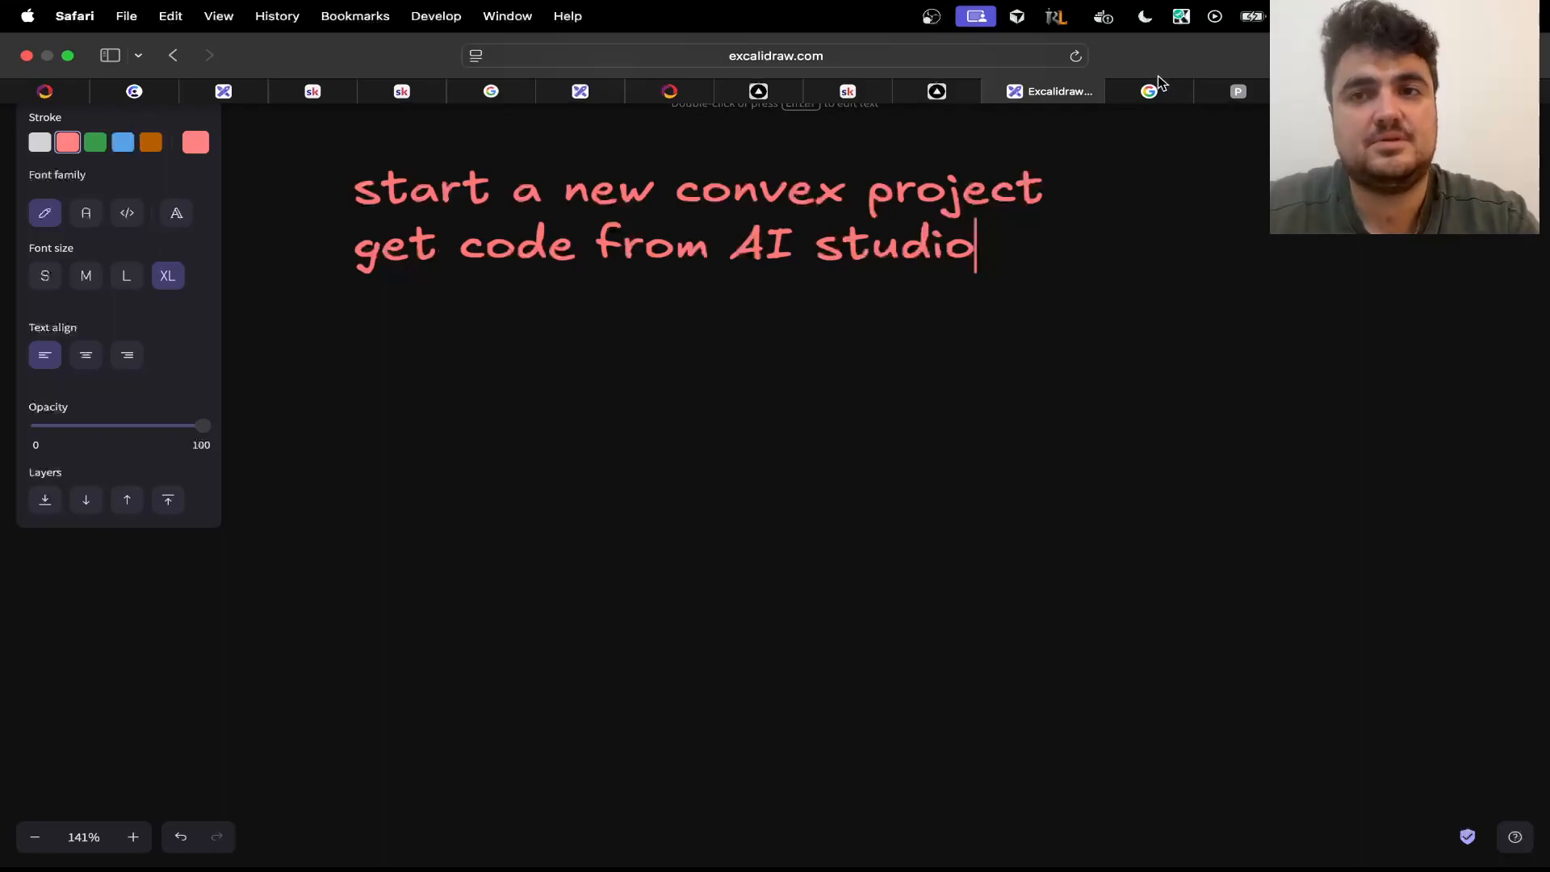
pyautogui.click(1148, 91)
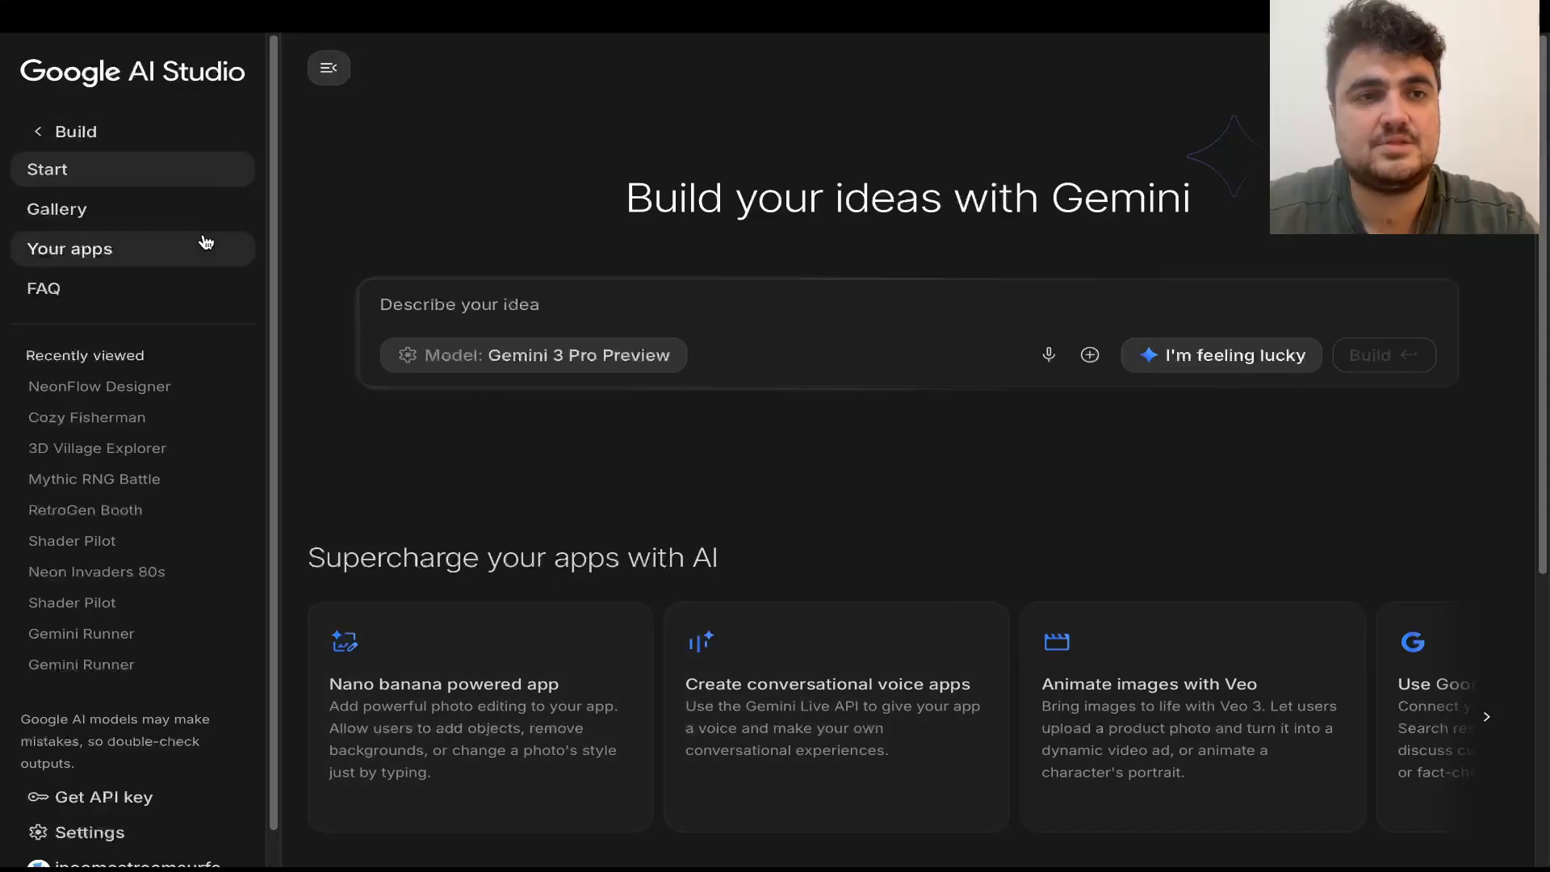
# Leave the Build page for the AI Studio home and enter the chat playground.
pyautogui.click(66, 130)
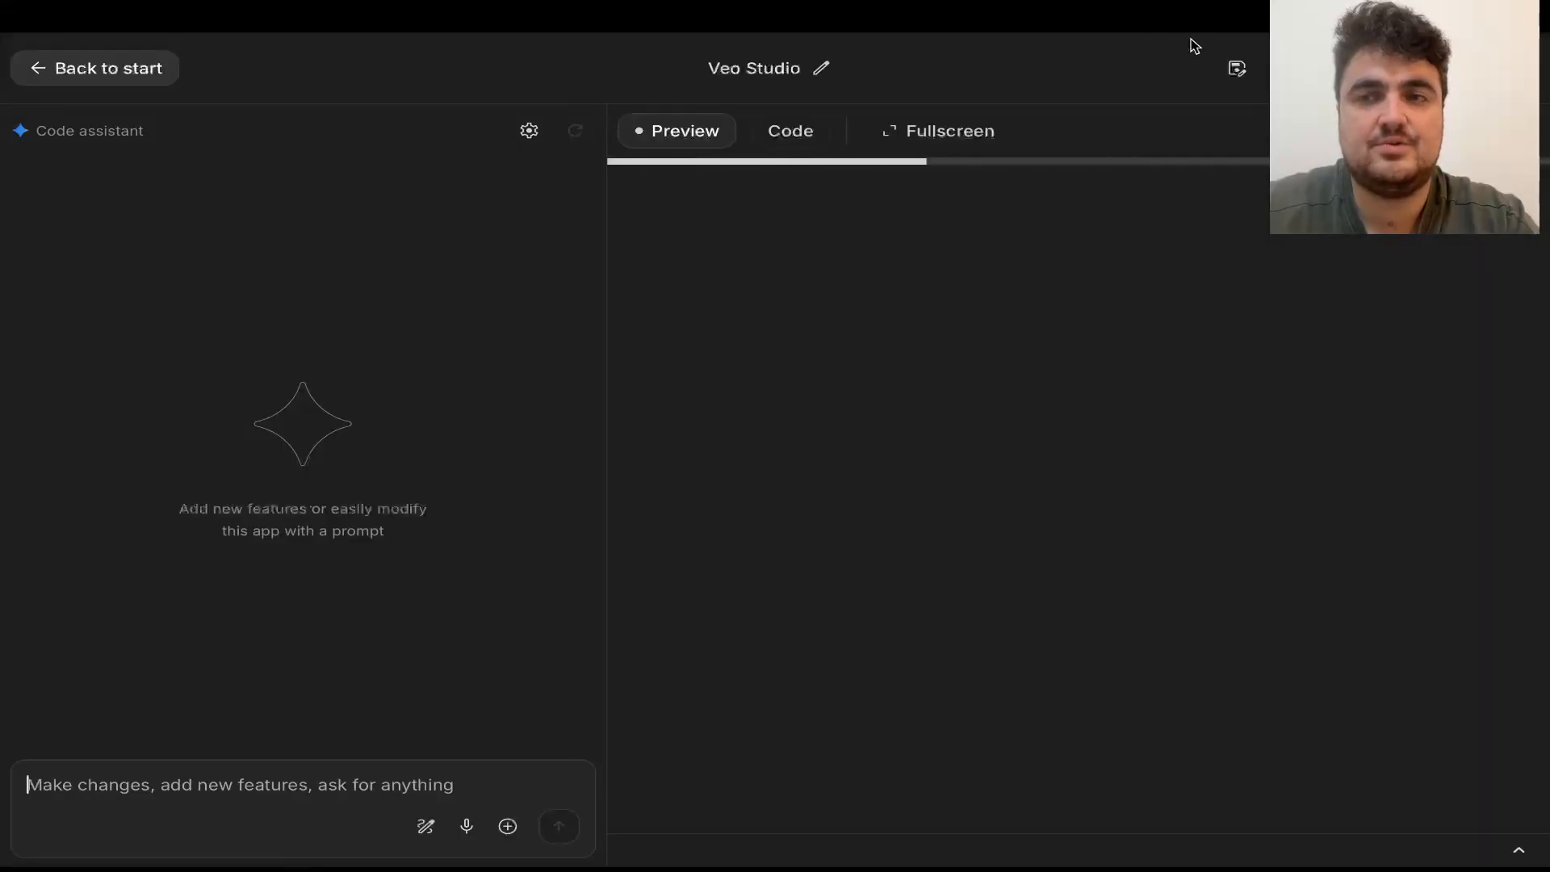
pyautogui.click(174, 55)
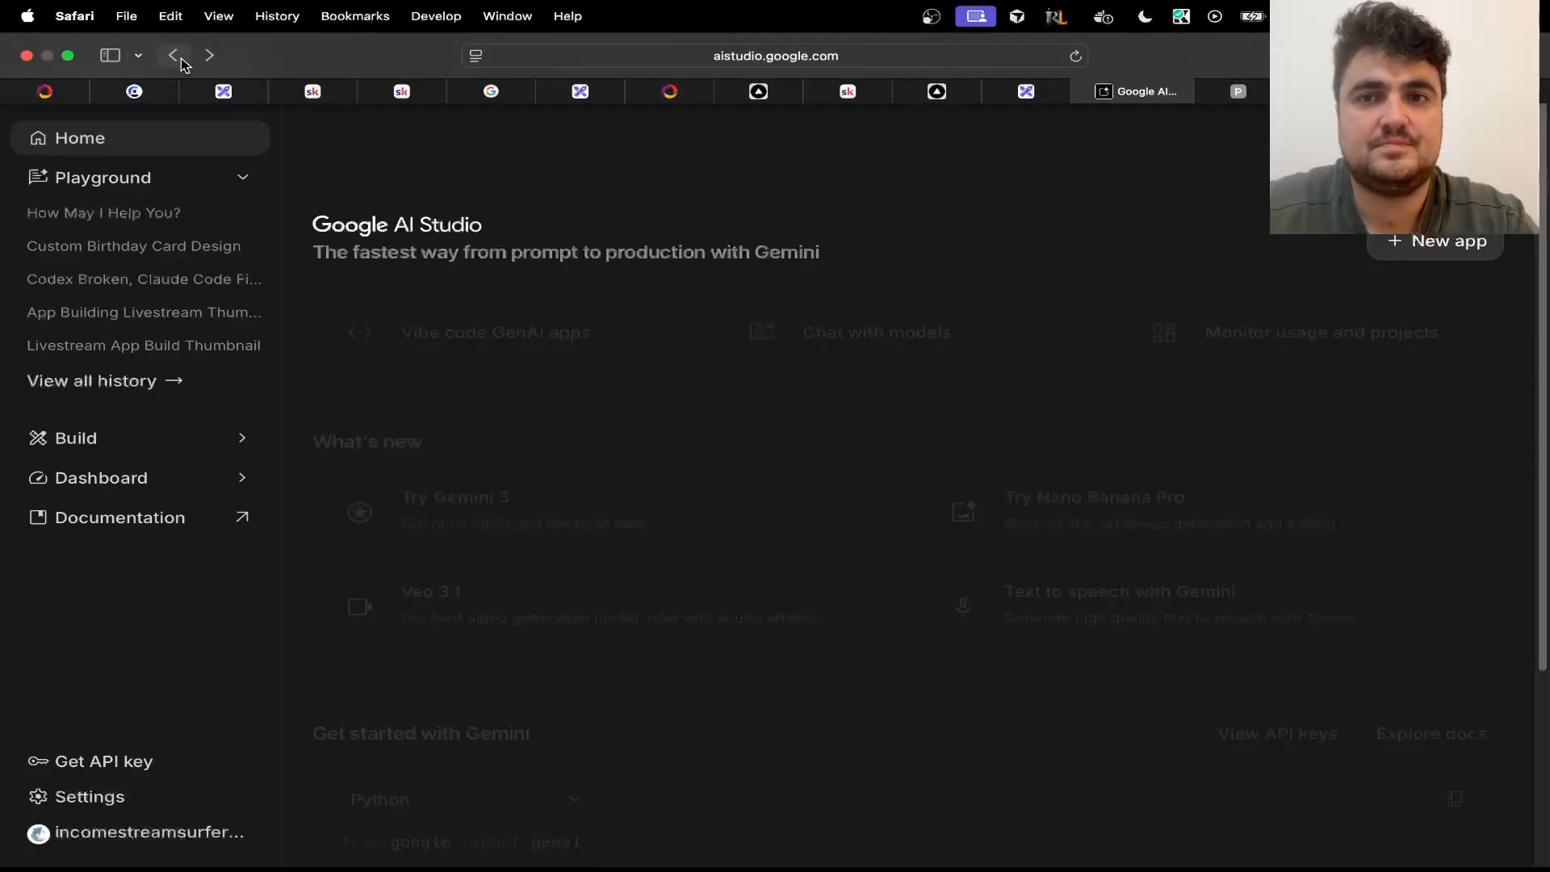
pyautogui.click(103, 177)
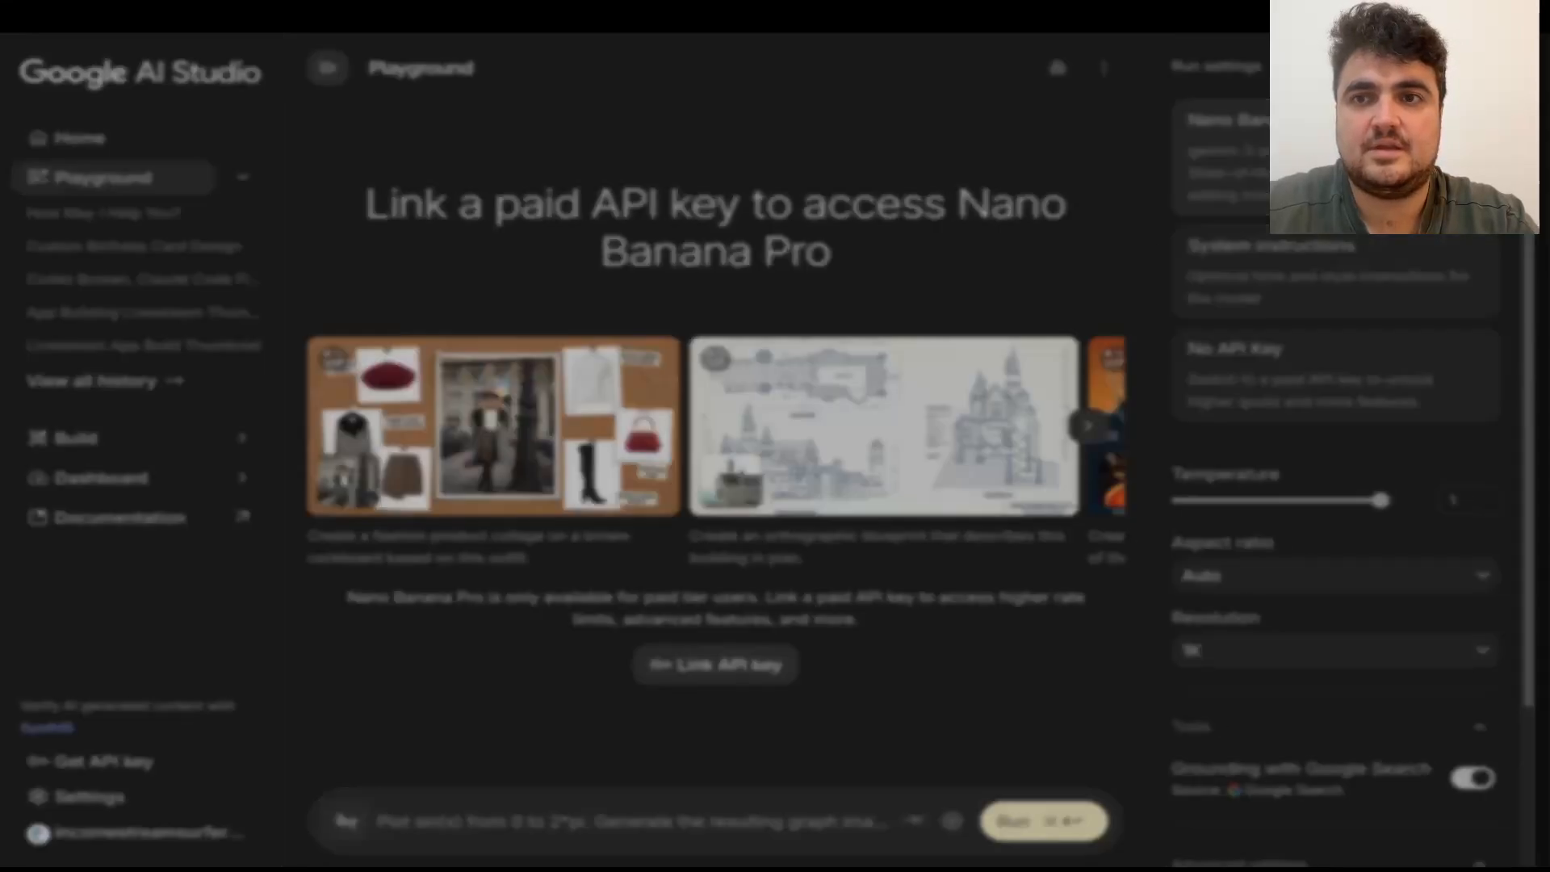
# Select the Gemini 3 Pro image-preview model and copy its generated TypeScript code.
pyautogui.write('veo')
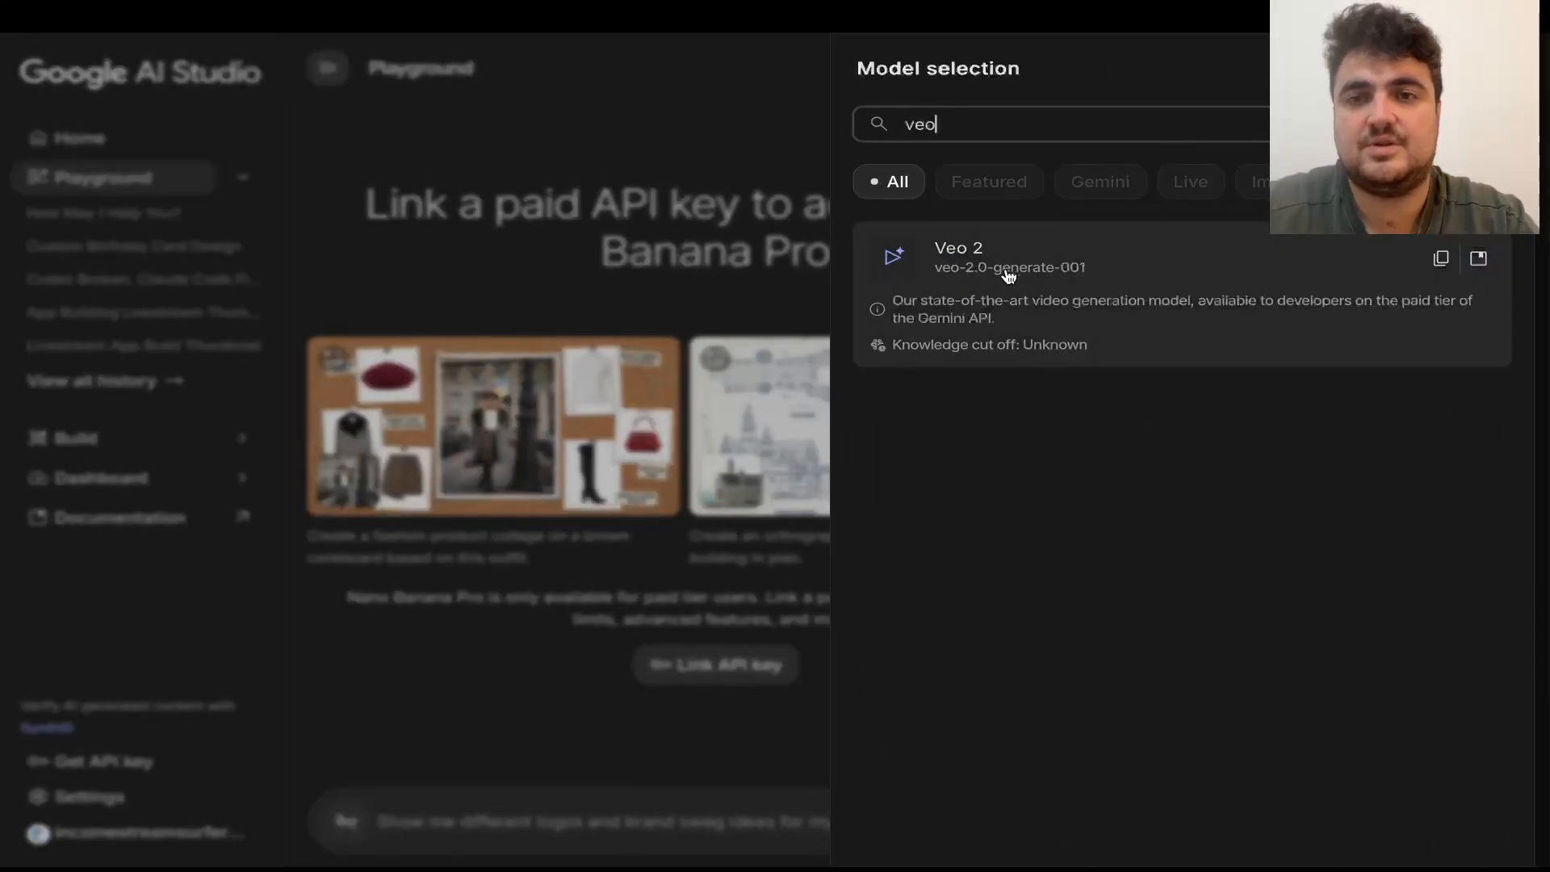
pyautogui.click(1058, 124)
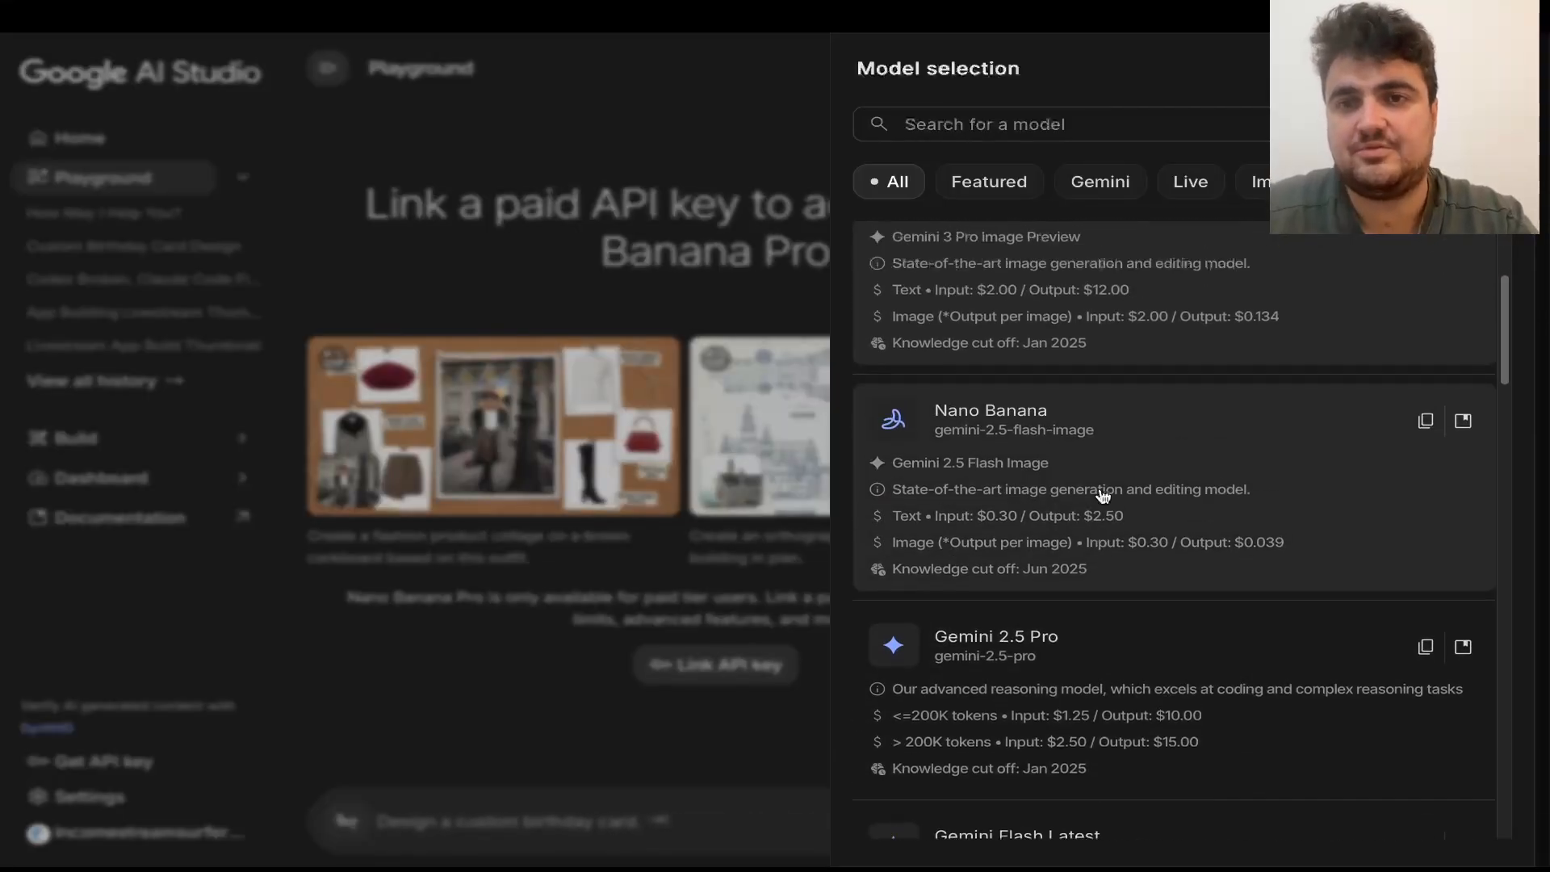
pyautogui.click(985, 236)
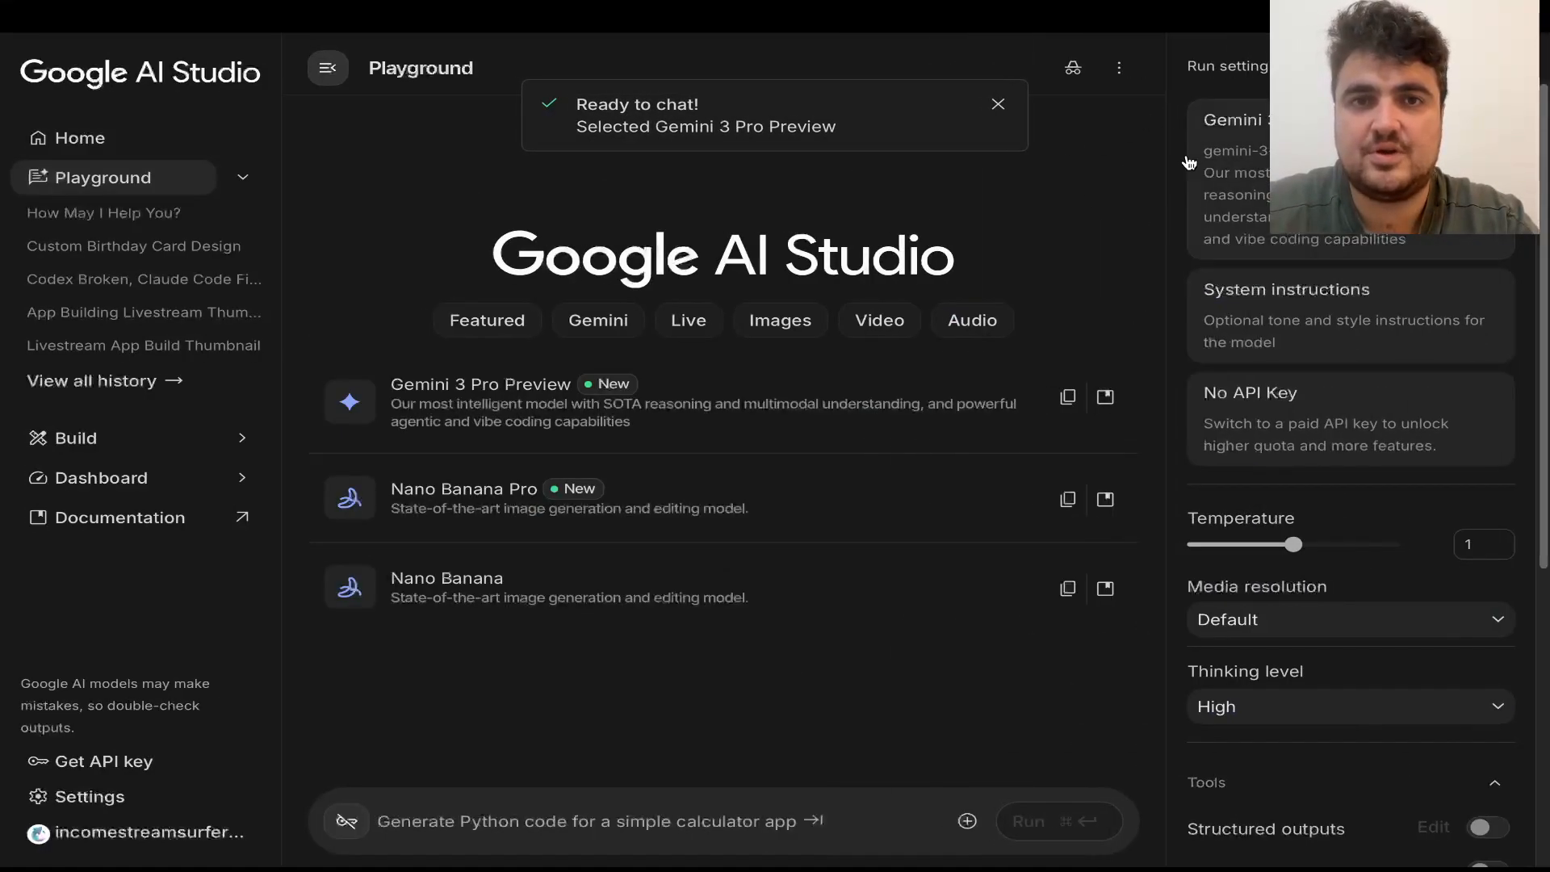
pyautogui.click(1072, 68)
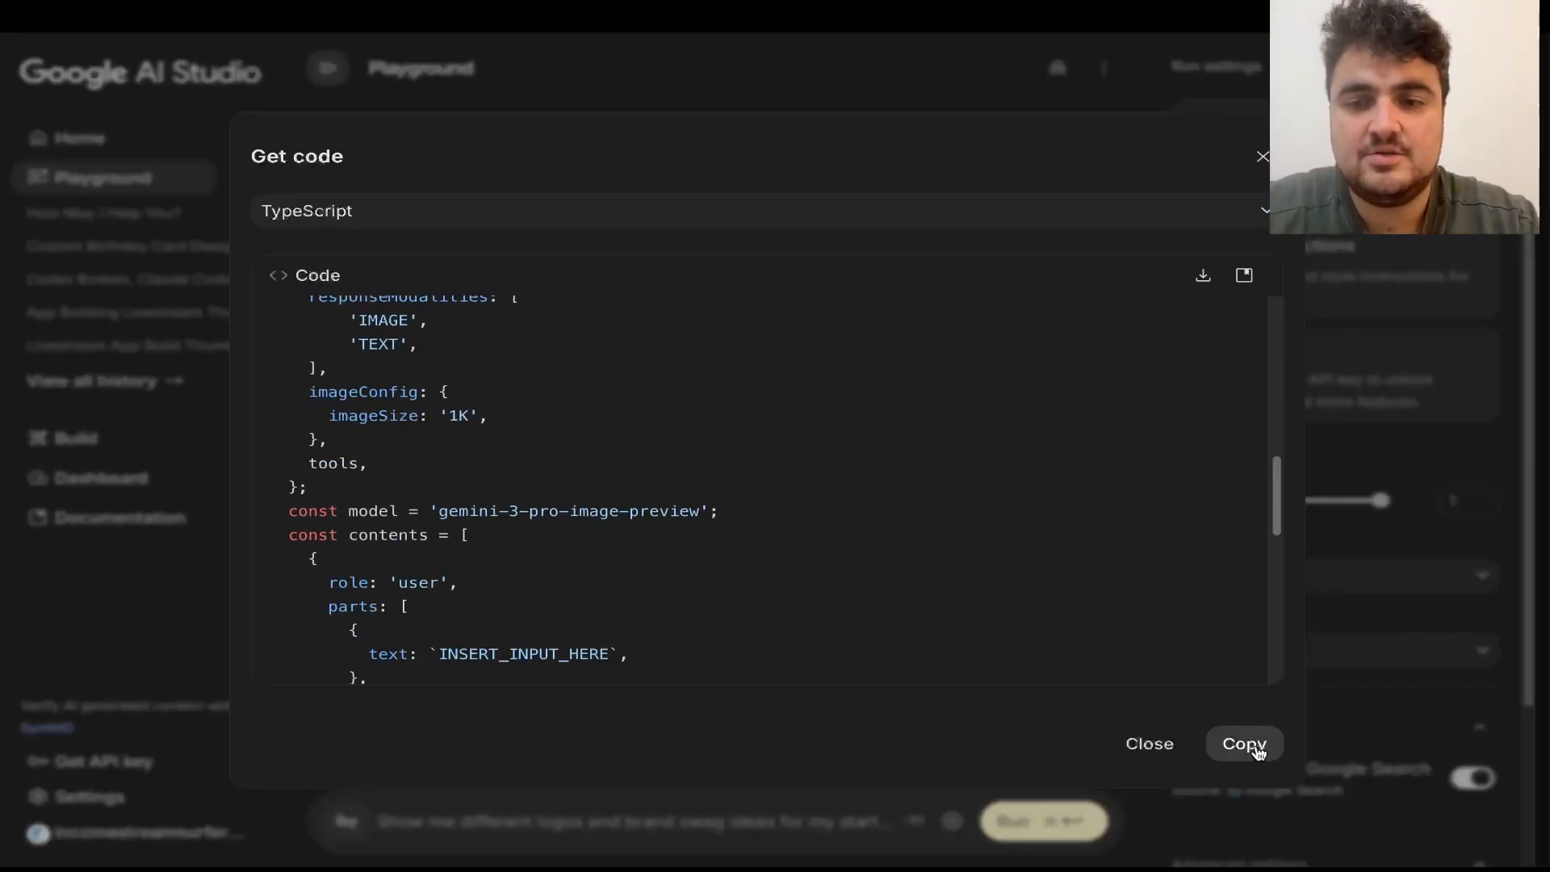
pyautogui.click(1244, 743)
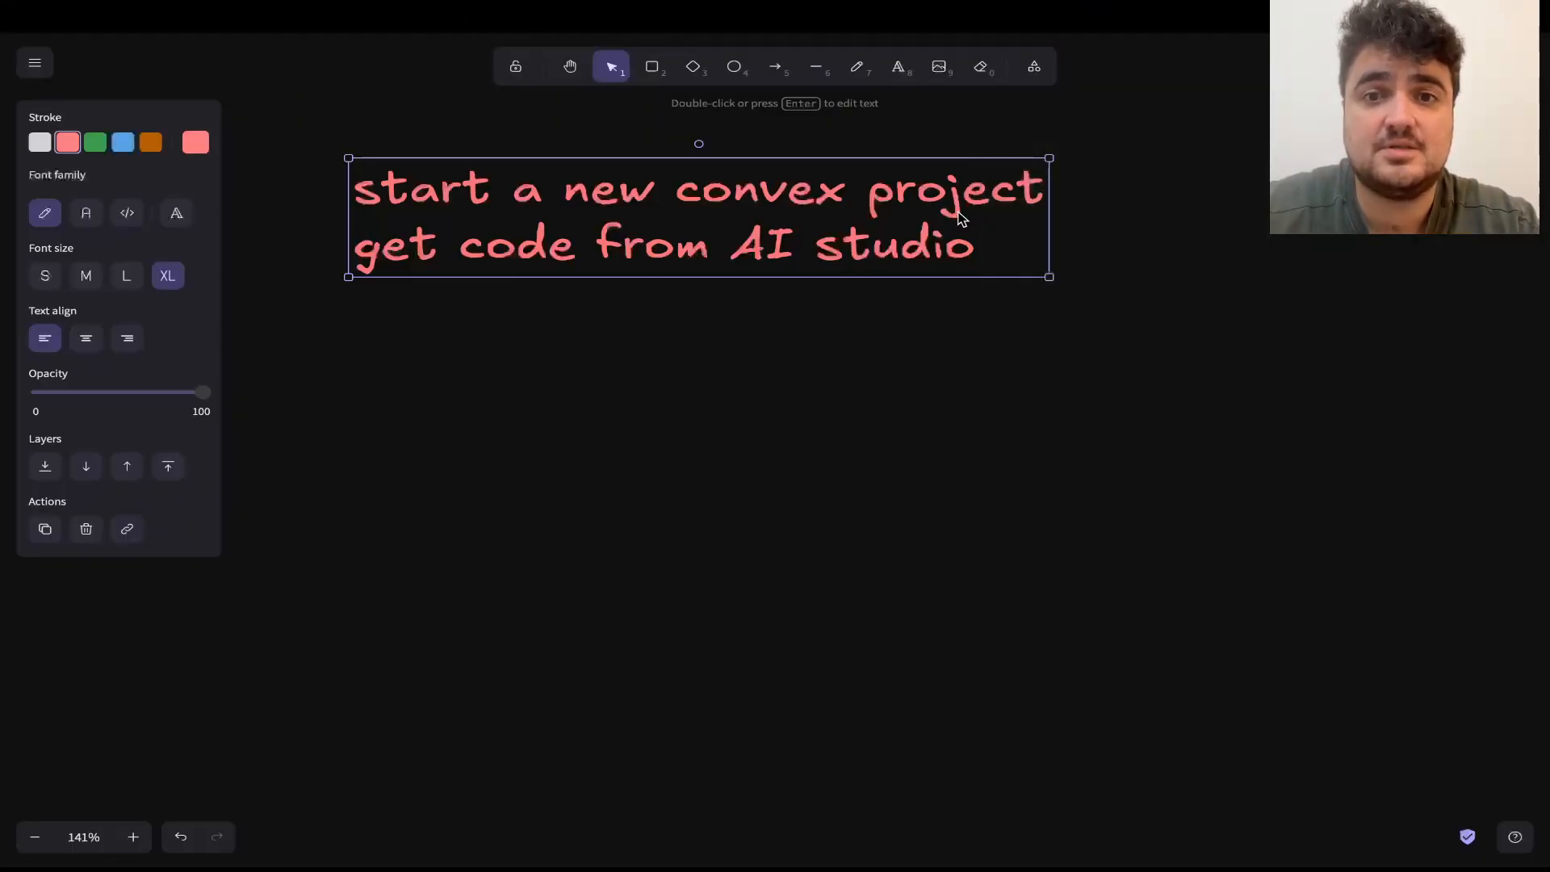
# Add a third plan line: build a "backend" AI functionality.
pyautogui.doubleClick(697, 218)
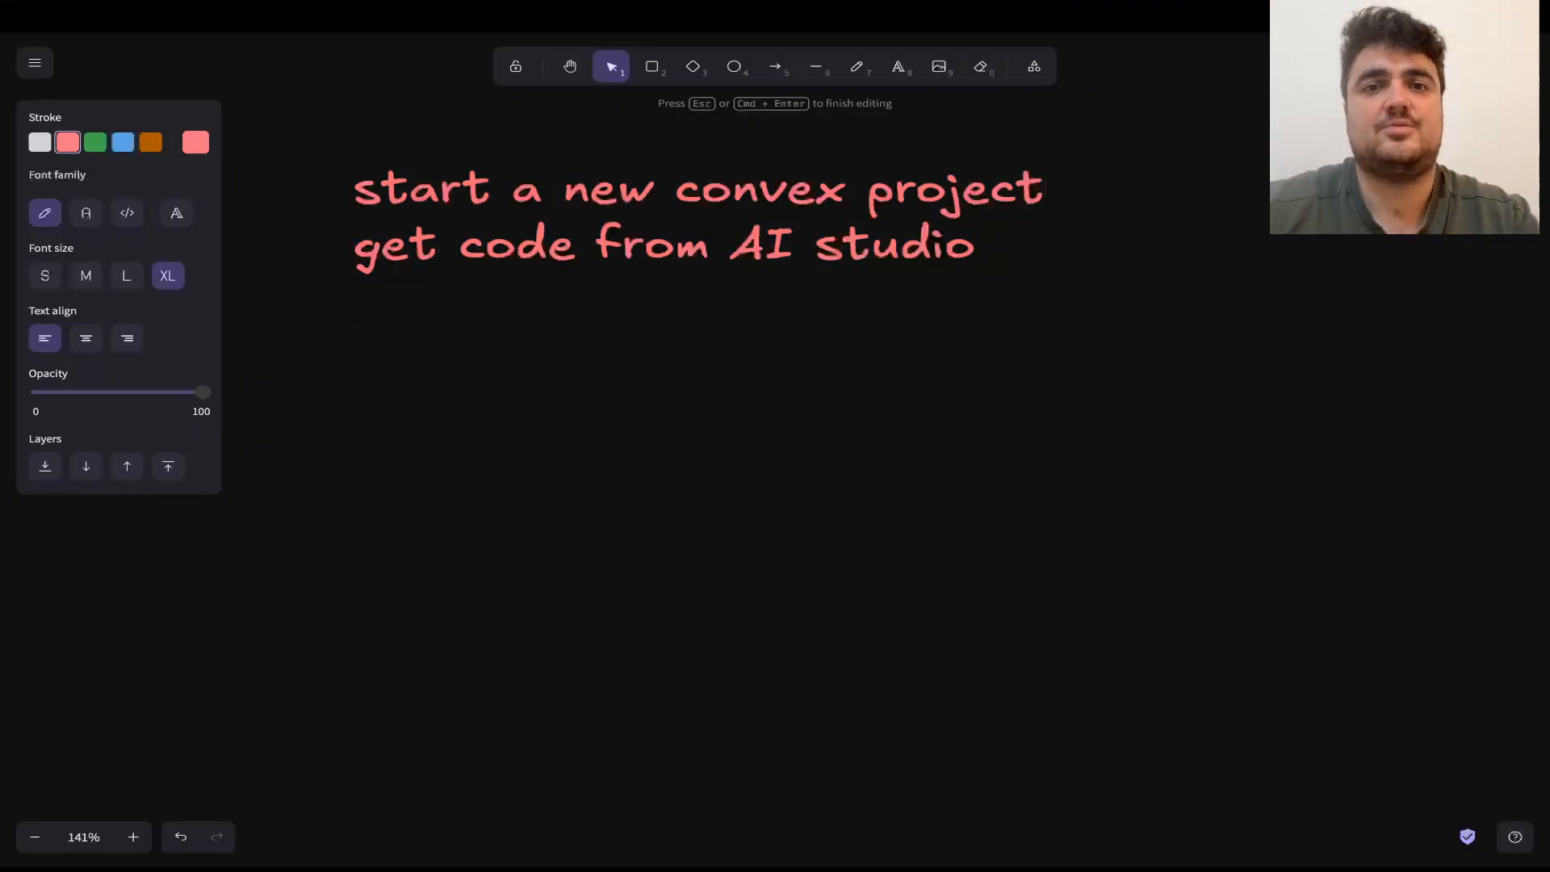
pyautogui.write('build a bac')
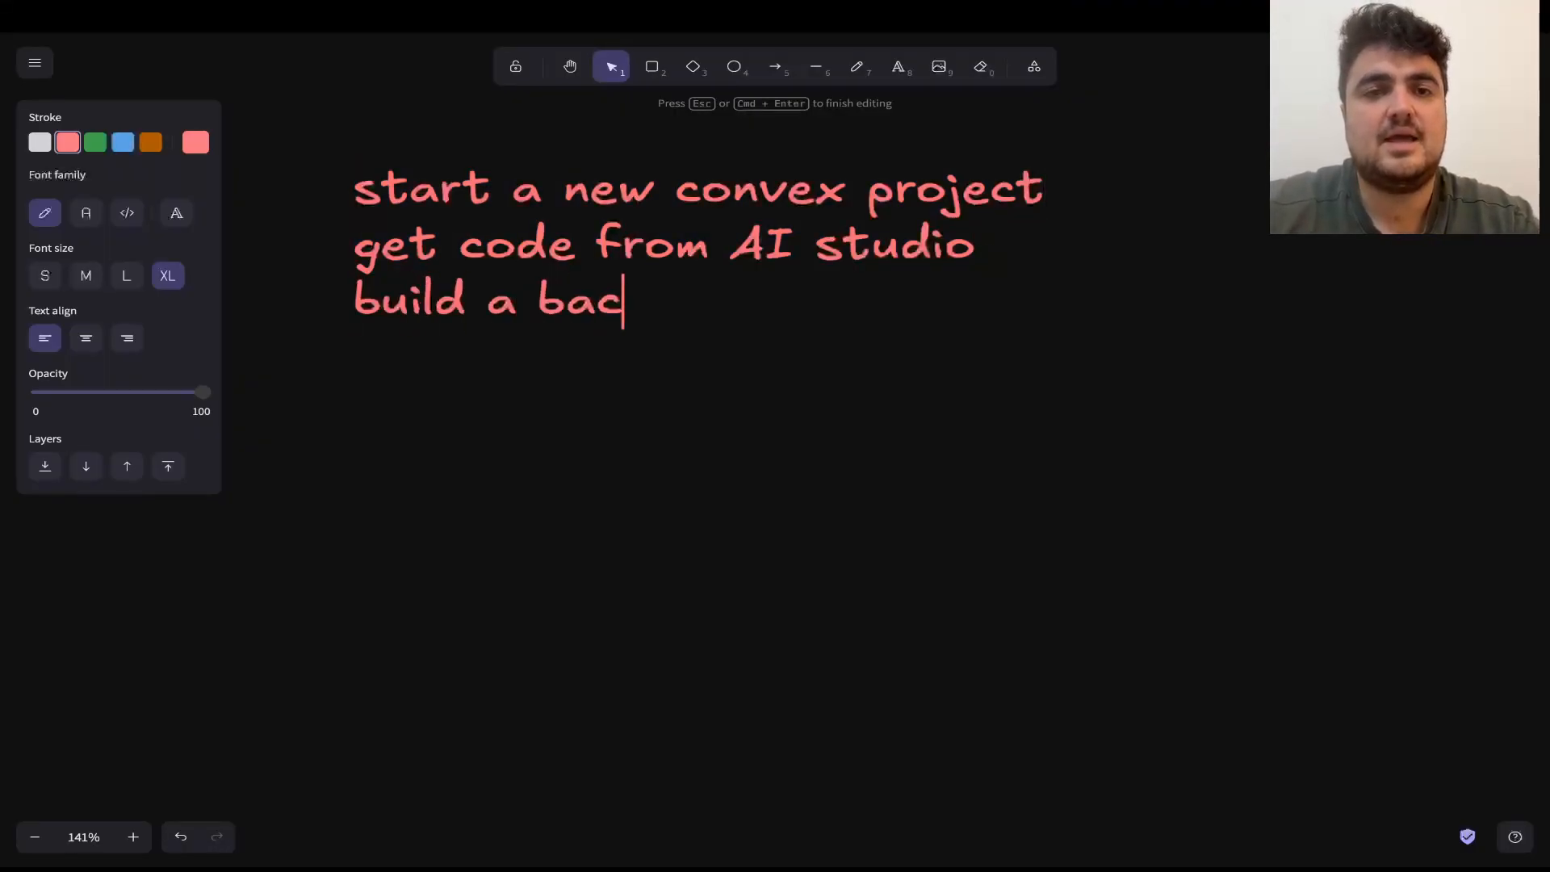
pyautogui.write('"bck')
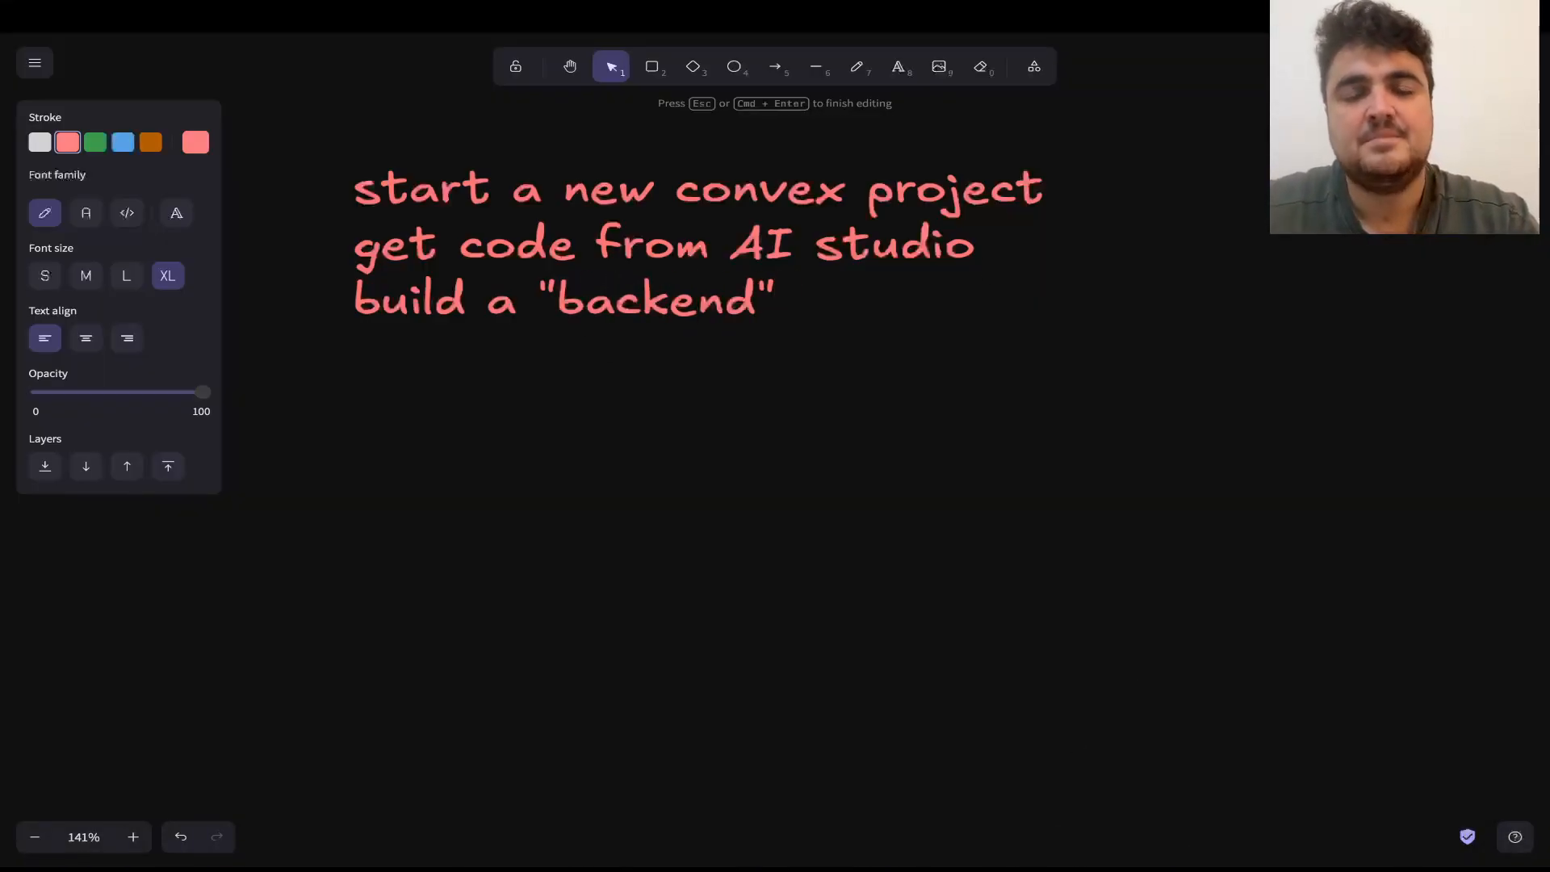
pyautogui.write('AI function')
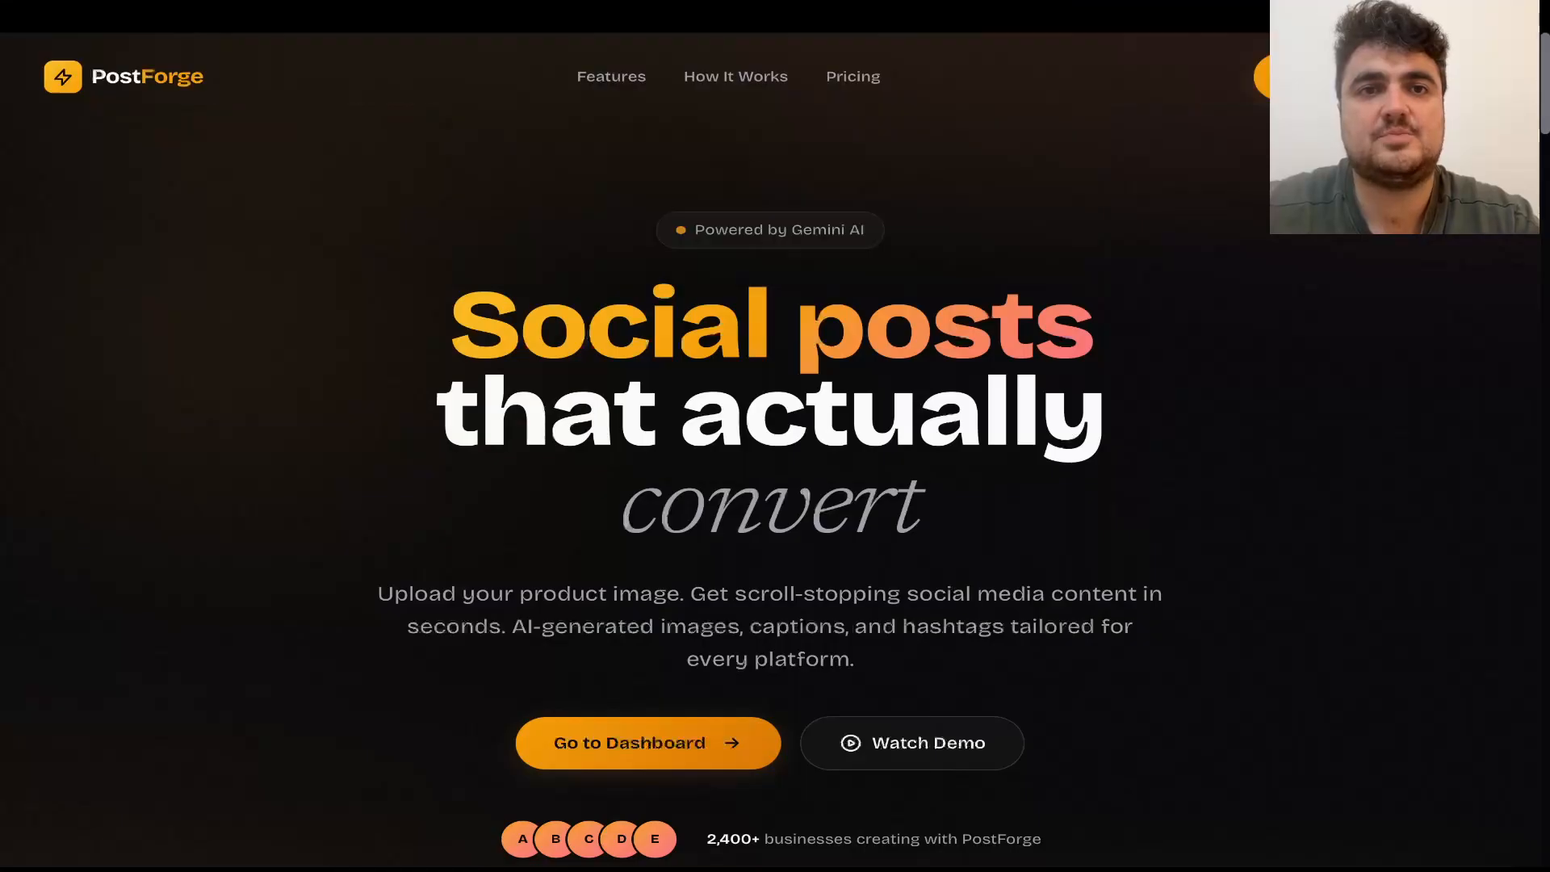
# Load PostForge in a private window, view its post-creation dashboard, and return to the whiteboard.
pyautogui.click(169, 16)
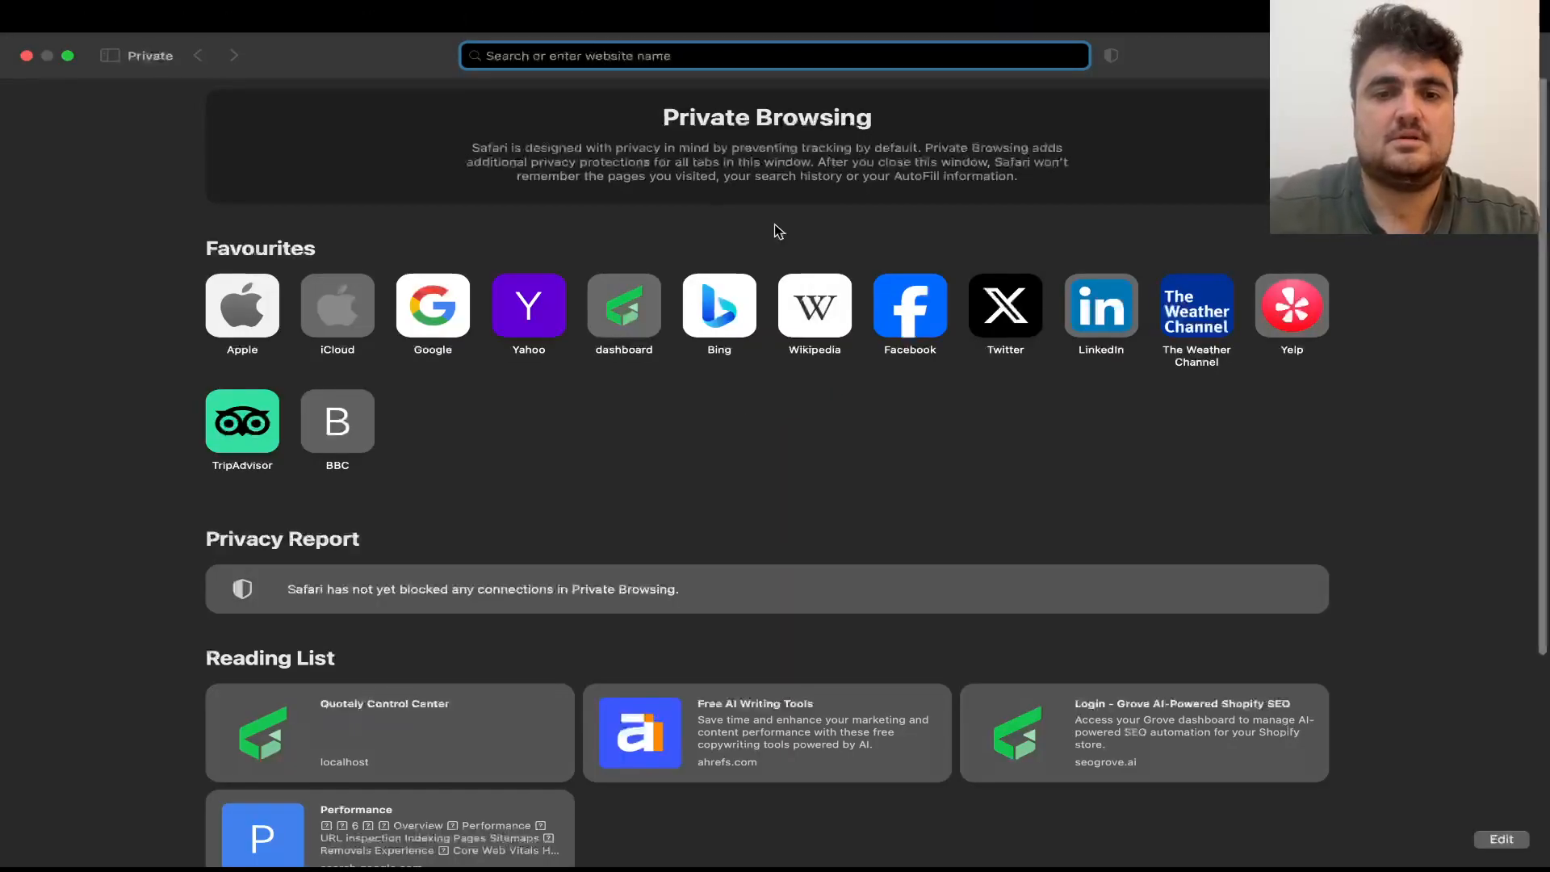
pyautogui.write('postforge')
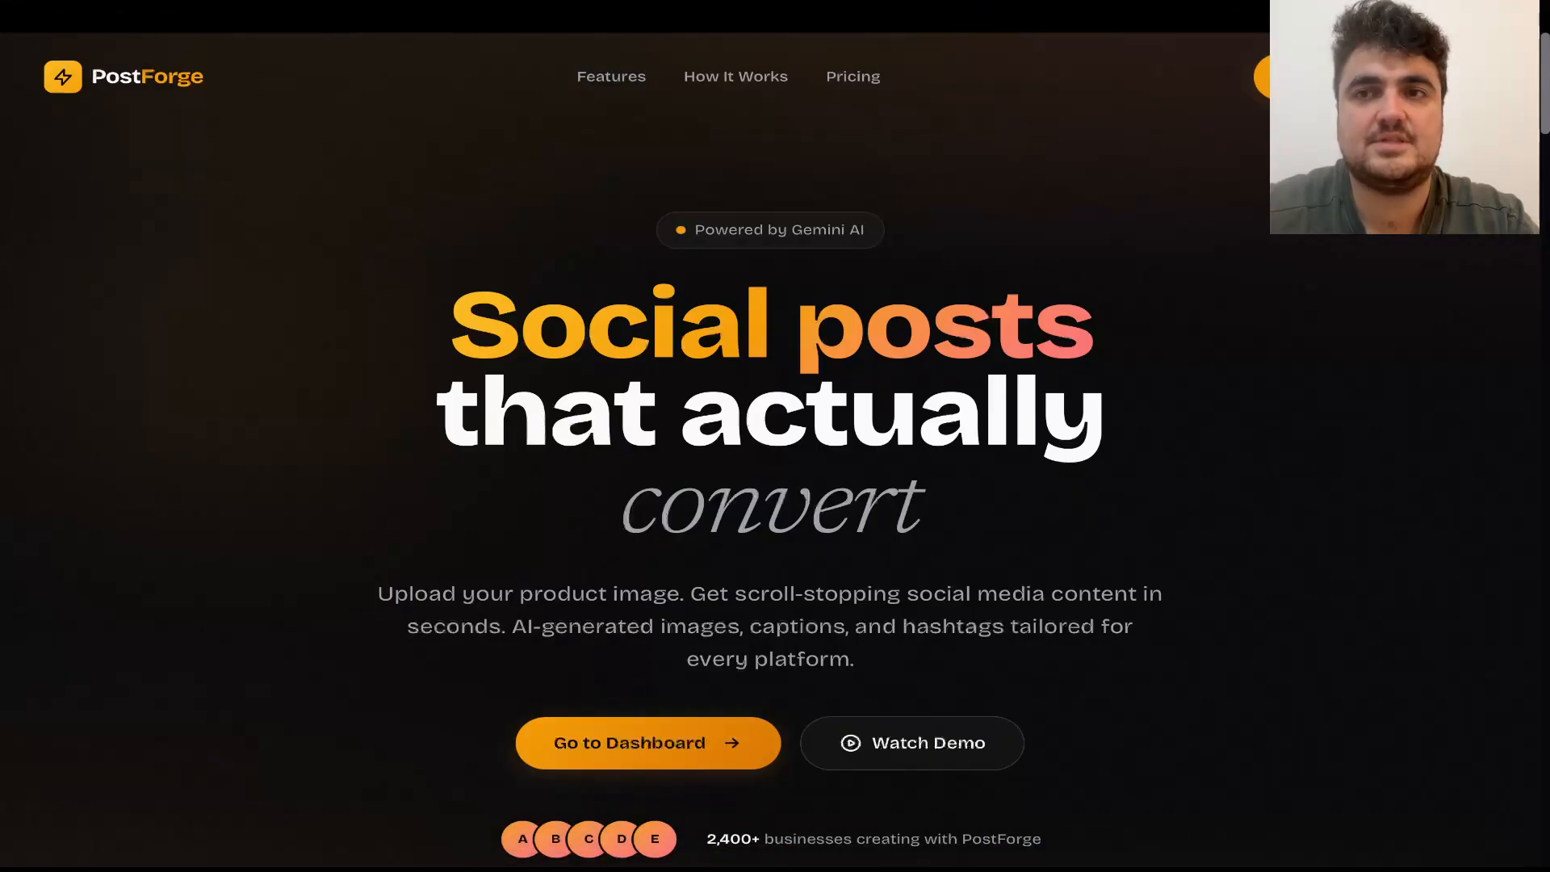
pyautogui.click(648, 743)
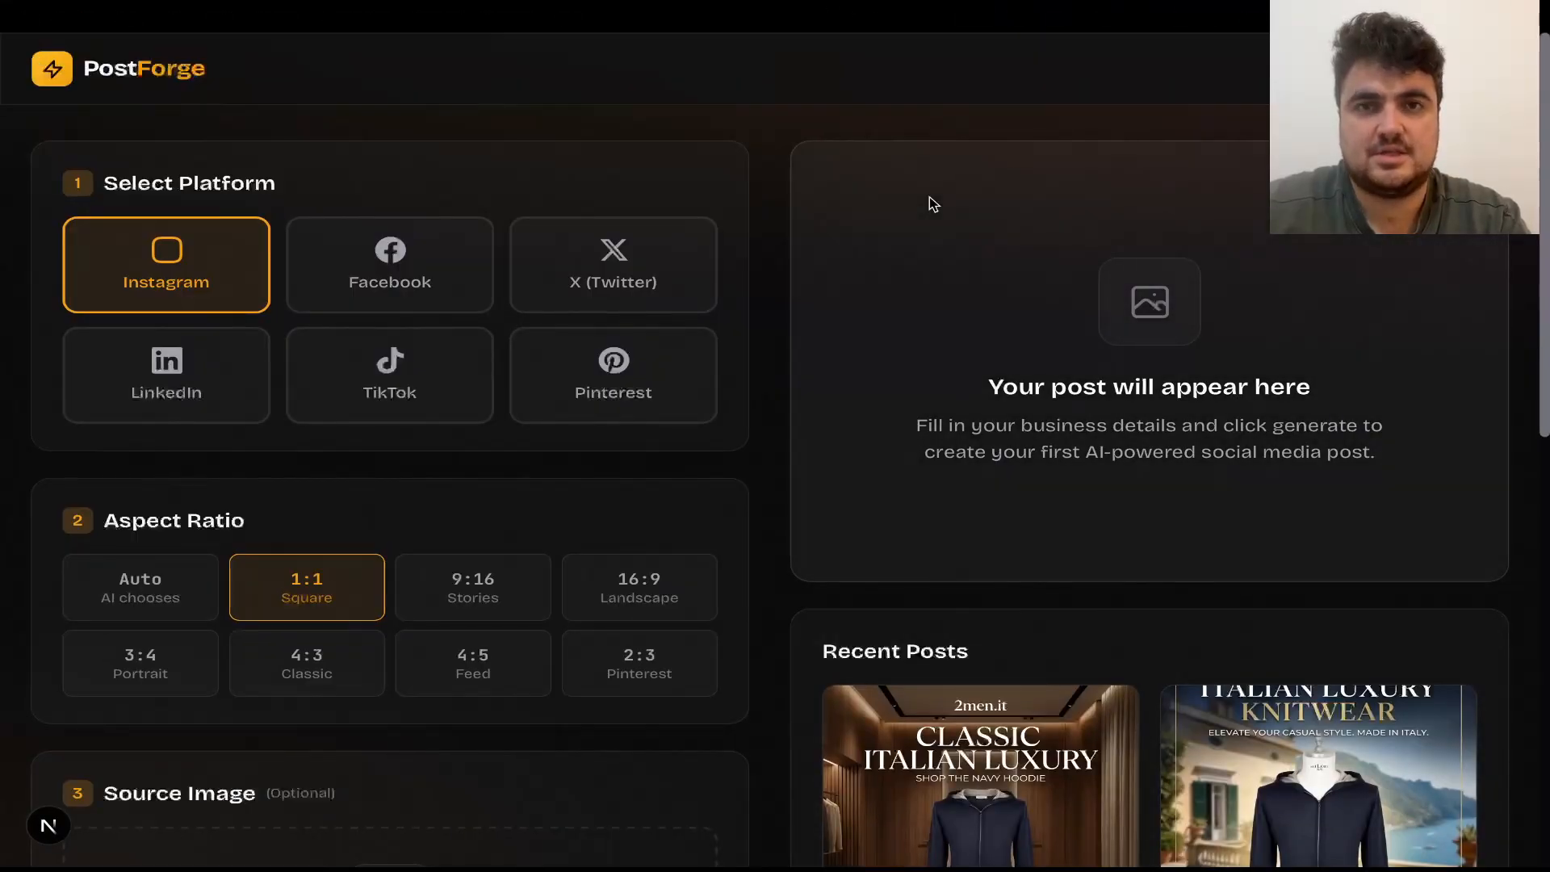
pyautogui.scroll(-3)
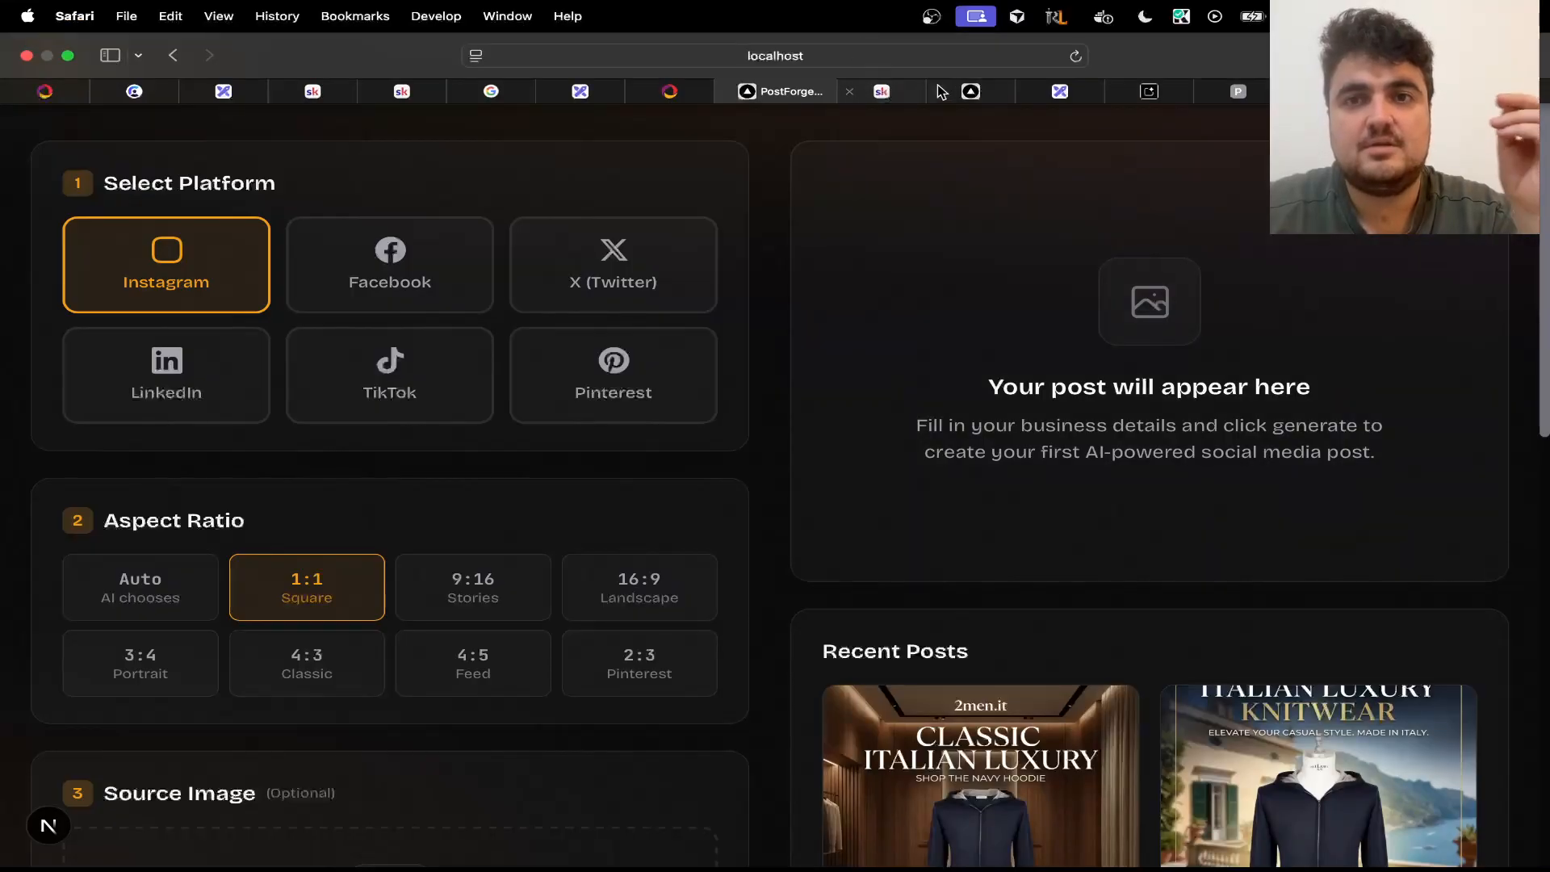
pyautogui.click(856, 90)
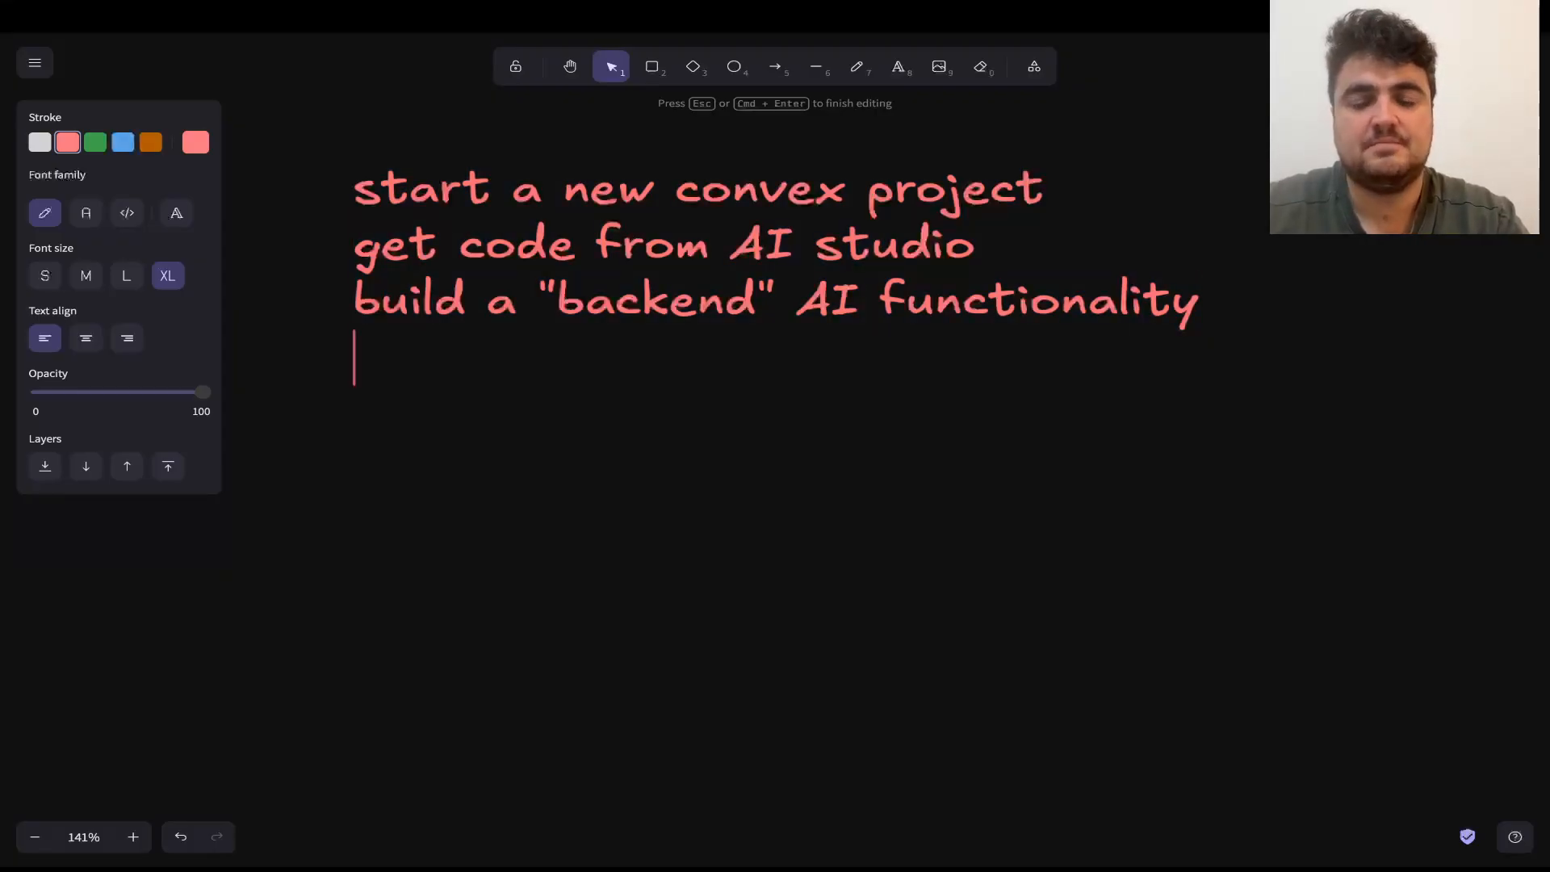
# Add plan lines: THEN install the frontend-design plugin and ask for a $1 million dollar app homepage.
pyautogui.write('THEN install the front-end design plugin')
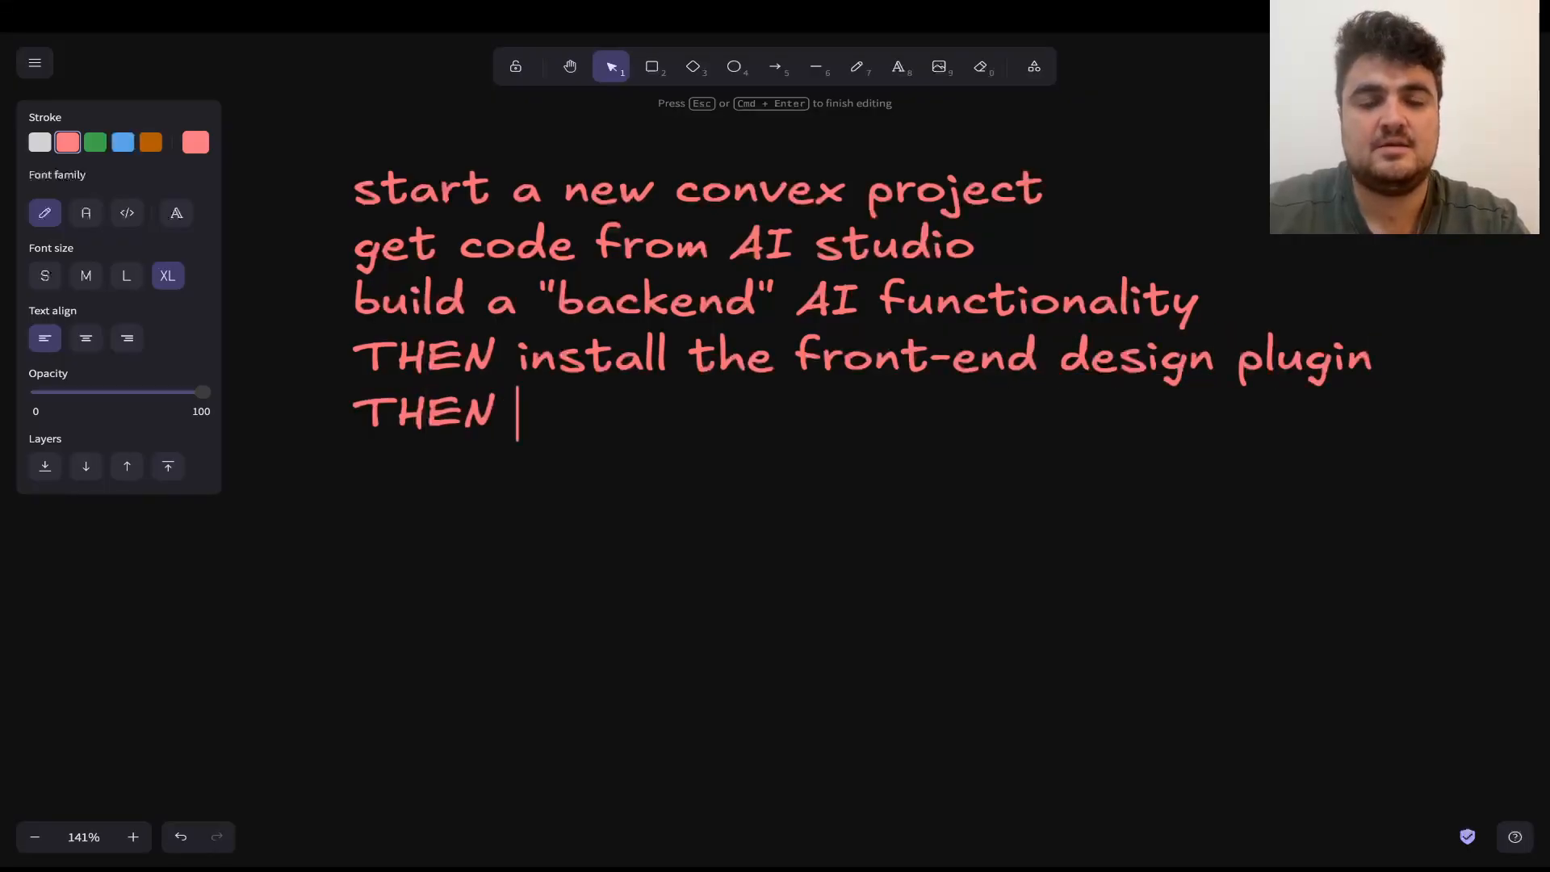
pyautogui.write('ask it to create a')
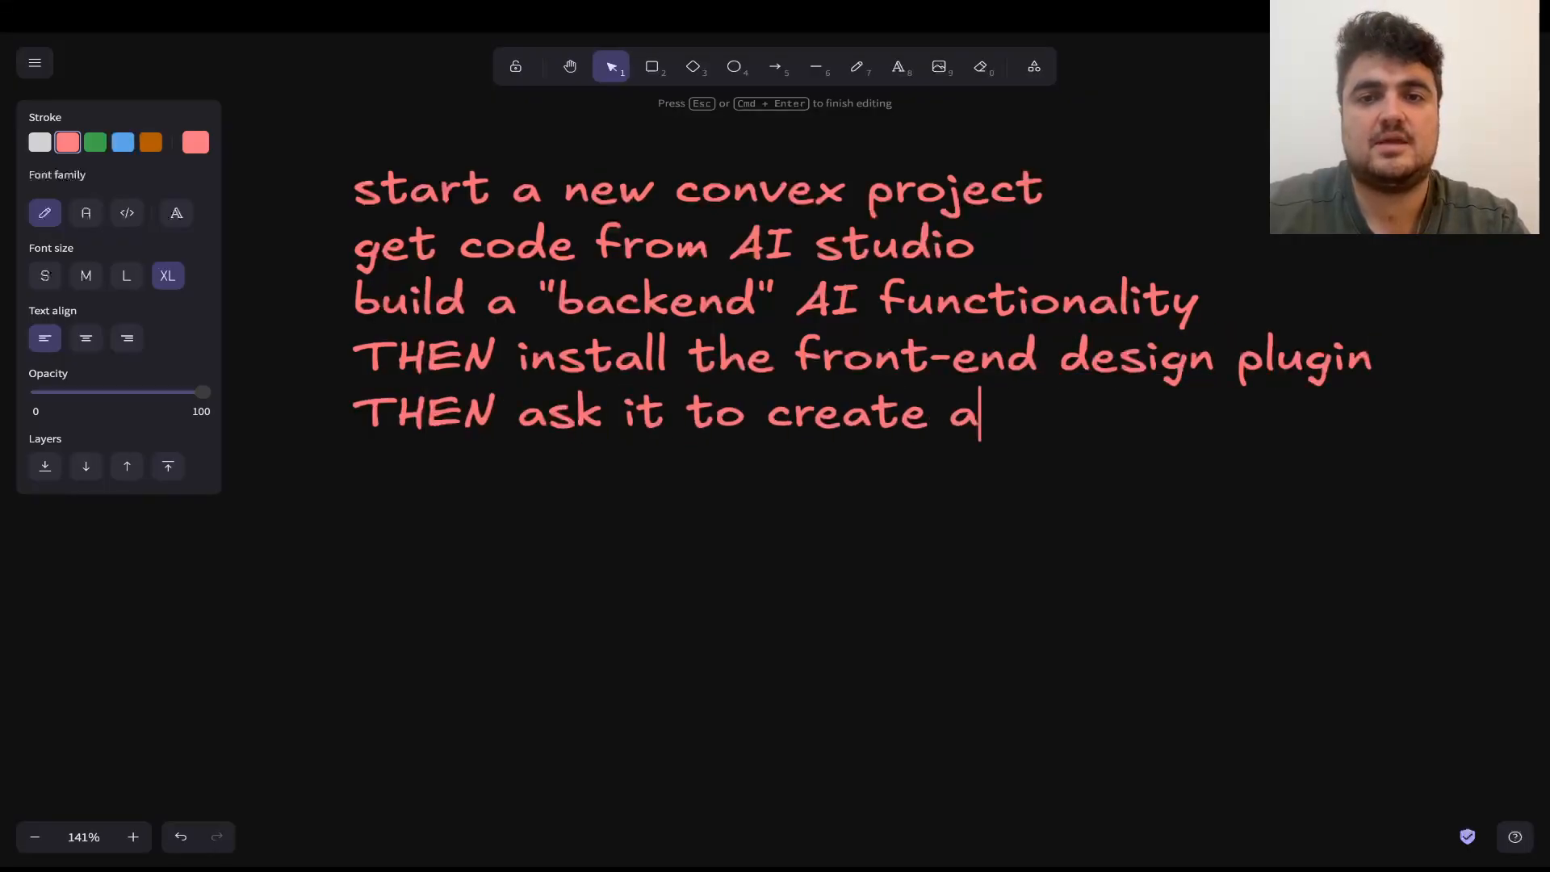
pyautogui.write('$1 million dollar')
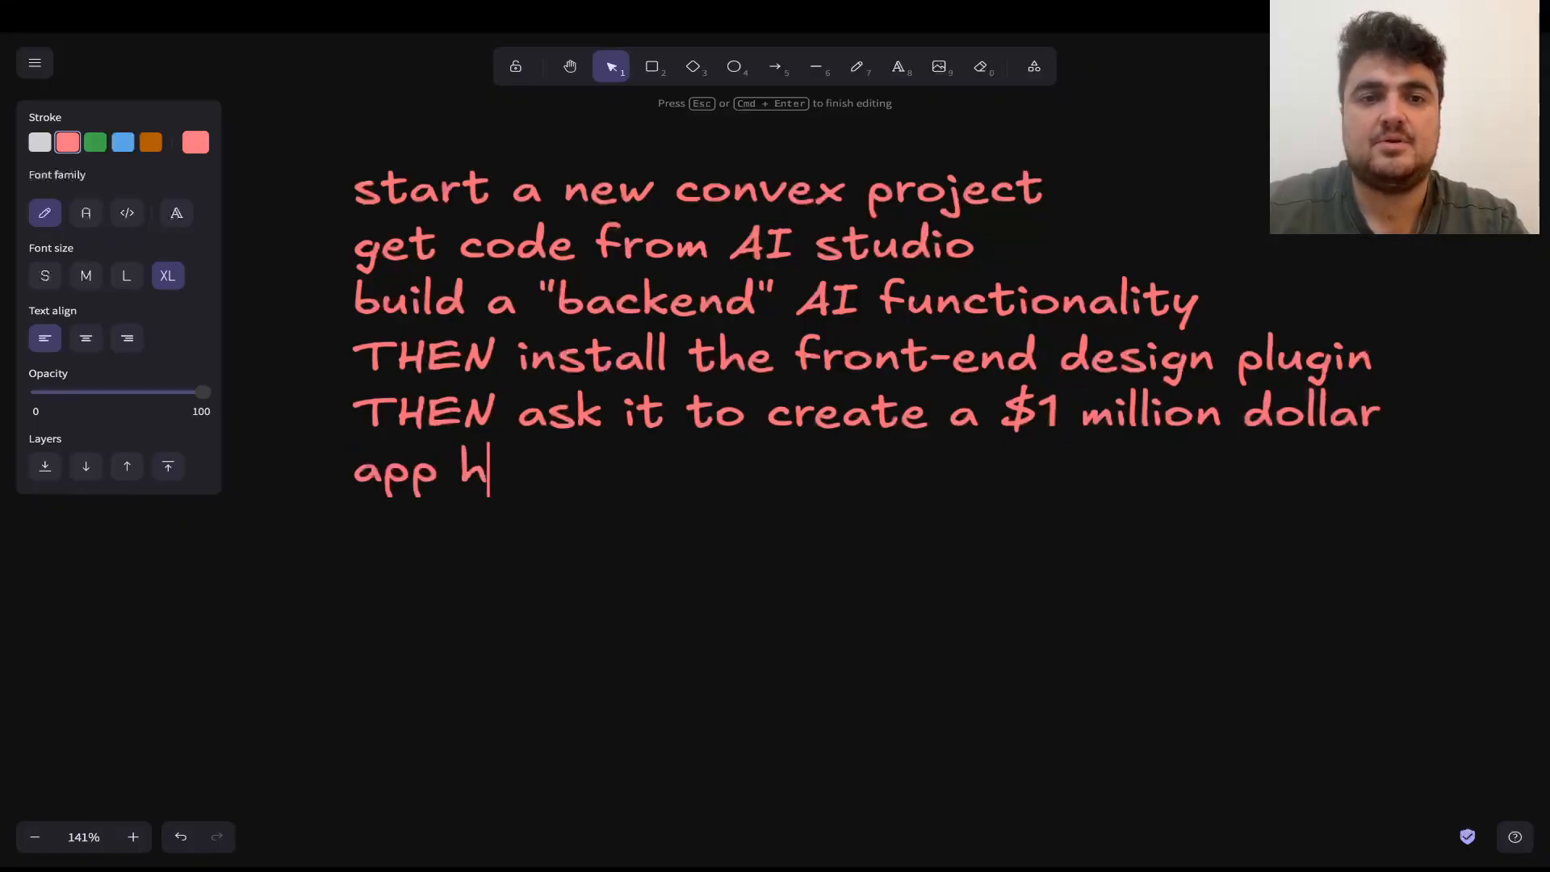
pyautogui.write('omepage')
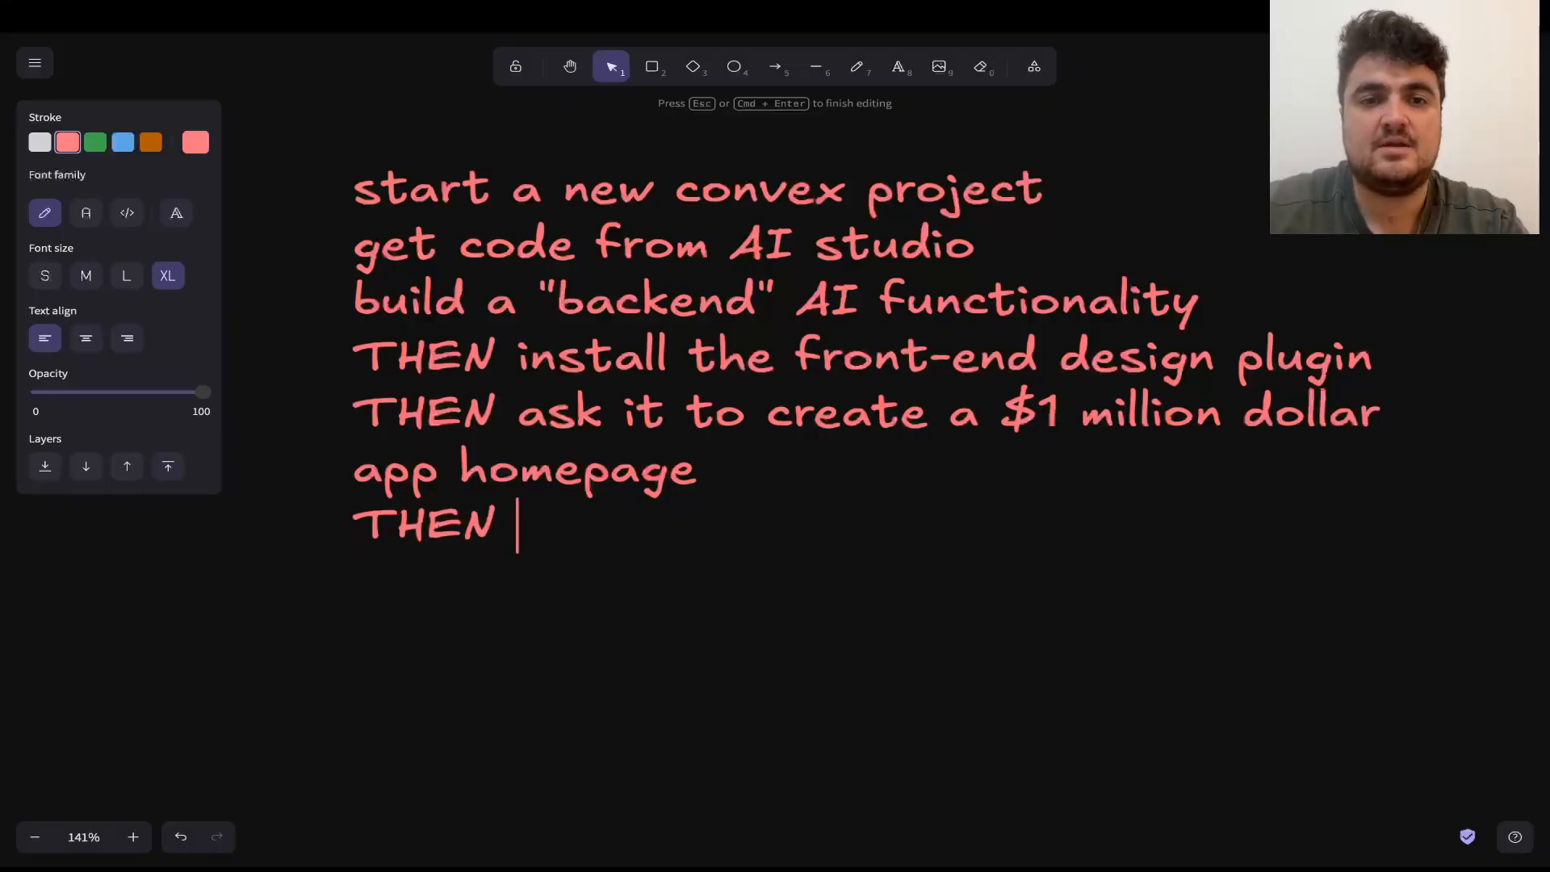
# Add a line asking for the backend dashboard to fit the frontend design system, then reposition the text block.
pyautogui.write('ask it to make the hom')
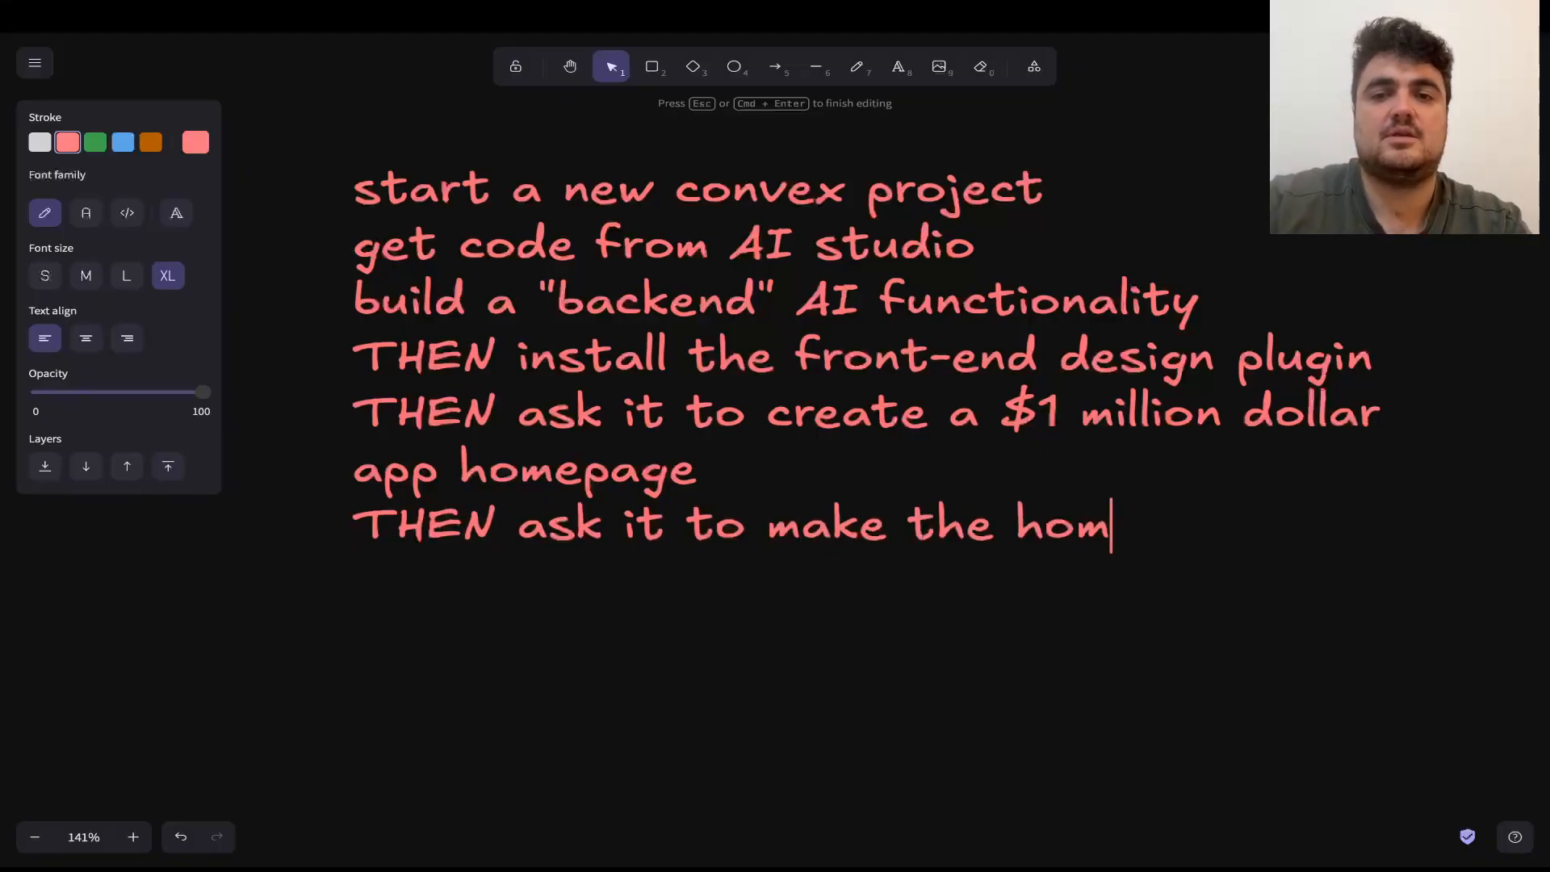
pyautogui.write('backend dashboard')
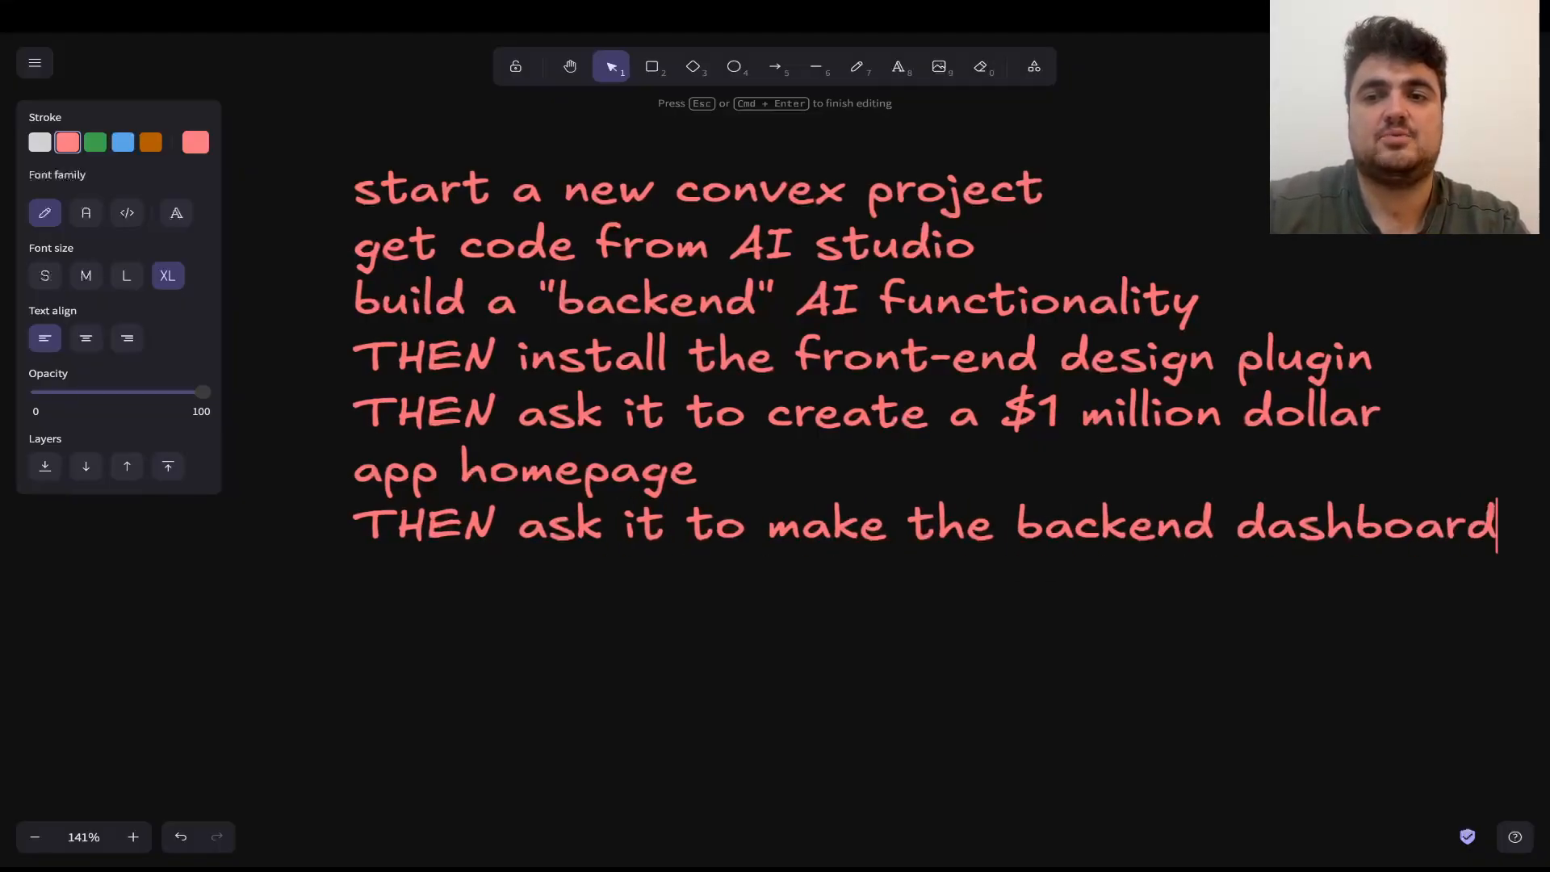
pyautogui.write('fit with the dron')
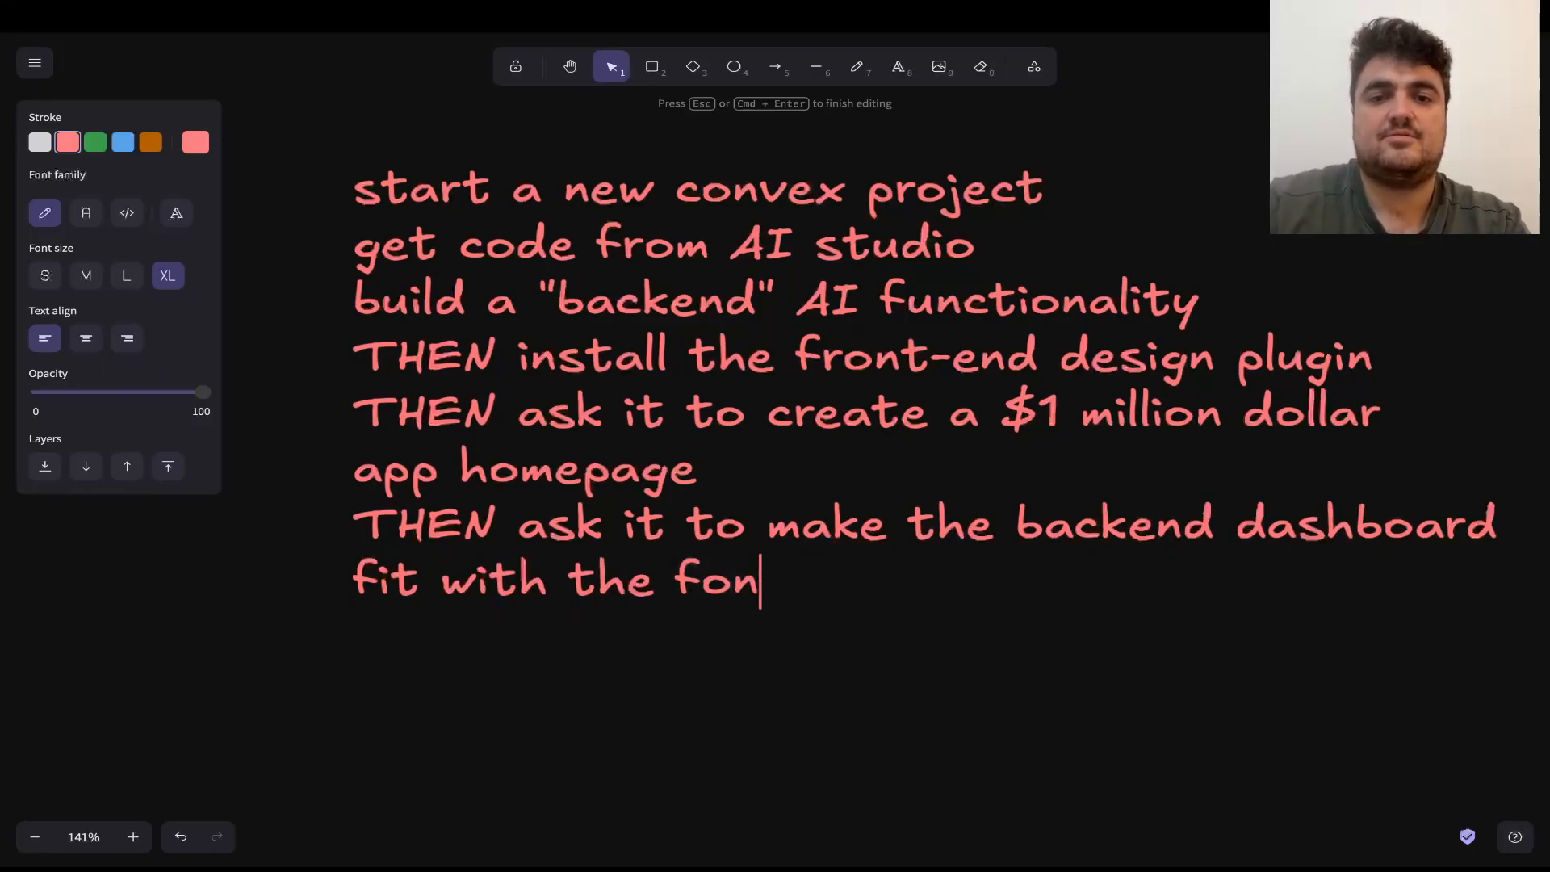
pyautogui.write('tend design system')
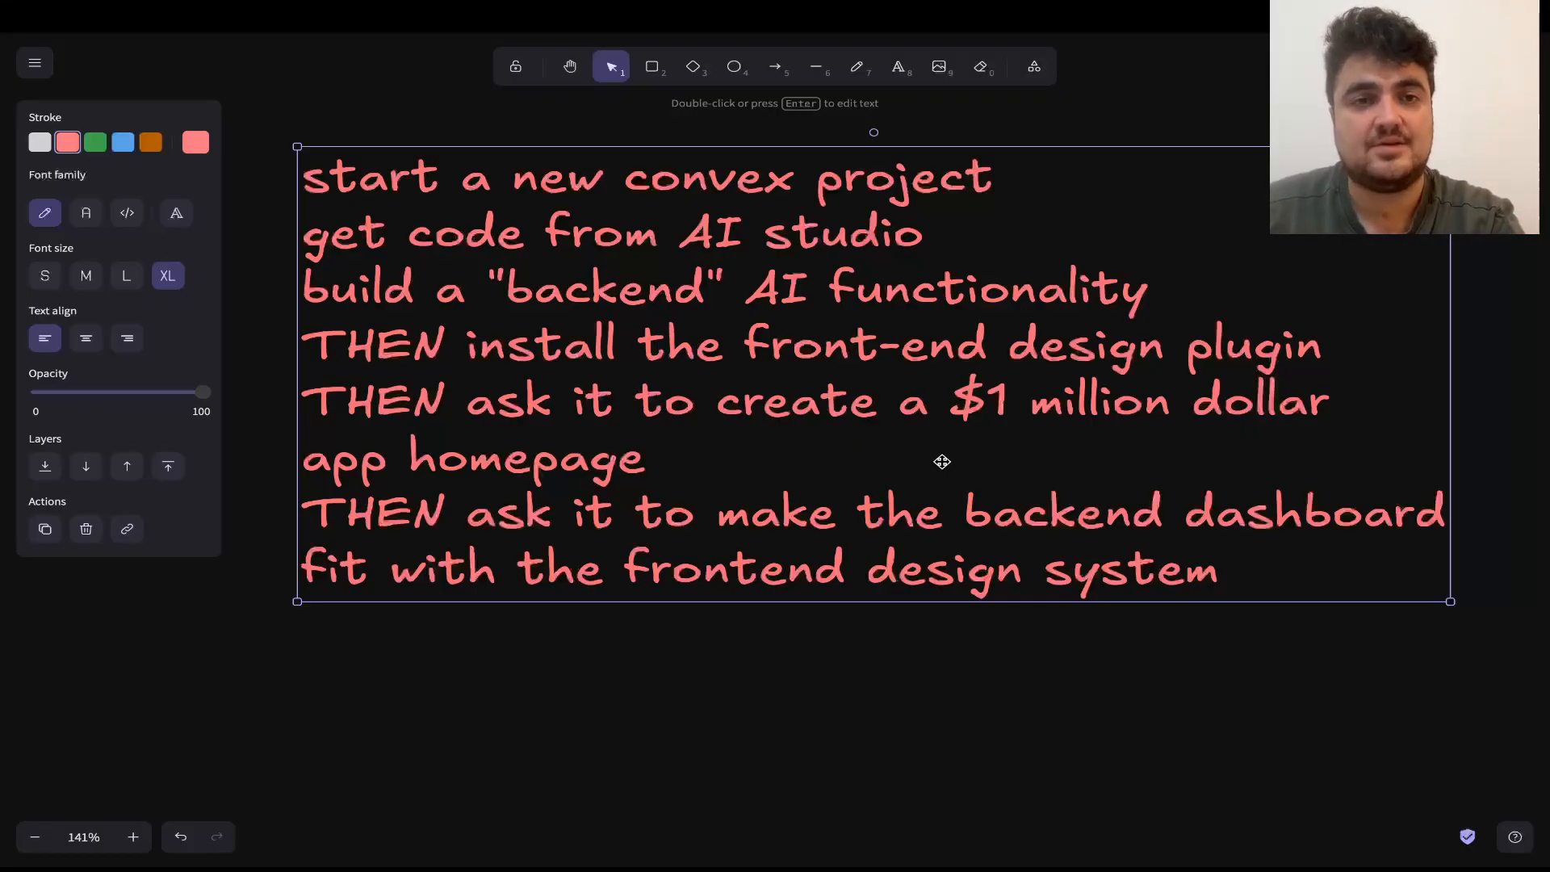
pyautogui.moveTo(941, 460); pyautogui.dragTo(834, 405)
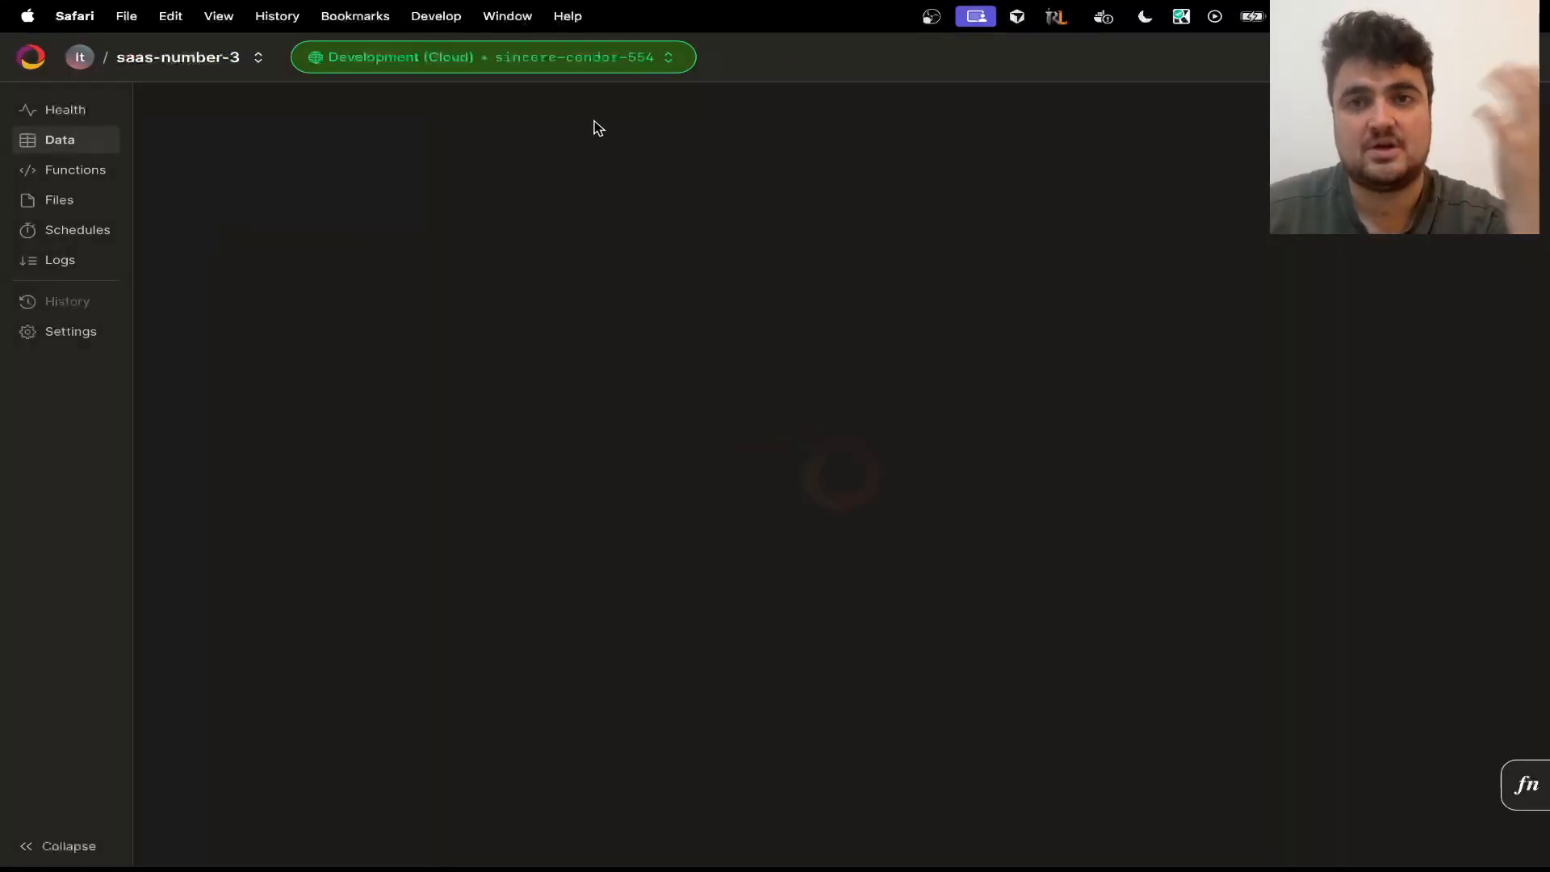
# Review function statistics for savePost and listPosts in the saas-number-3 project.
pyautogui.click(74, 170)
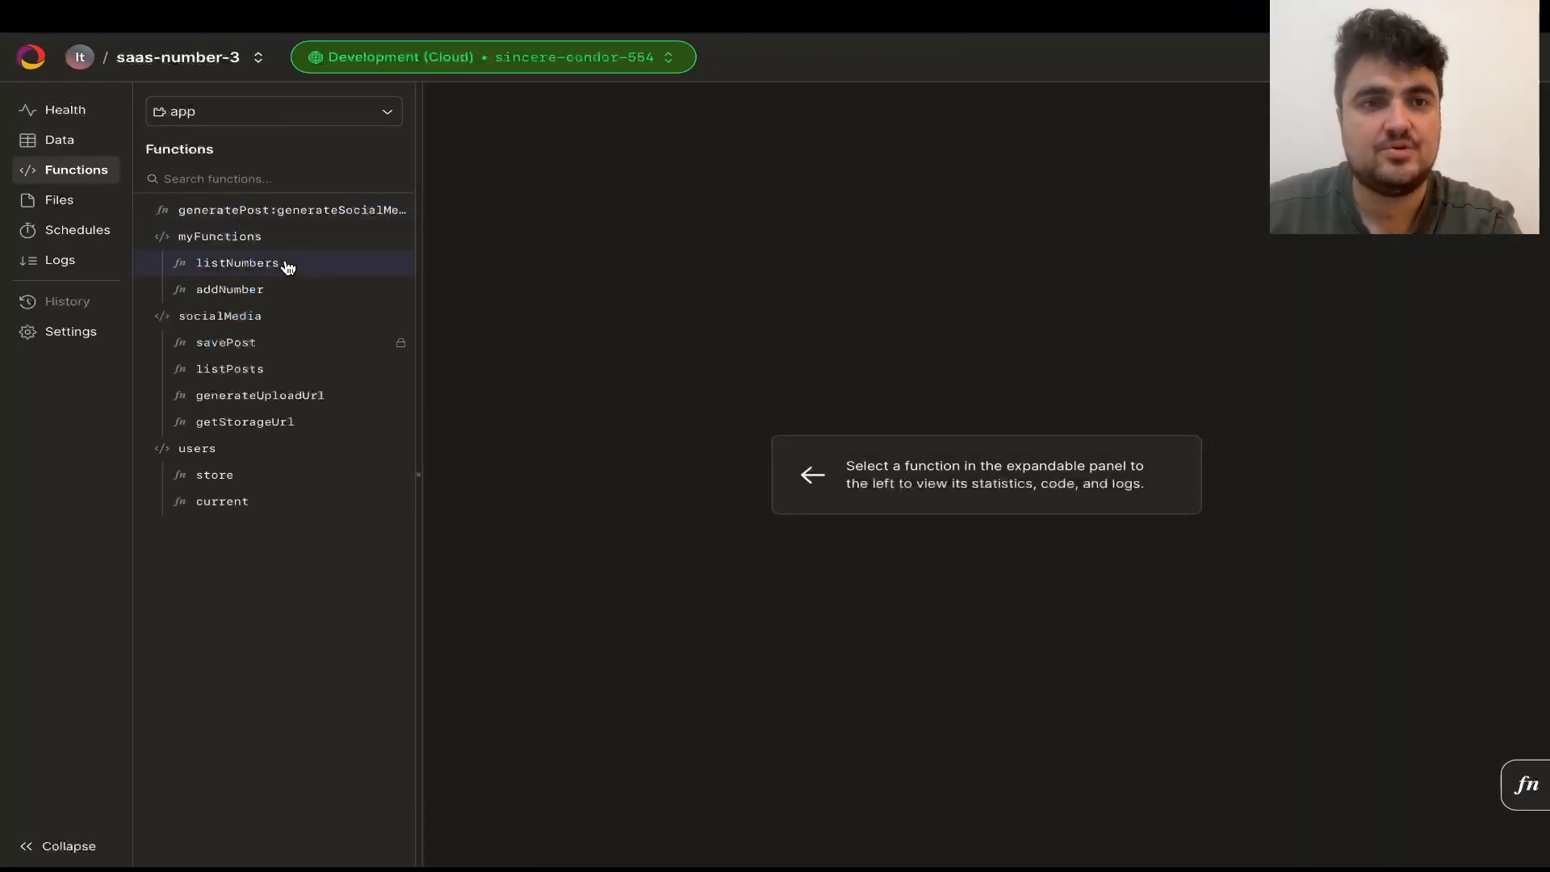
pyautogui.click(226, 342)
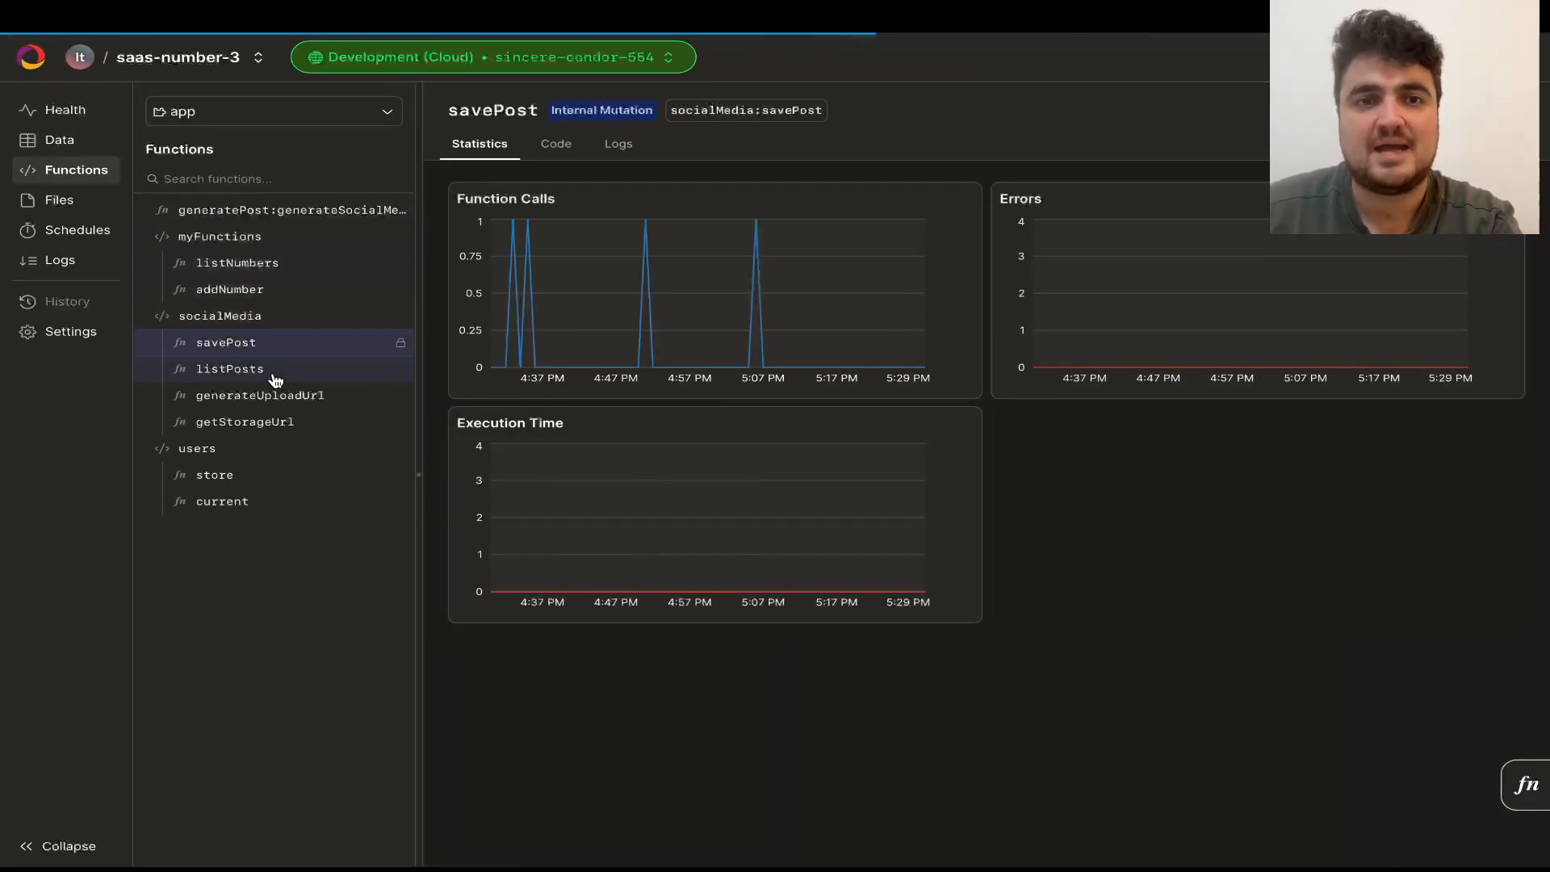
pyautogui.click(229, 368)
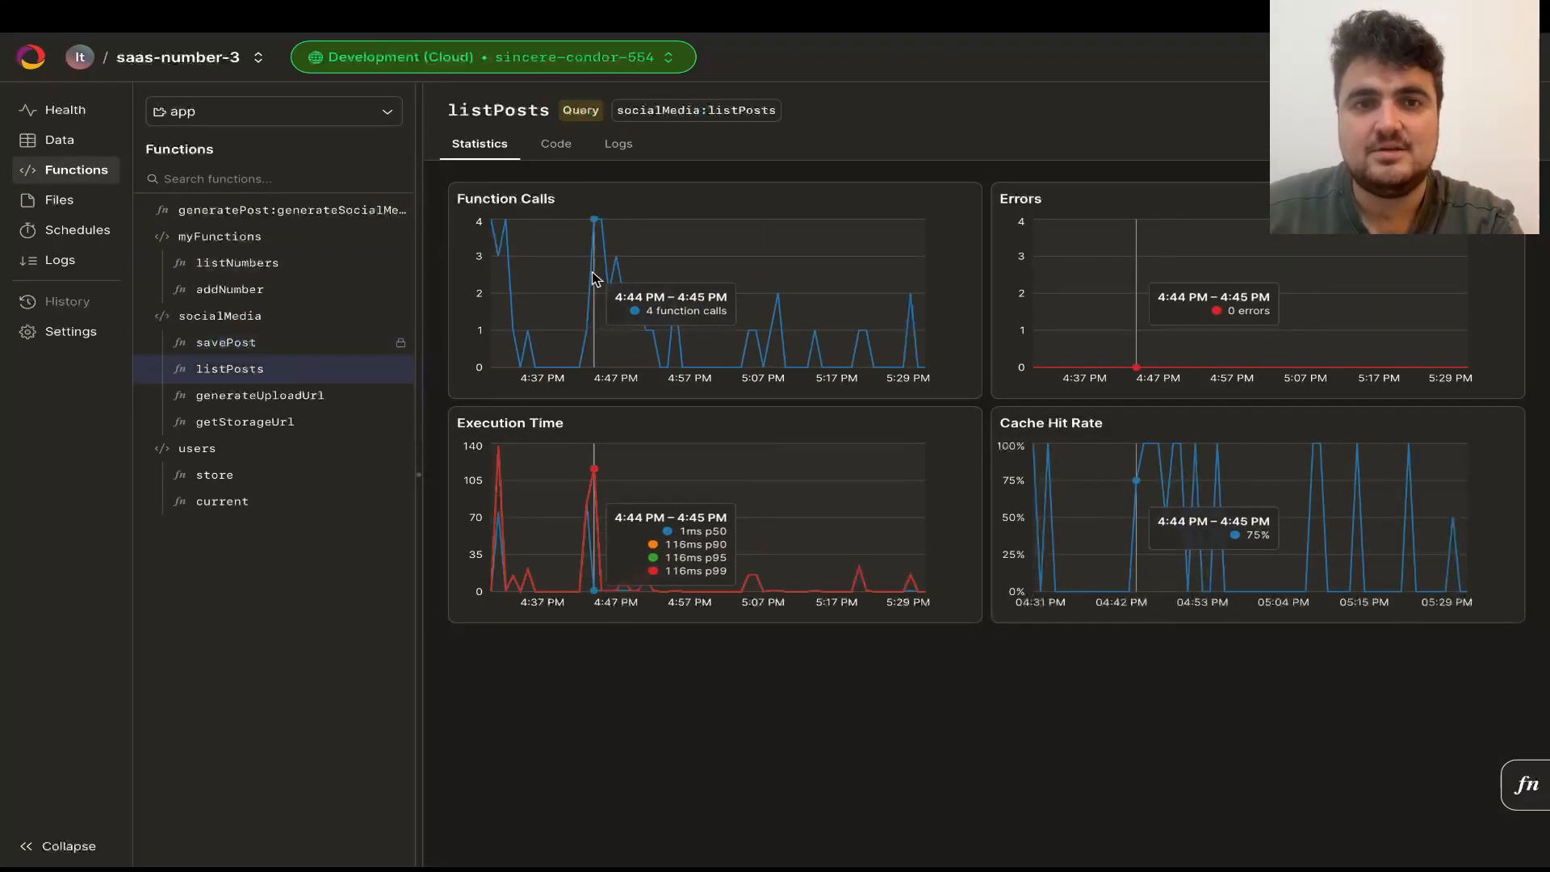
pyautogui.moveTo(638, 325)
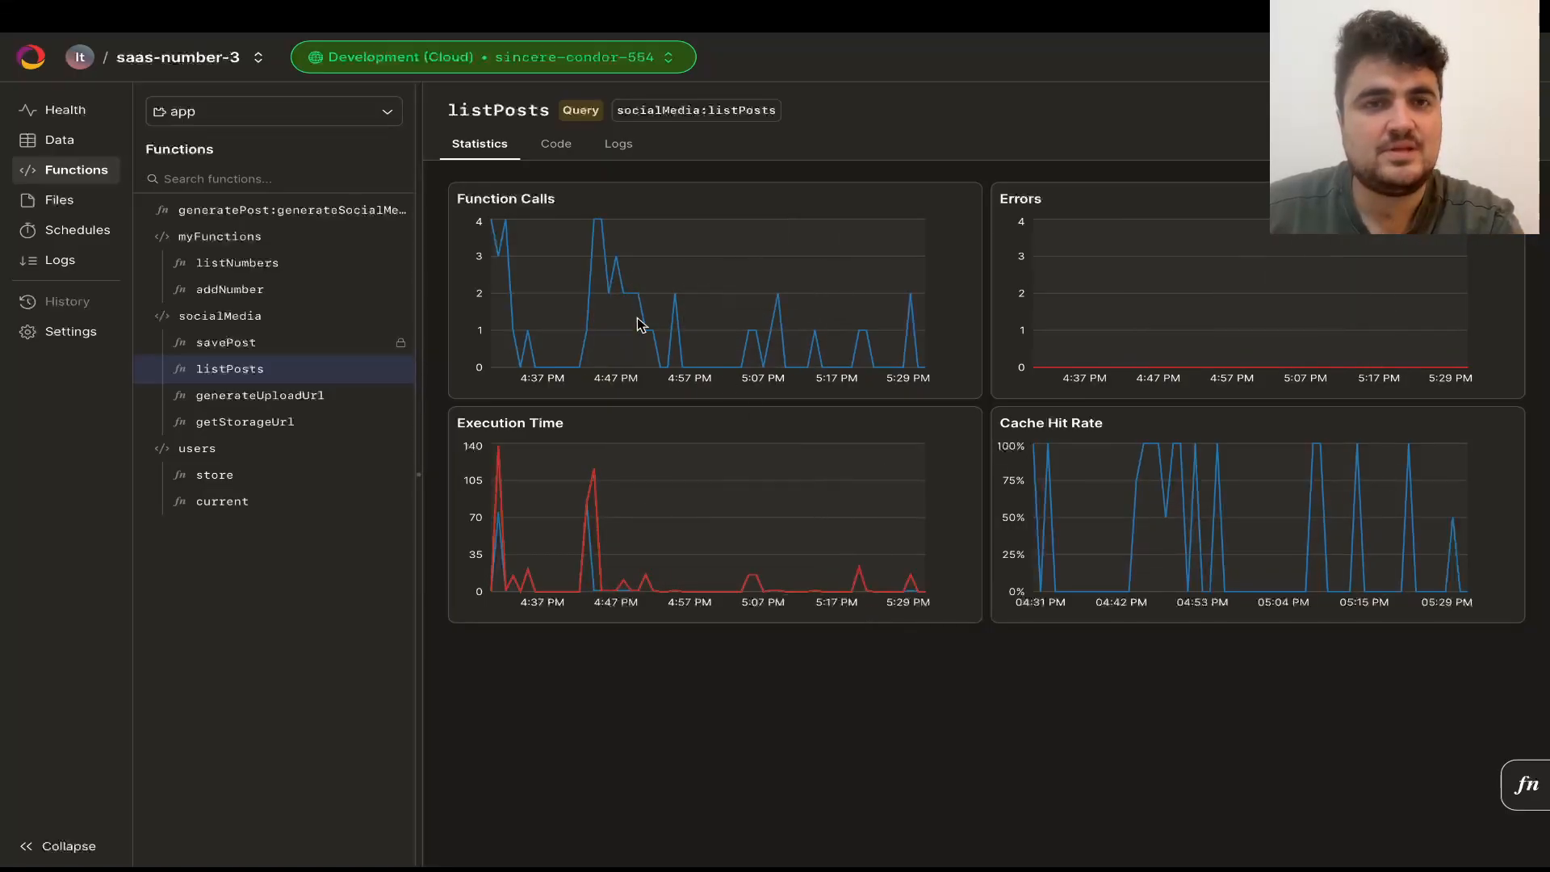
# Browse the numbers, socialMediaPosts and users data tables.
pyautogui.click(58, 139)
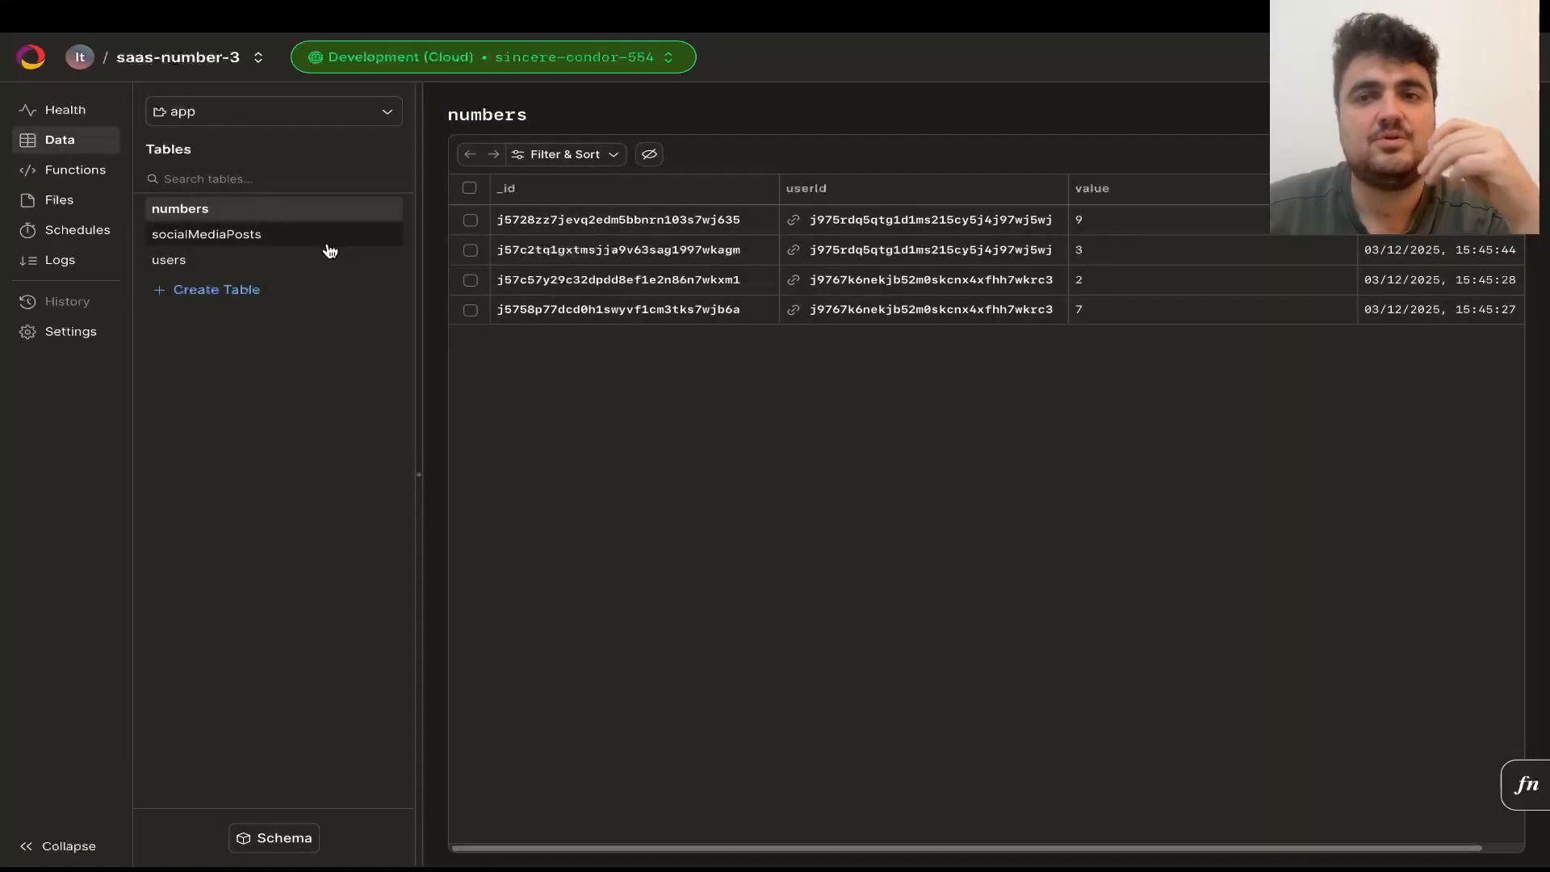
pyautogui.click(207, 234)
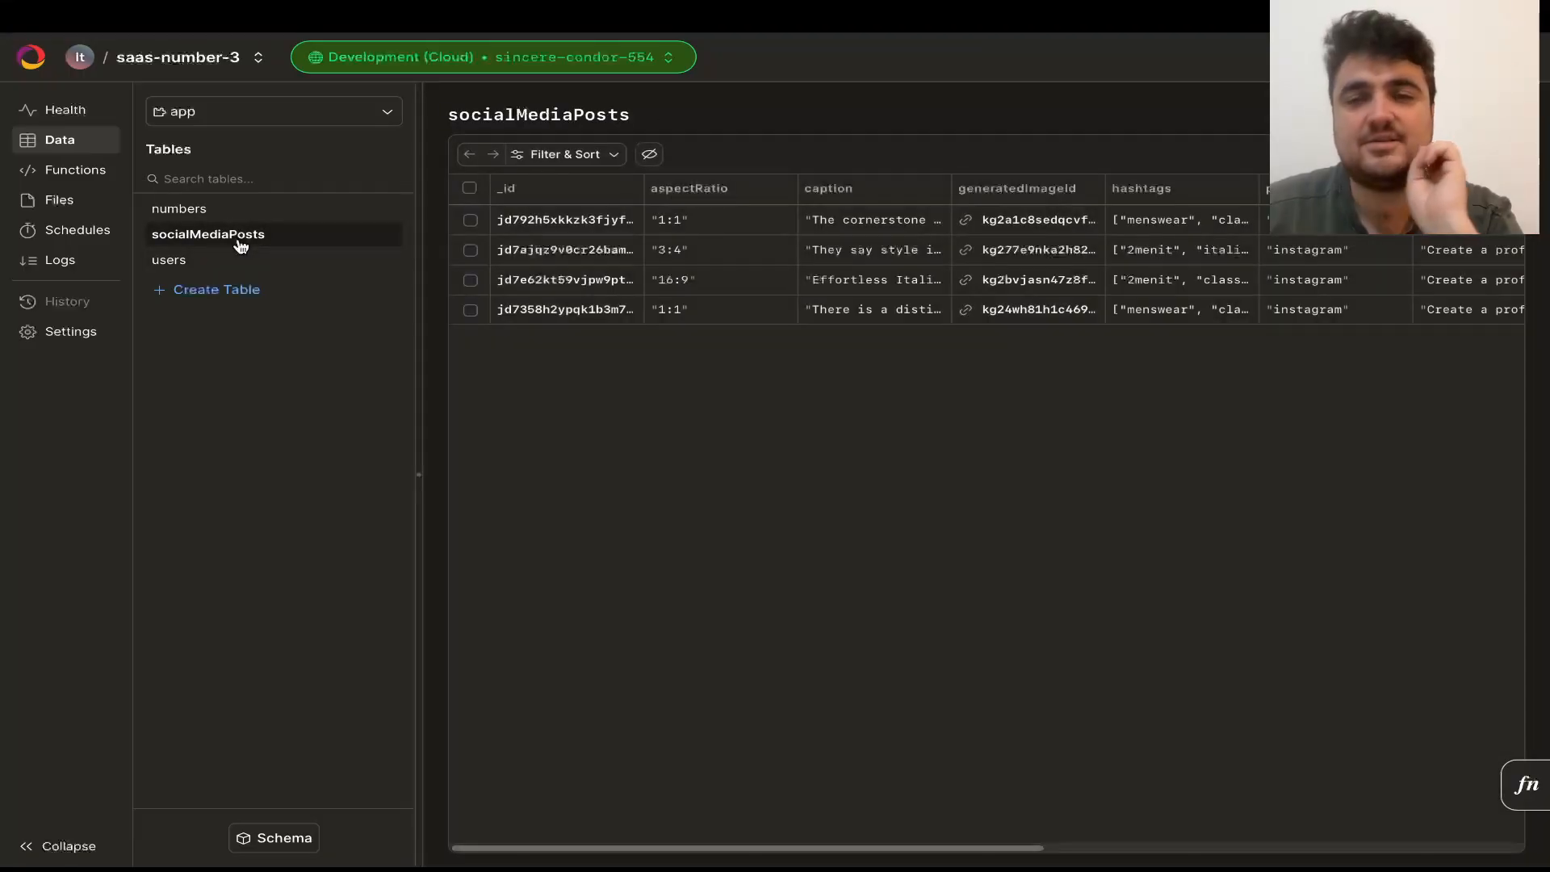
pyautogui.click(170, 259)
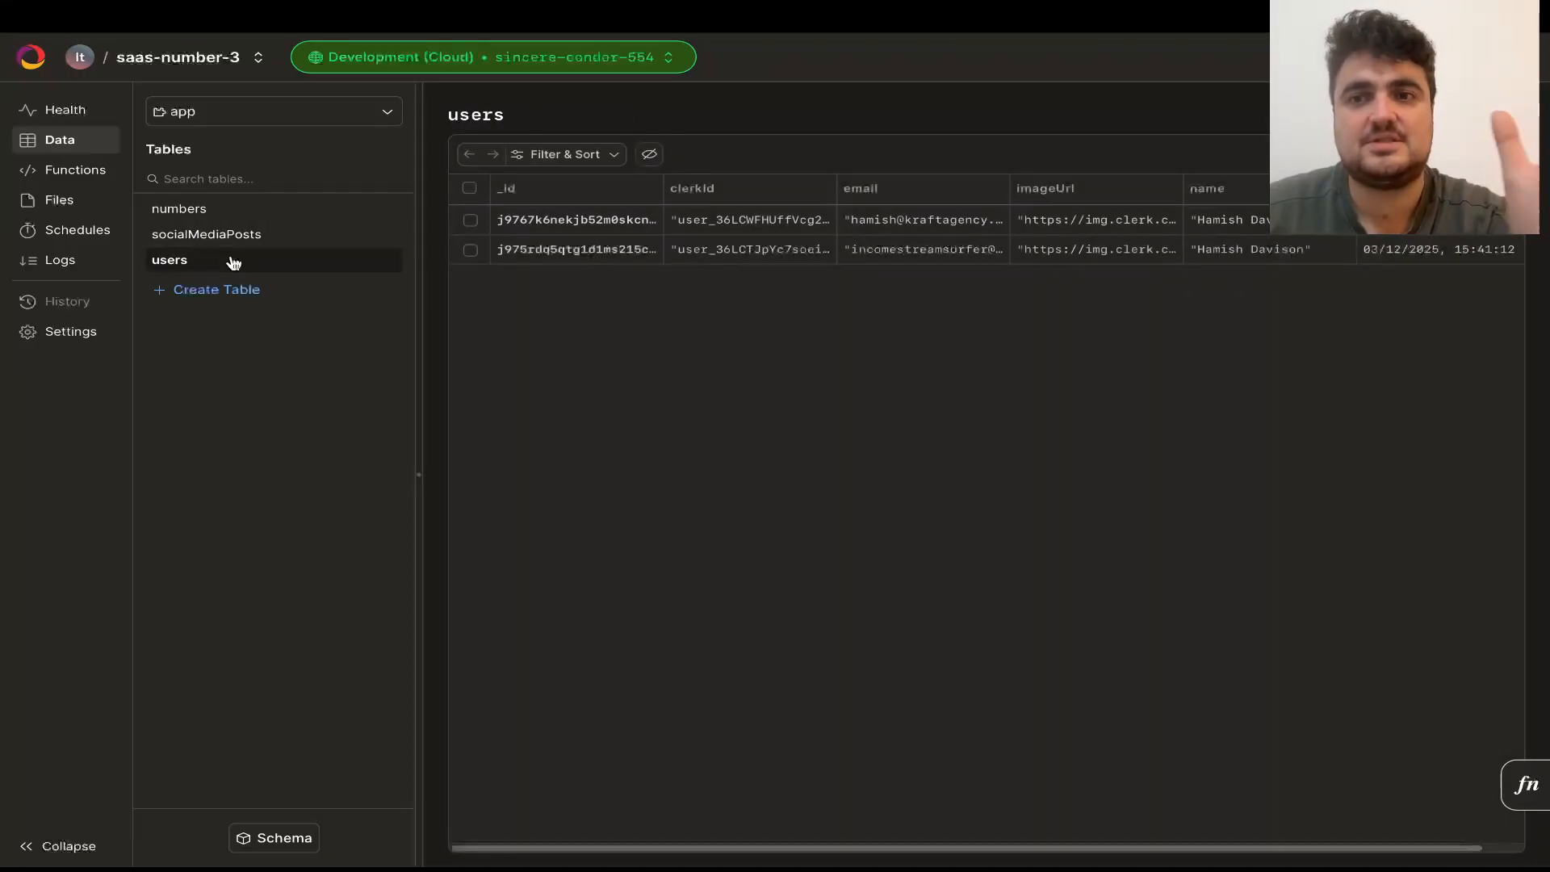
pyautogui.click(205, 234)
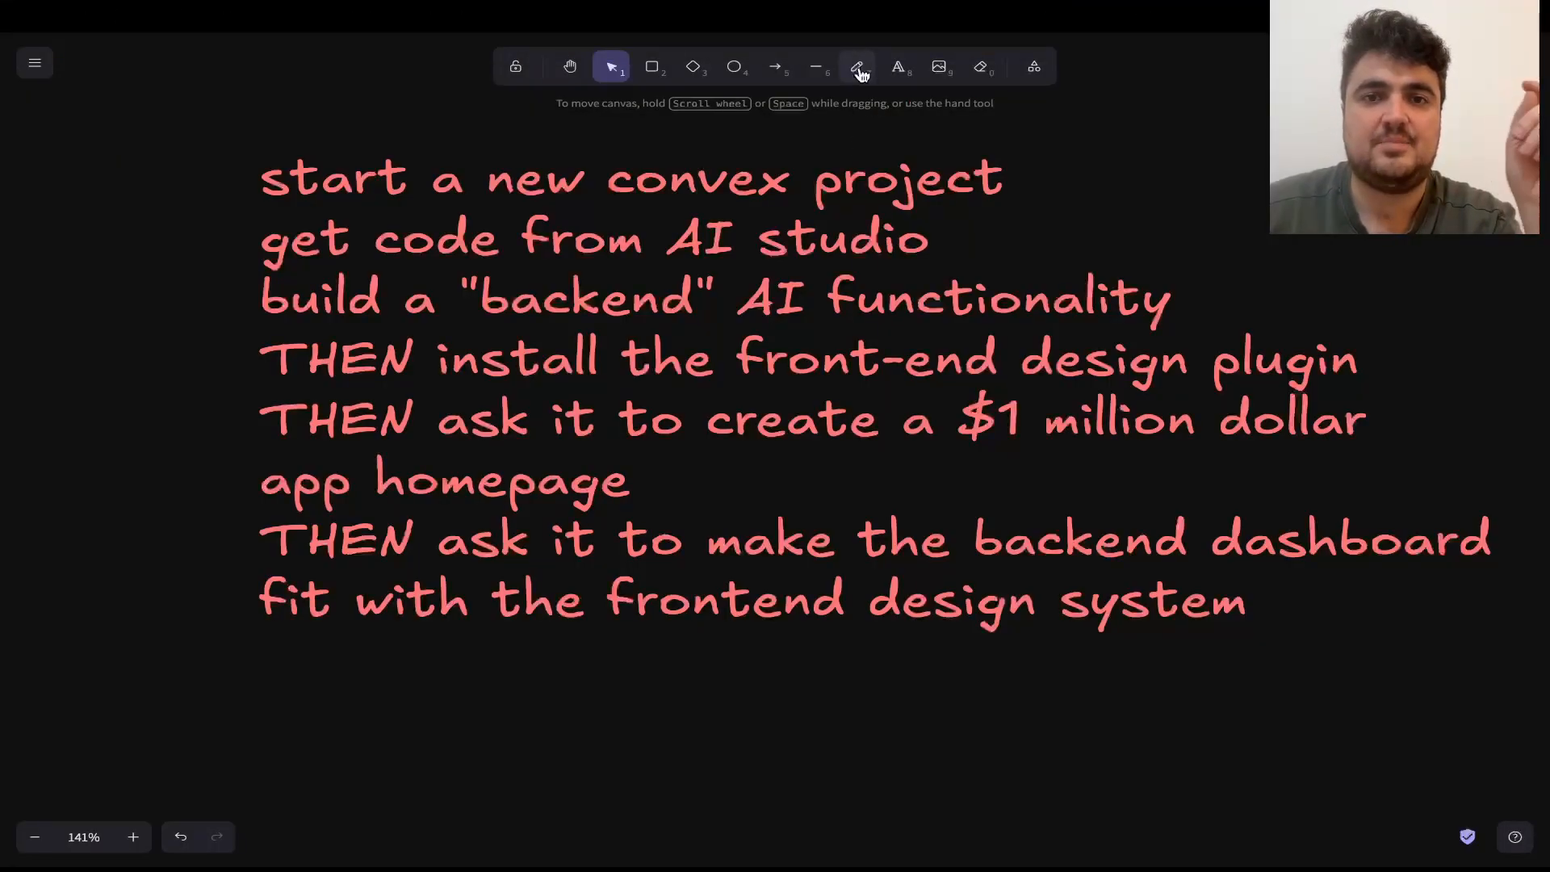
# Freehand-underline 'app homepage' and draw an arrow below the plan labelled SEO.
pyautogui.click(856, 66)
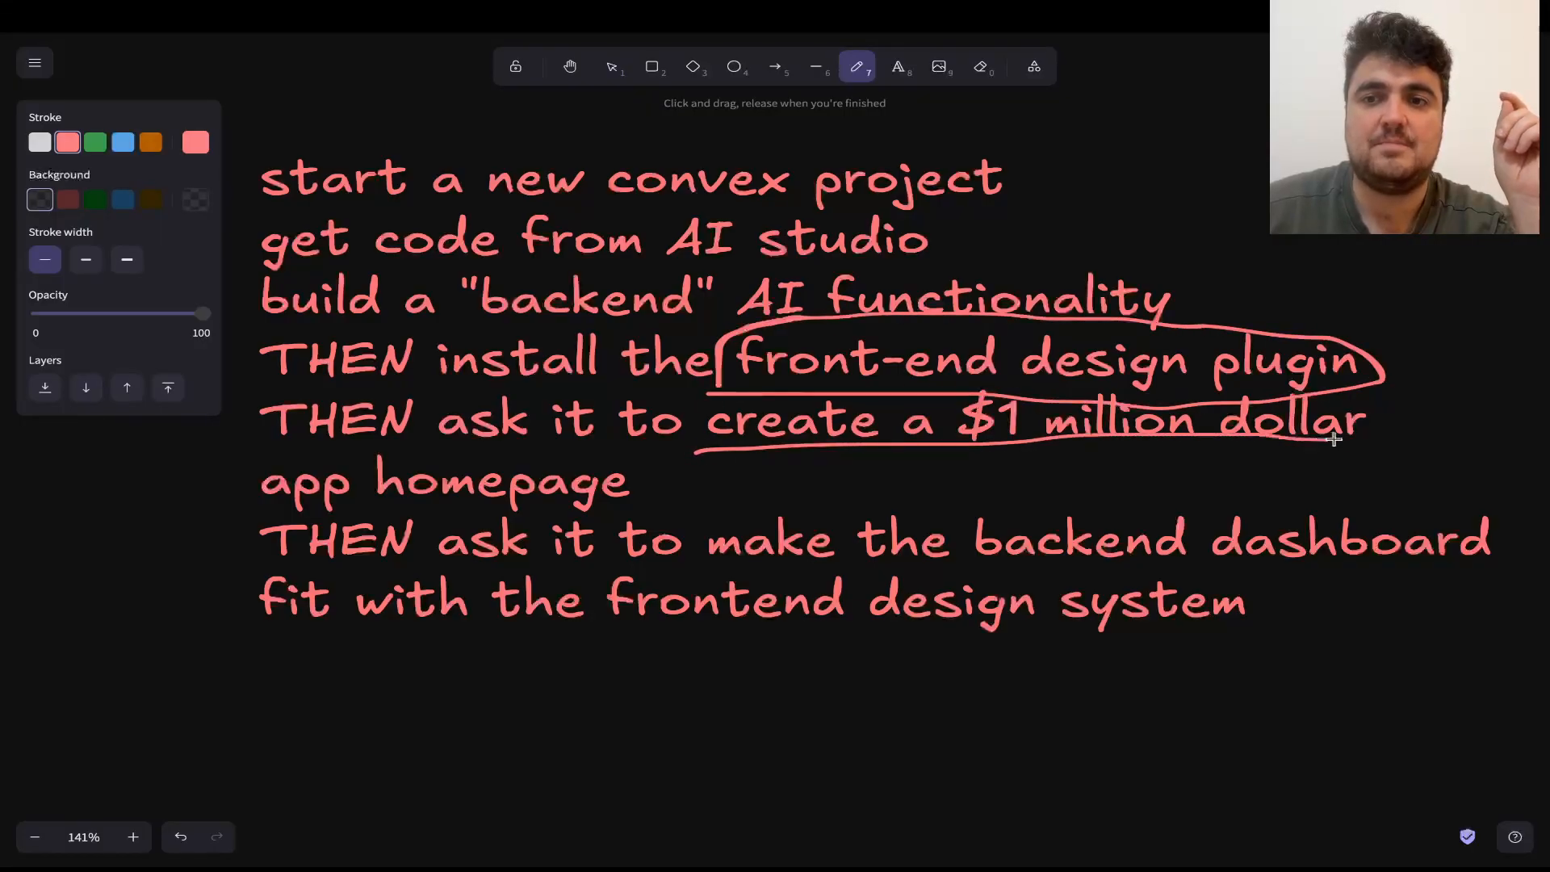
pyautogui.moveTo(242, 504); pyautogui.dragTo(638, 499)
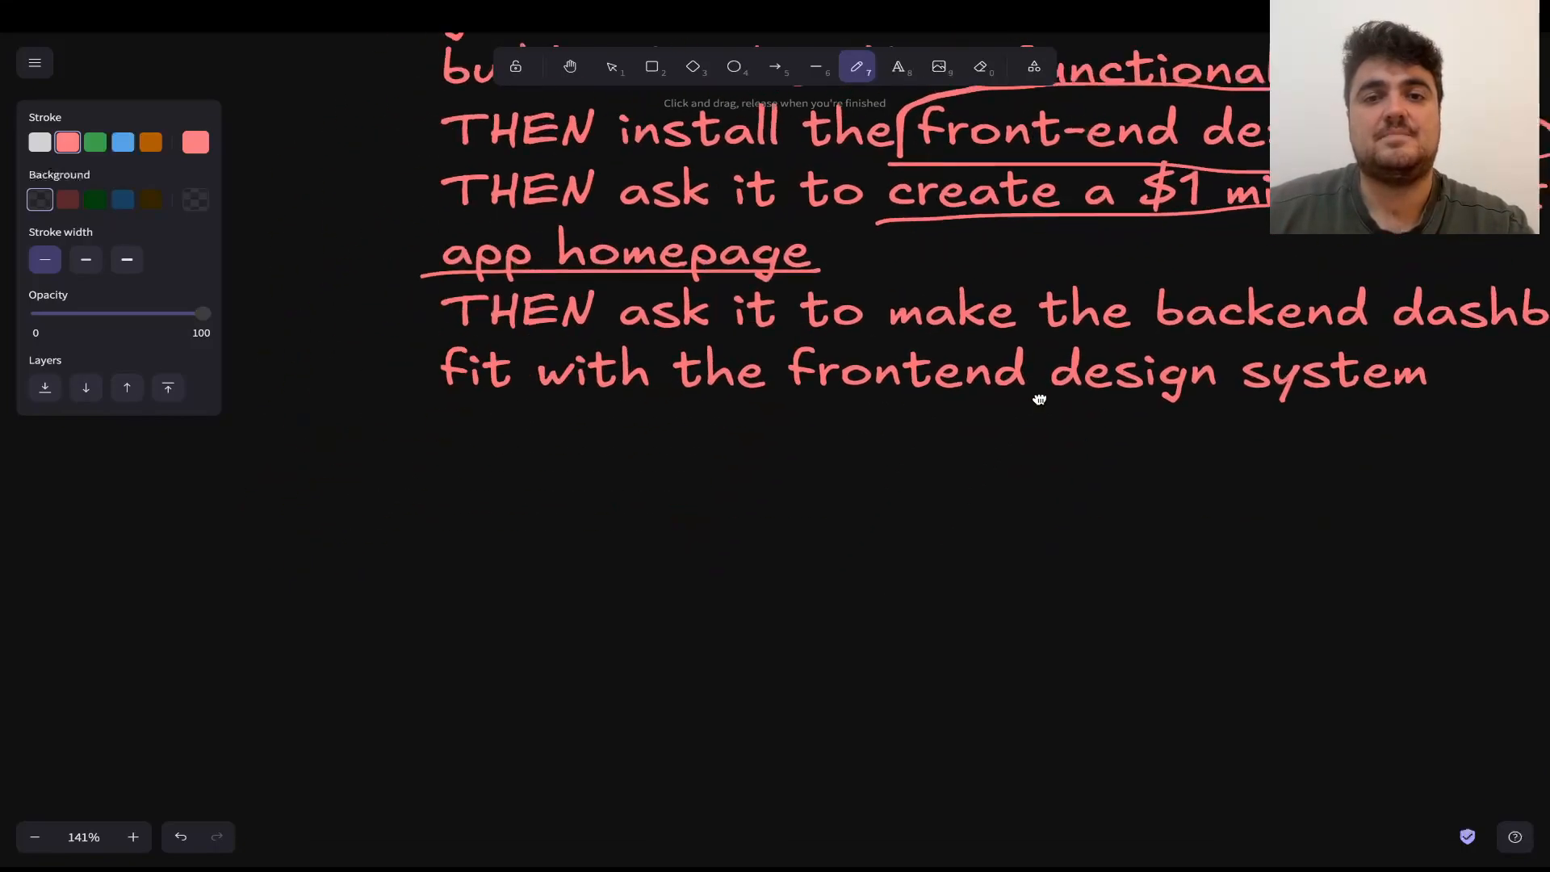
pyautogui.moveTo(401, 312); pyautogui.dragTo(535, 485)
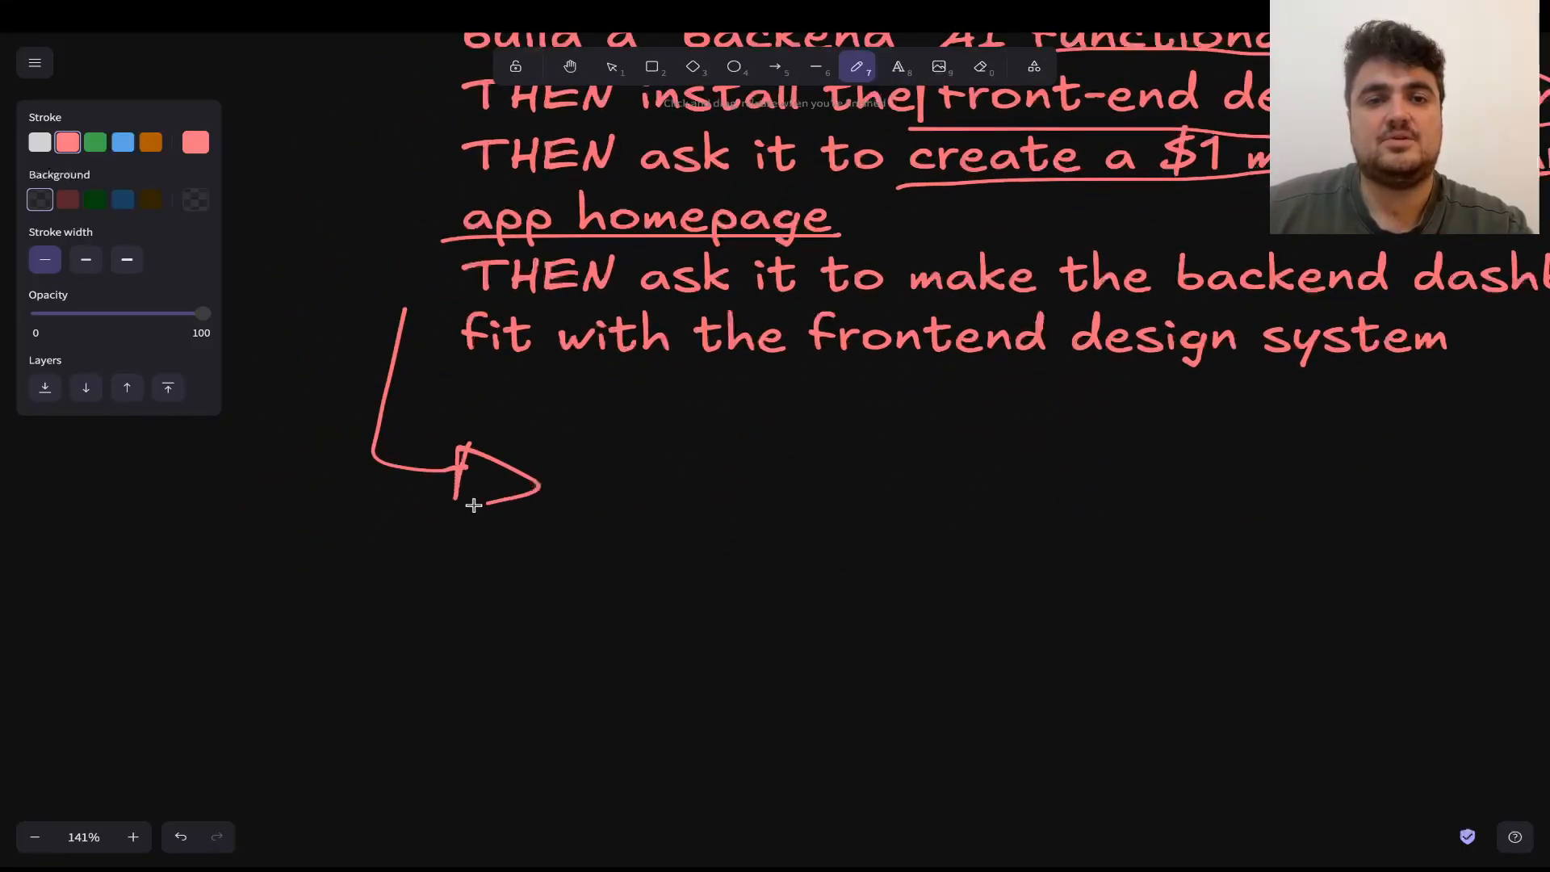
pyautogui.moveTo(623, 455); pyautogui.dragTo(751, 545)
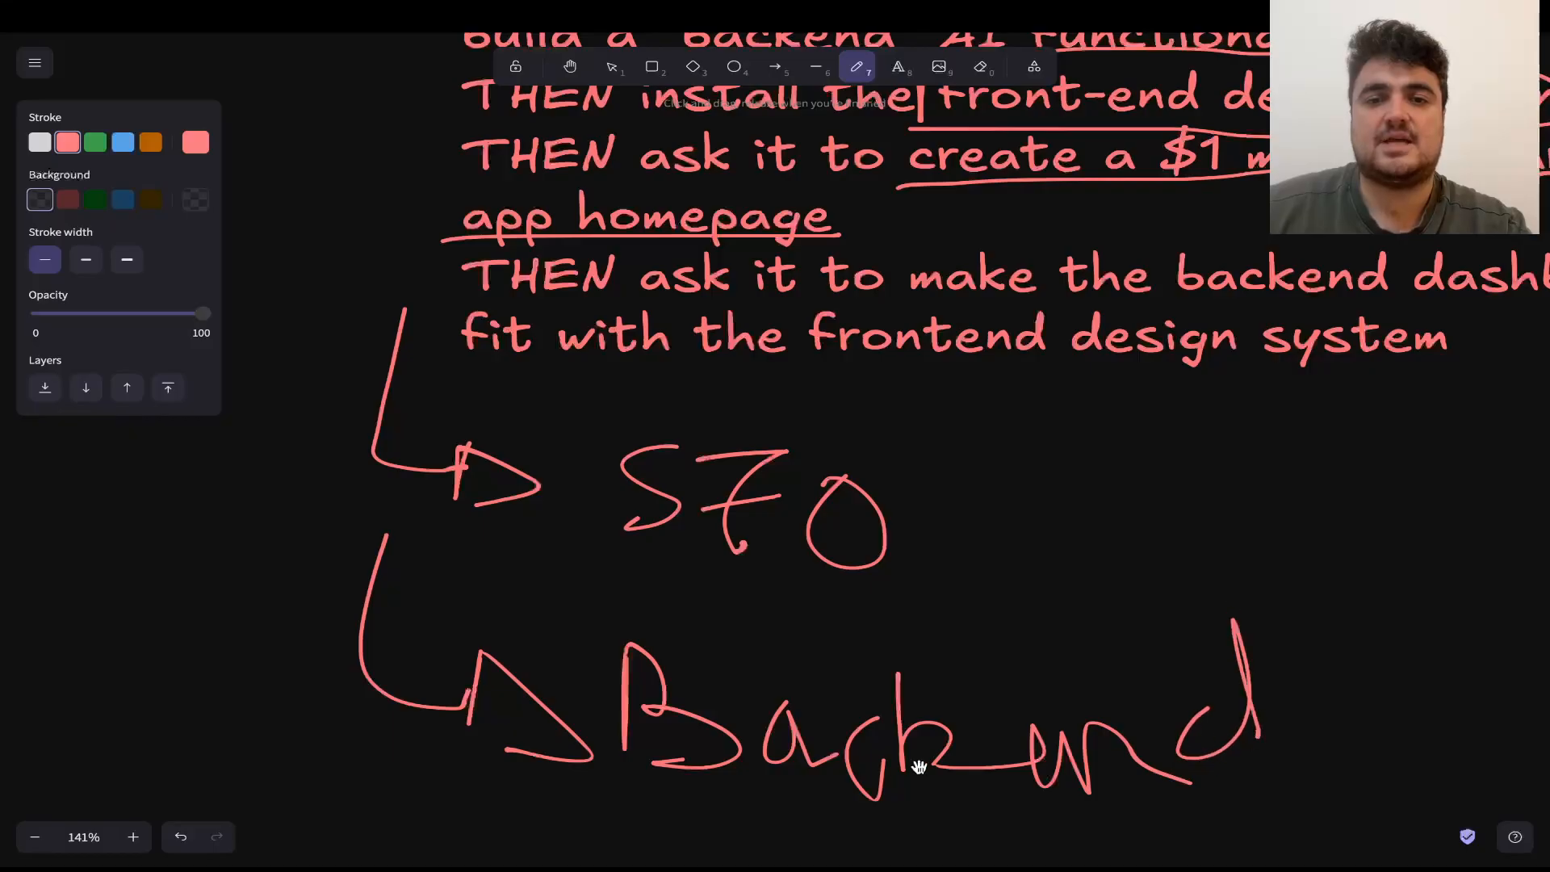
pyautogui.scroll(-3)
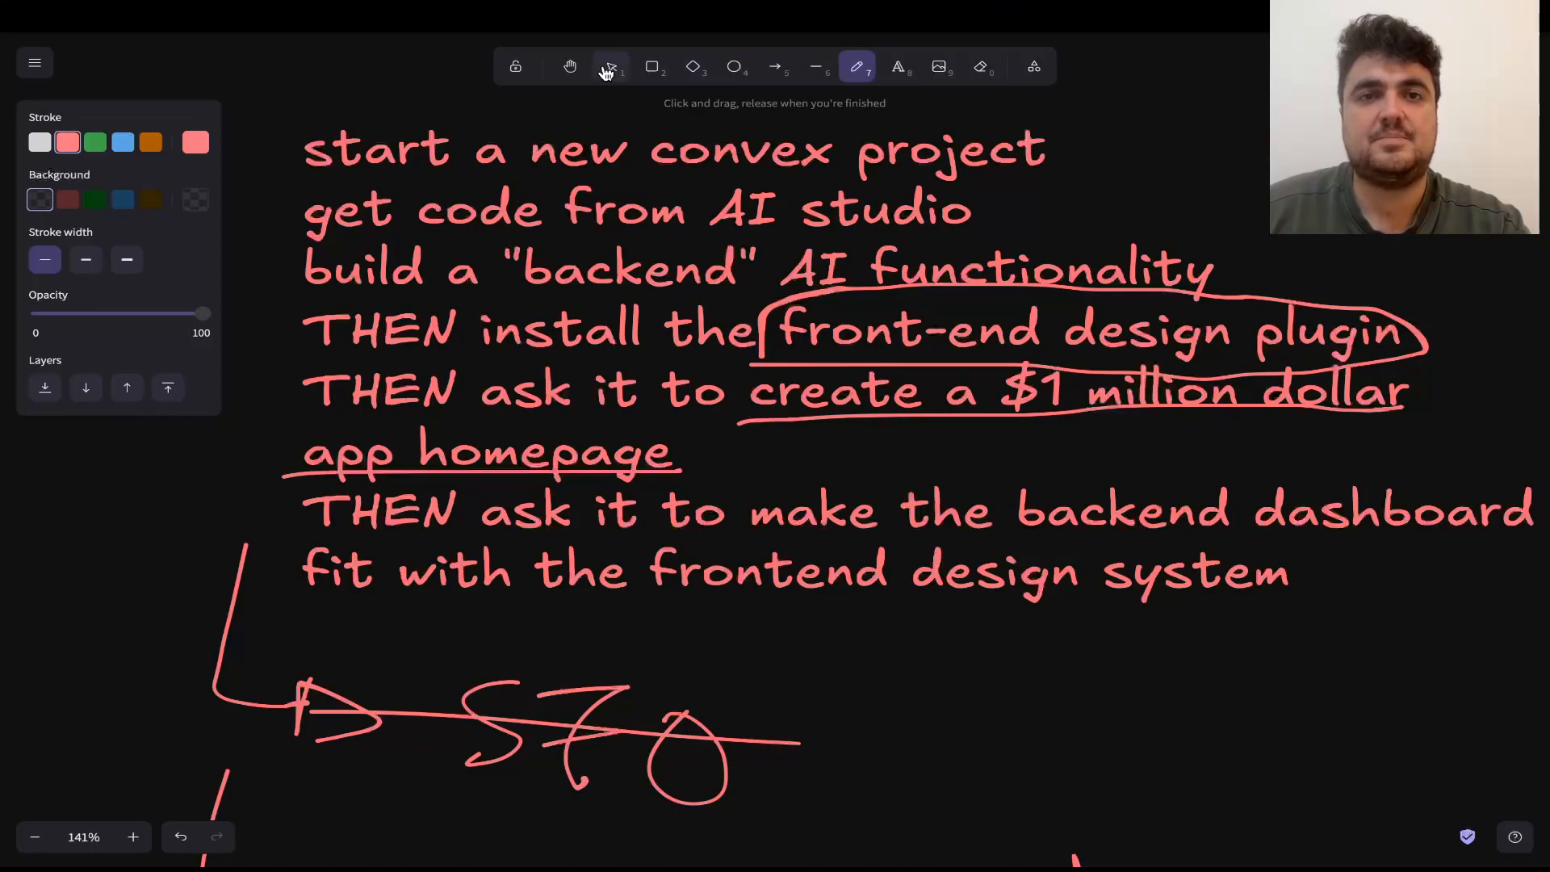
# Draw a bracket linking the plan steps to the arrow.
pyautogui.click(610, 67)
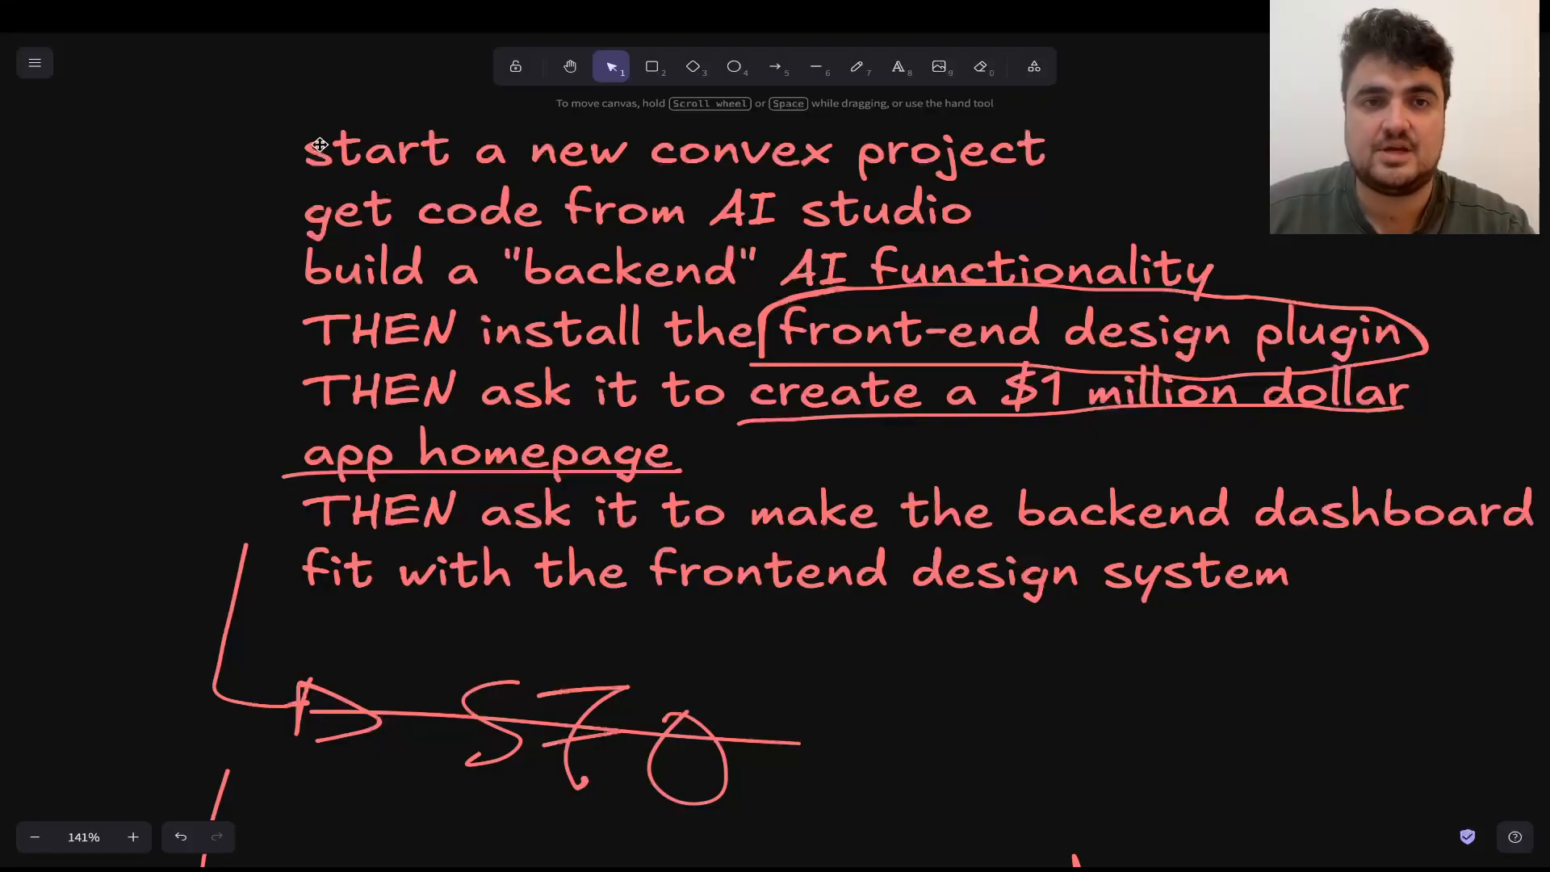
pyautogui.click(856, 67)
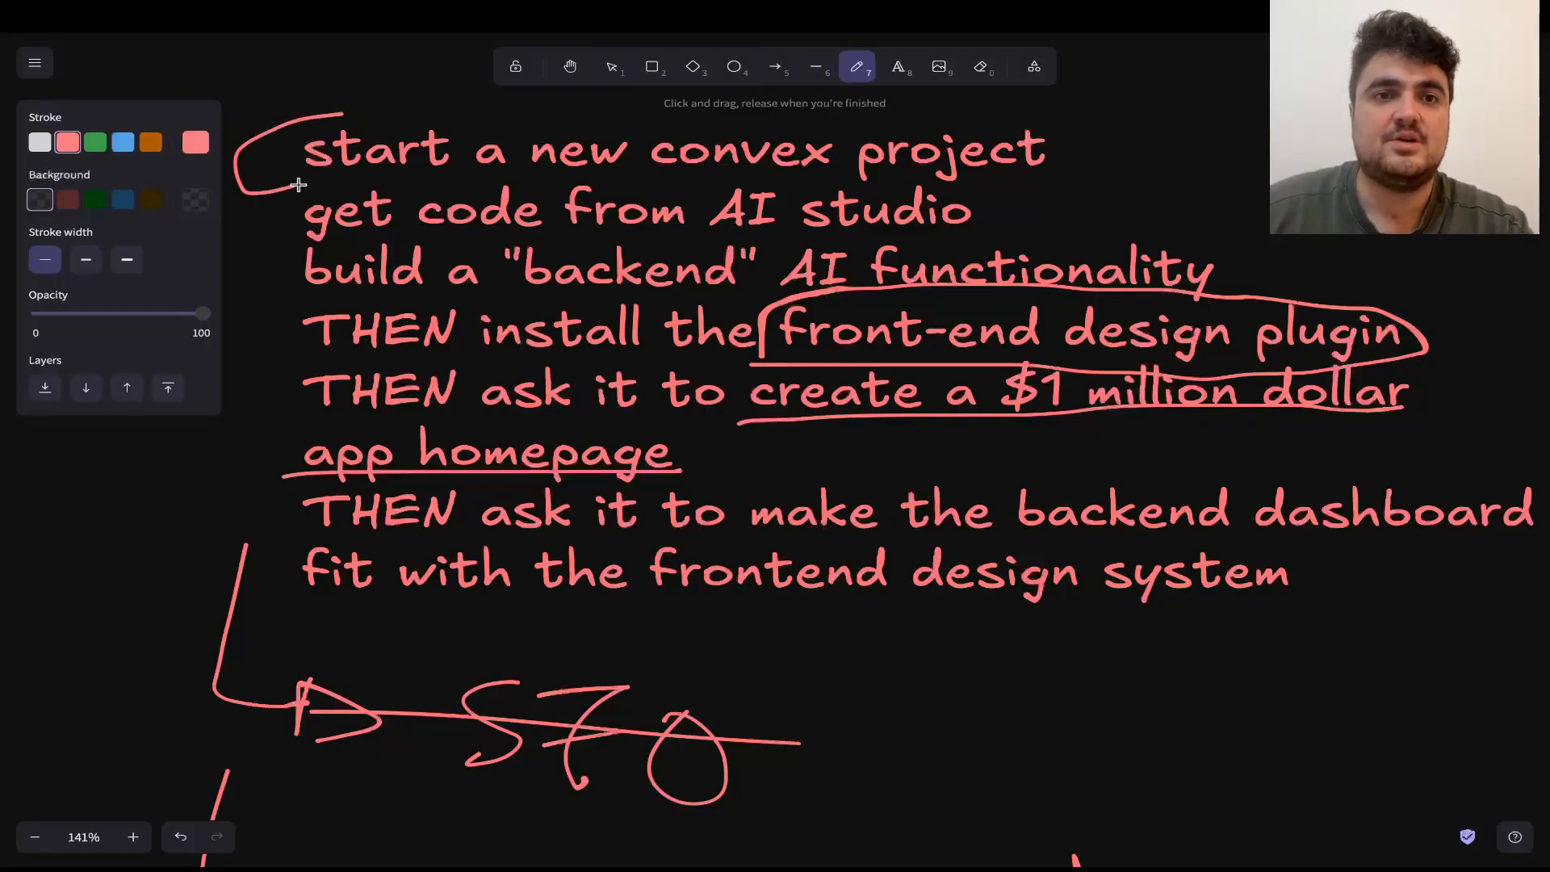
pyautogui.moveTo(297, 182); pyautogui.dragTo(242, 529)
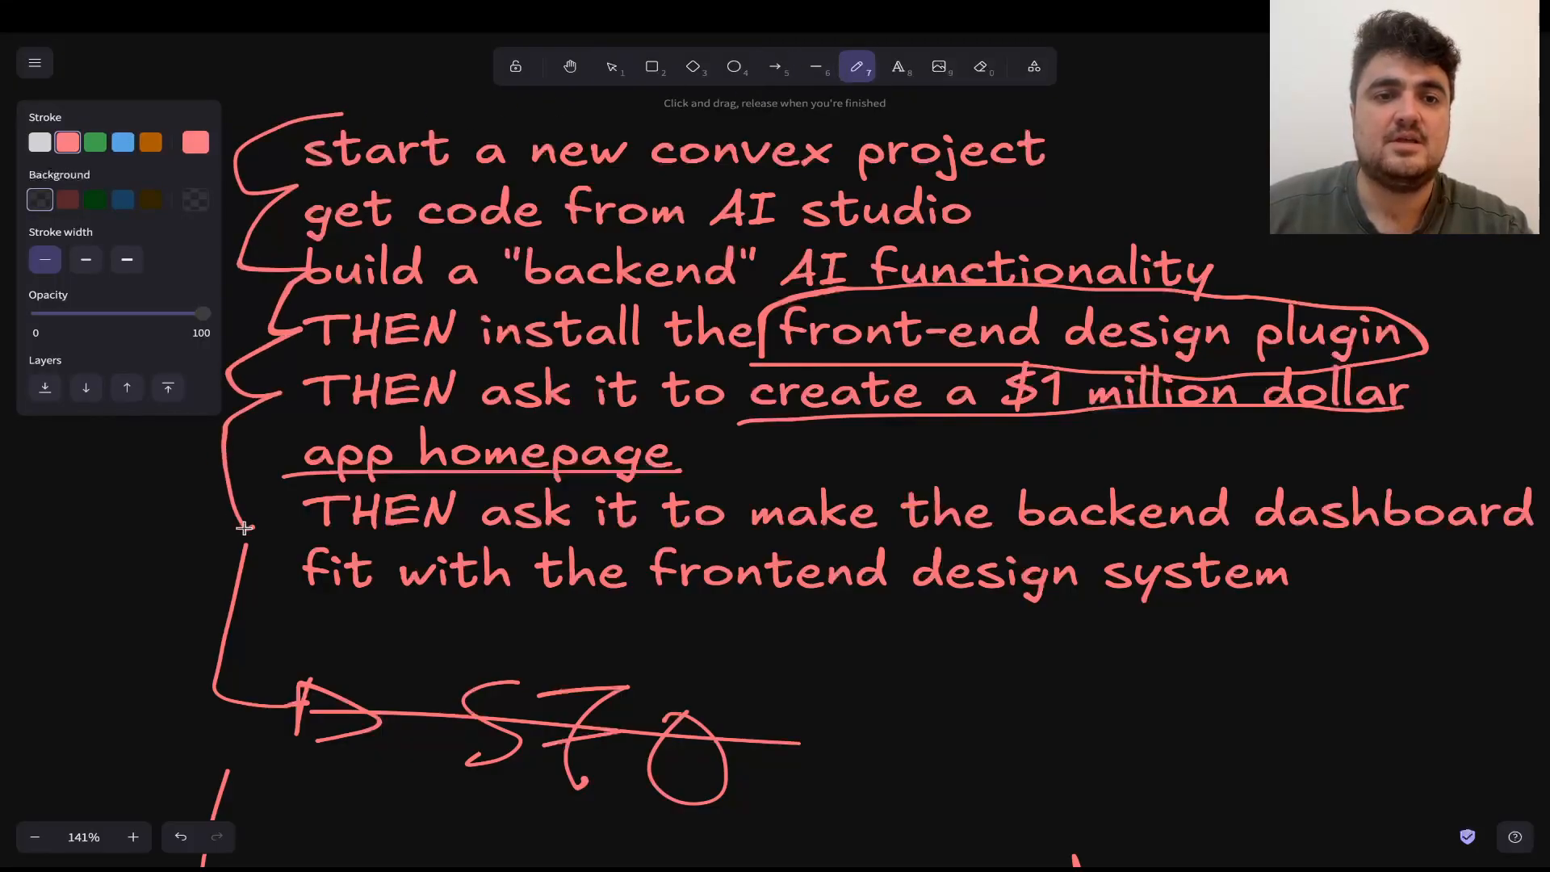